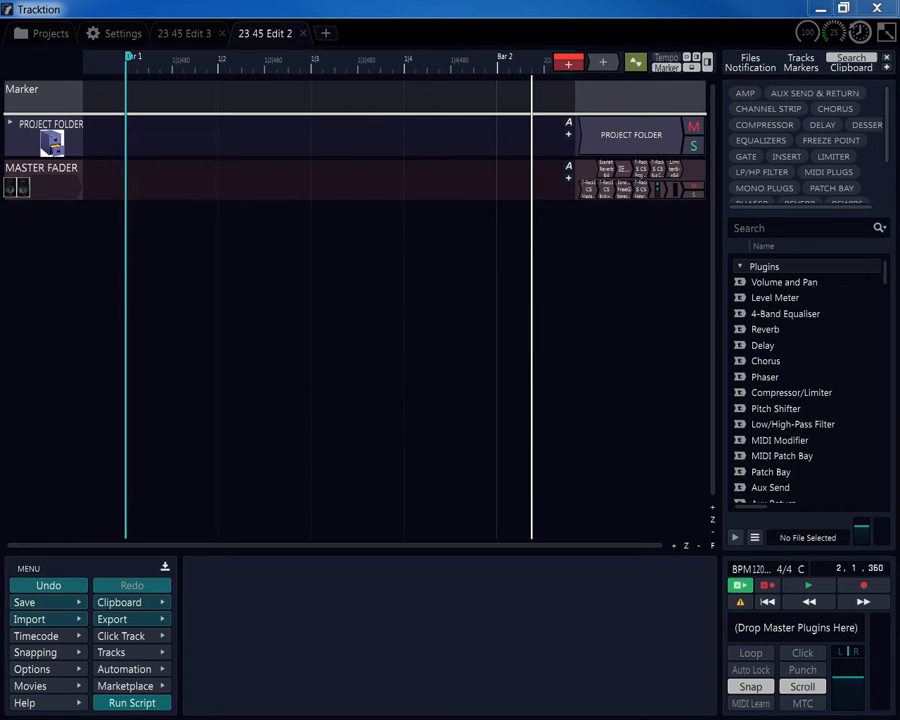
pyautogui.moveTo(29, 144)
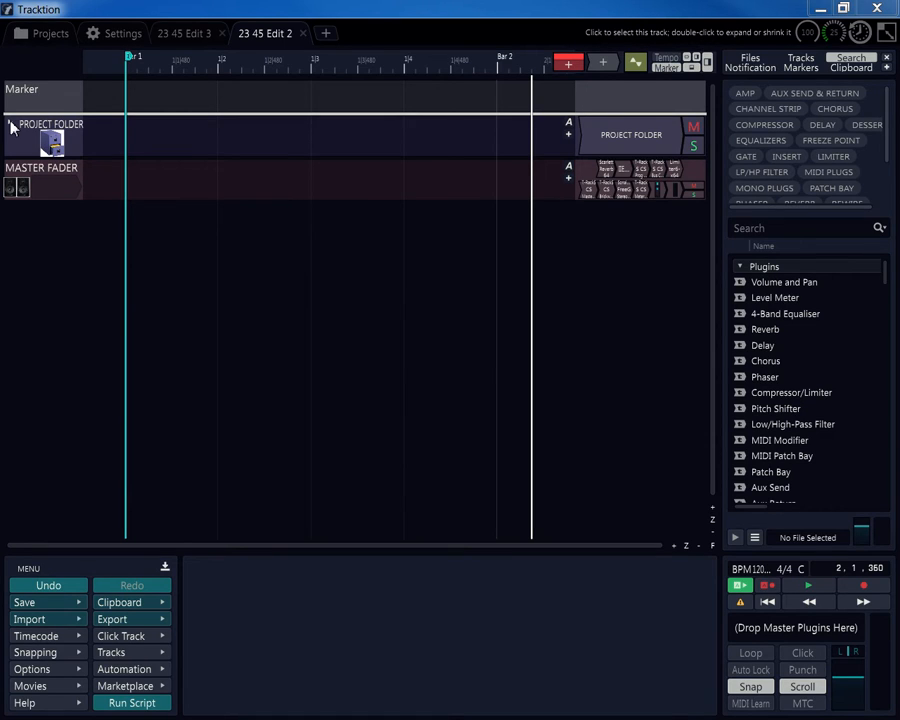
# Step: Expand PROJECT FOLDER, then briefly open BEAT FOLDER to view its Beat tracks
pyautogui.click(18, 124)
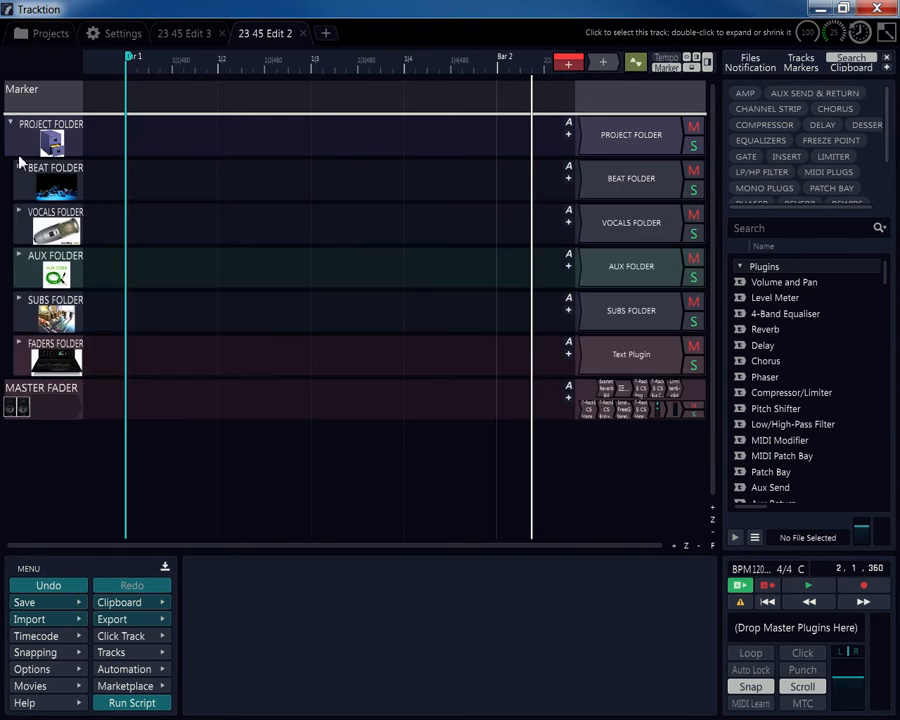
pyautogui.click(18, 168)
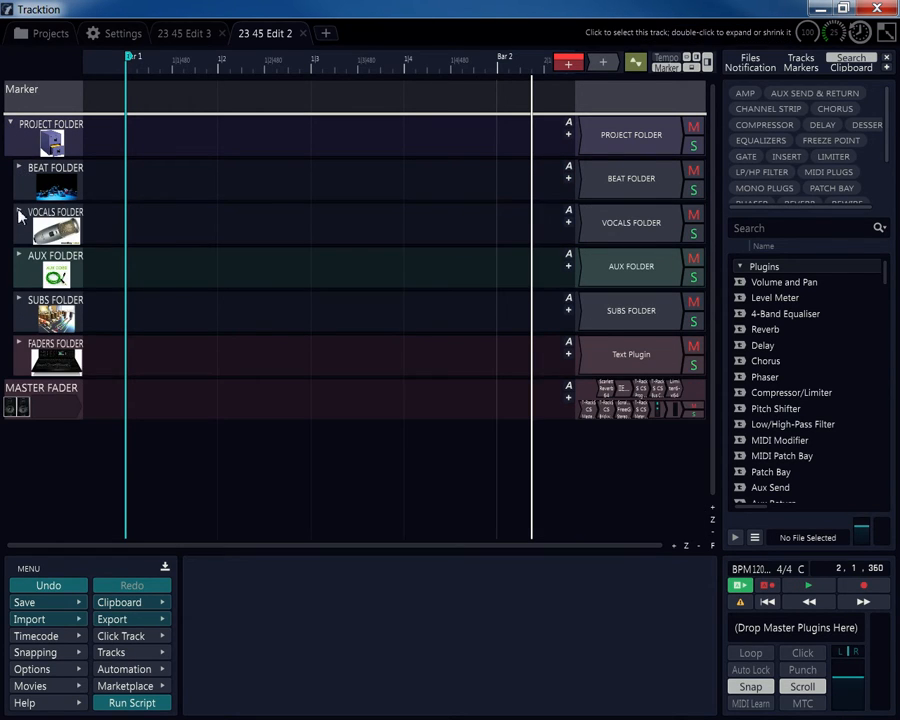
pyautogui.click(18, 211)
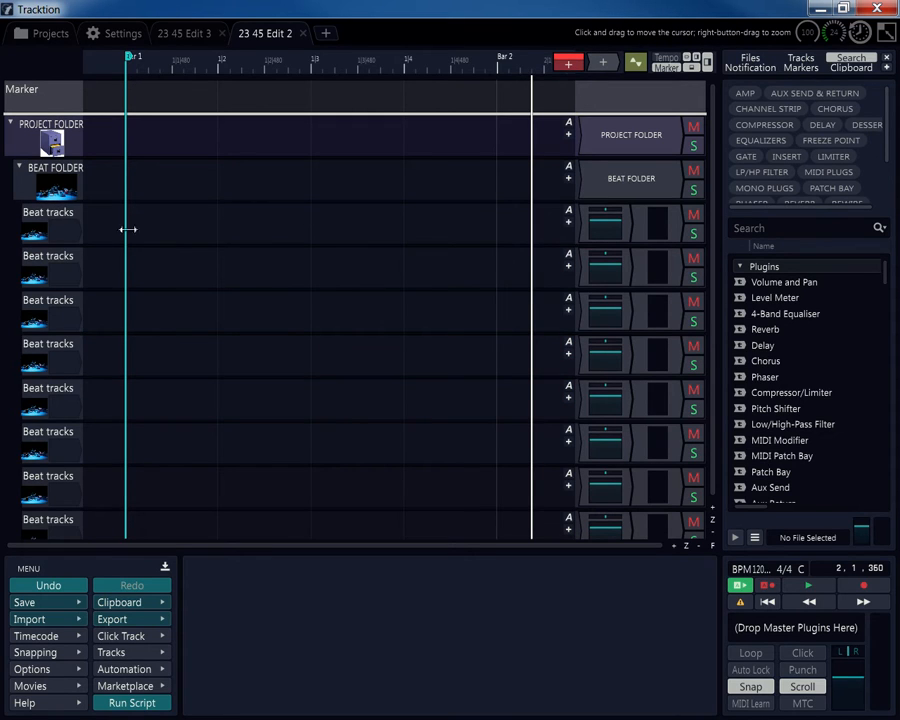
pyautogui.moveTo(42, 240)
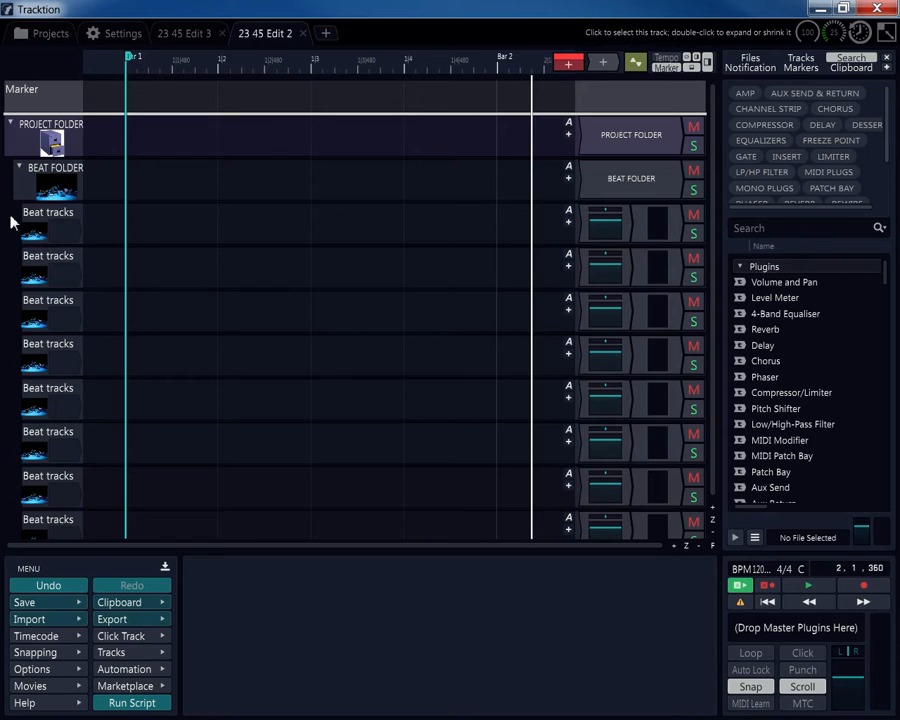
pyautogui.moveTo(38, 185)
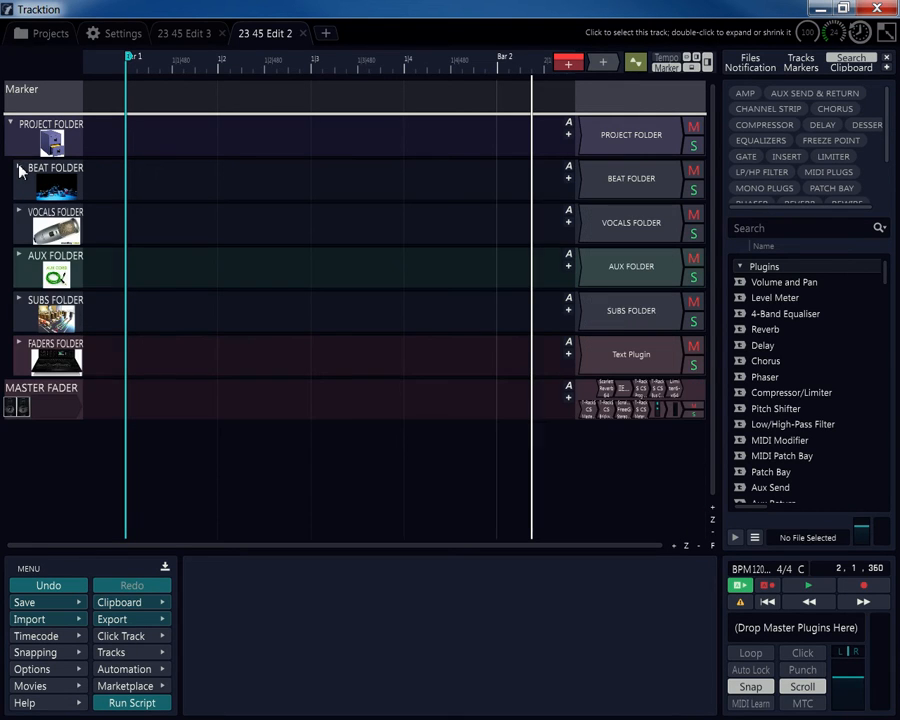
# Step: Expand the VOCALS and AUX folders and open Scarlett Reverb 64 on aux 1
pyautogui.click(19, 211)
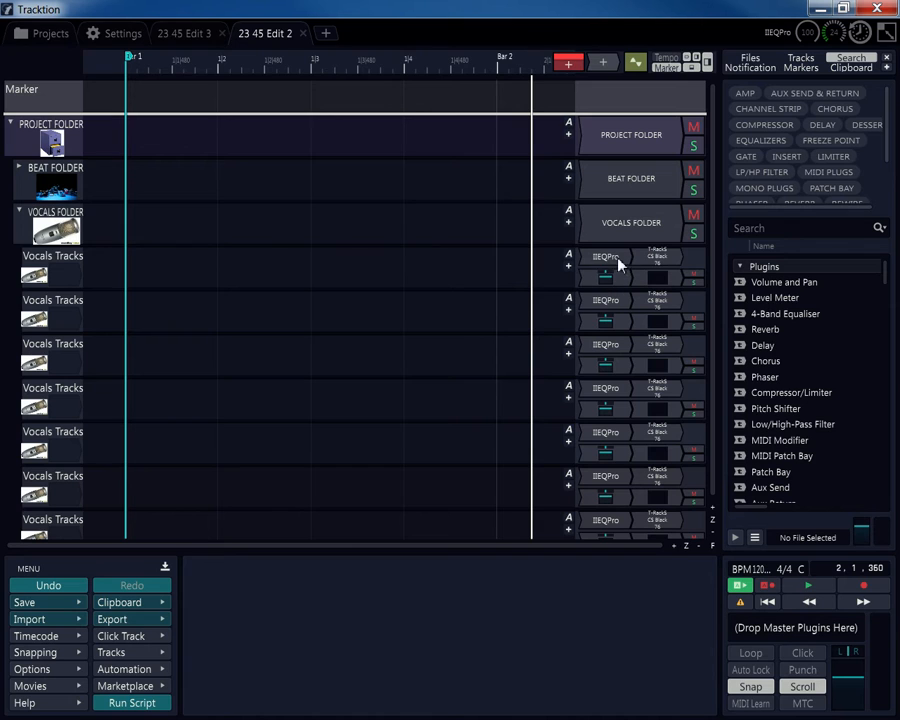
pyautogui.click(605, 257)
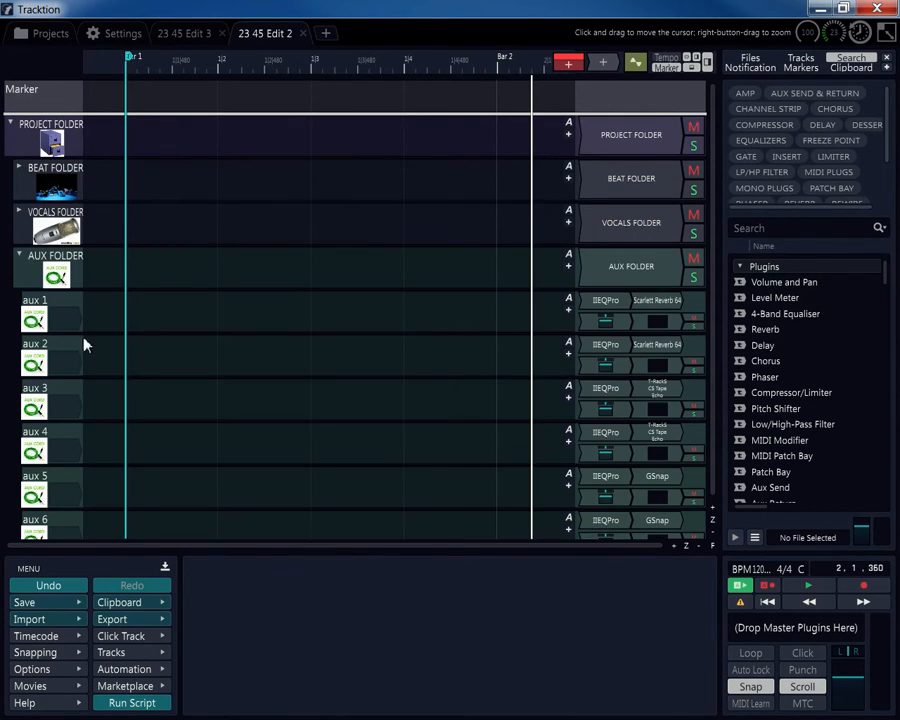
pyautogui.click(656, 300)
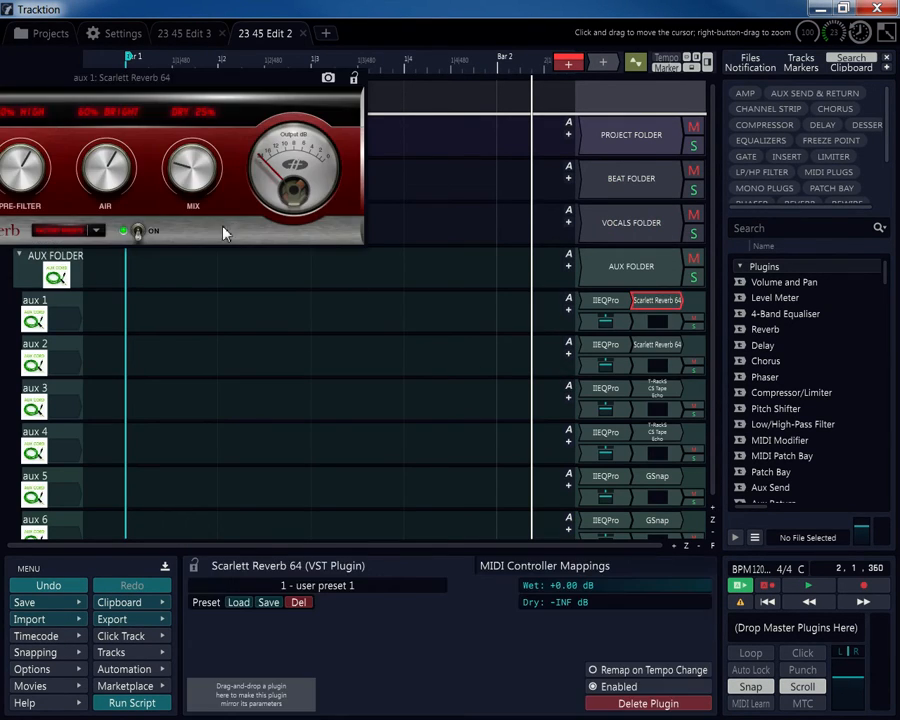
pyautogui.moveTo(180, 78); pyautogui.dragTo(367, 202)
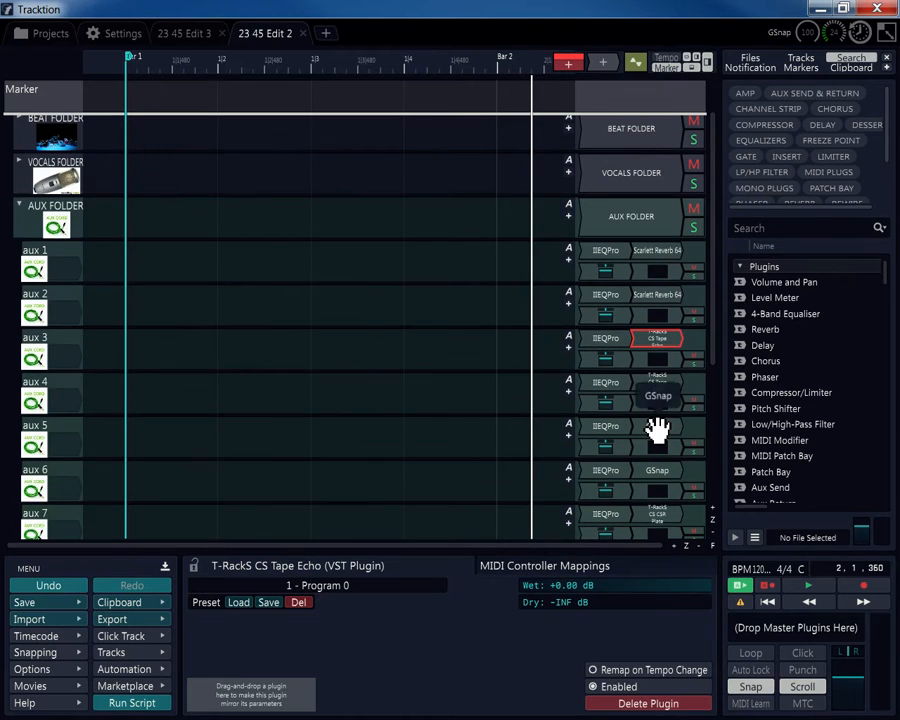
# Step: Inspect the GSnap plugins on aux 5 and aux 6, scrolling down the track list
pyautogui.click(657, 426)
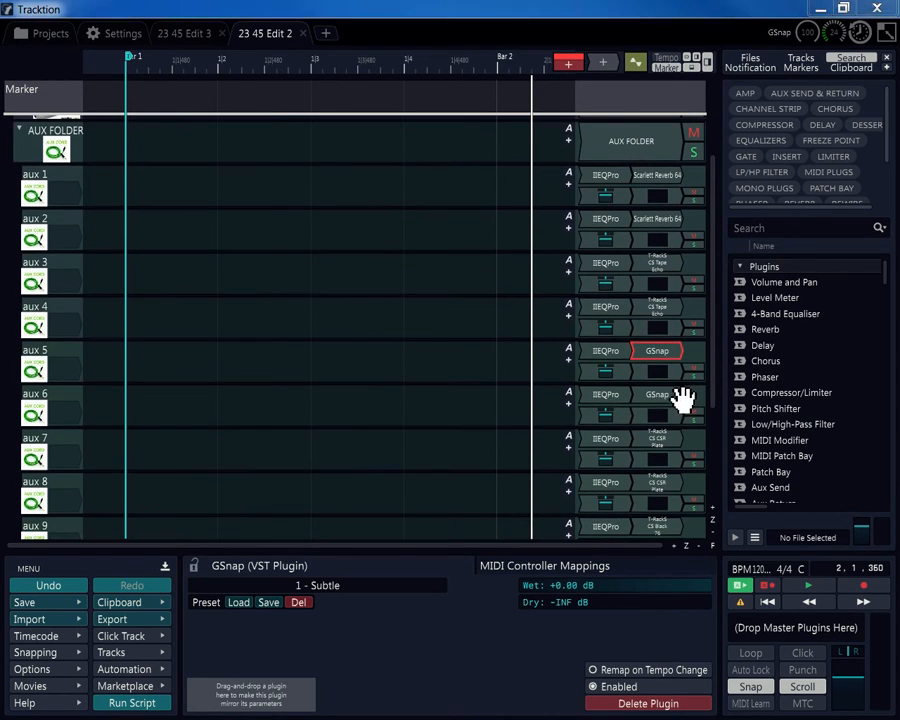
pyautogui.click(657, 393)
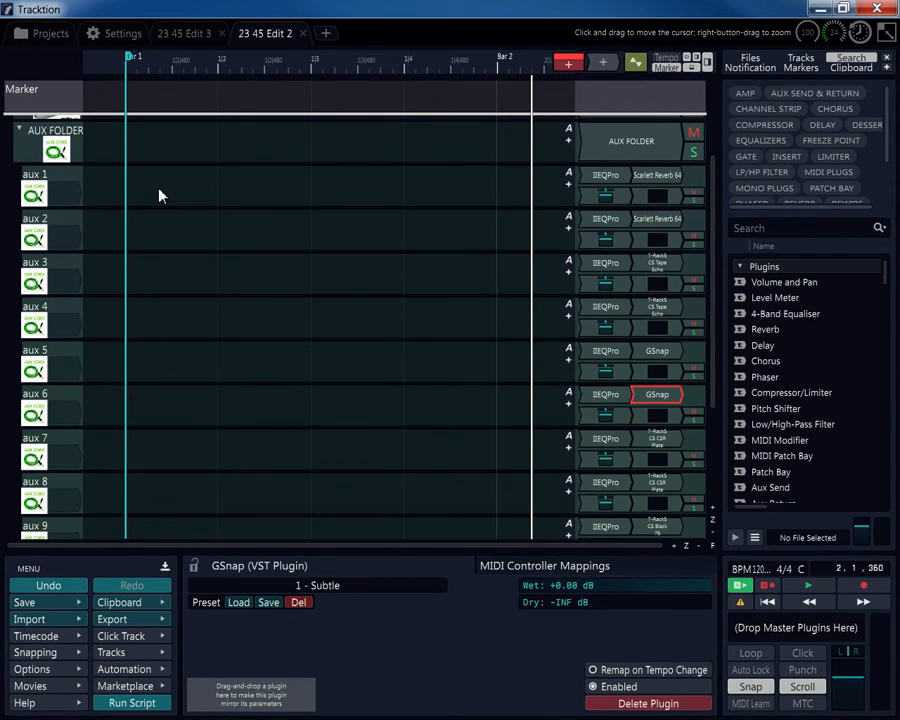
pyautogui.moveTo(670, 458)
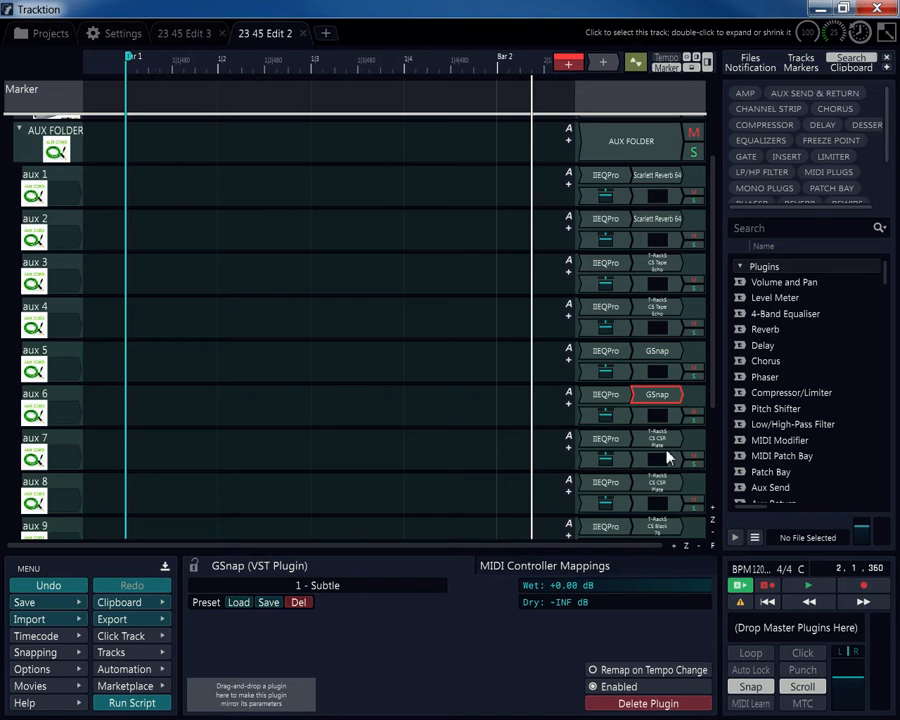
pyautogui.scroll(-3)
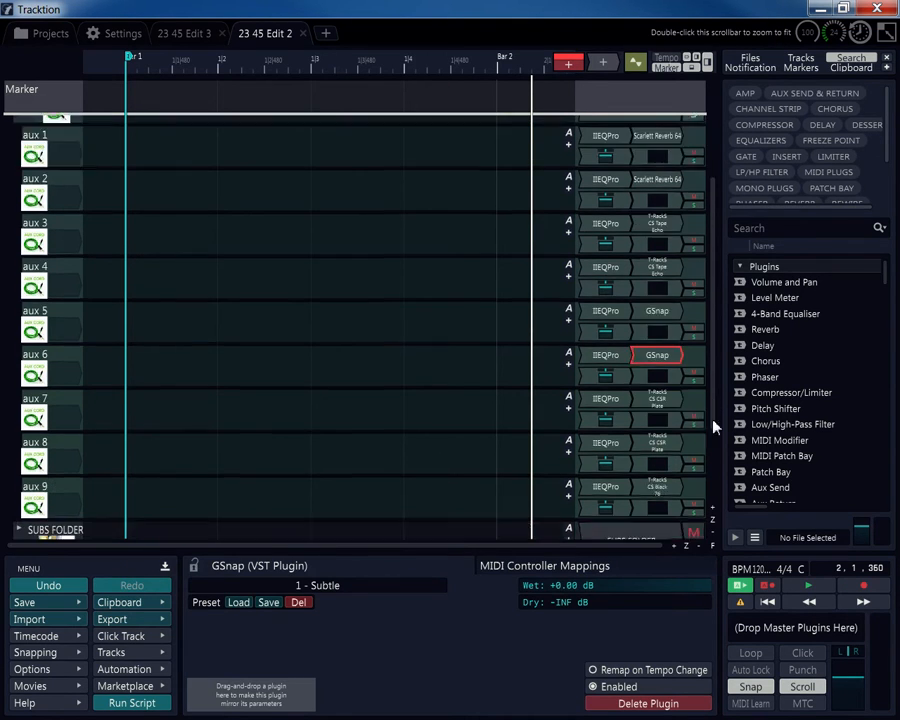
pyautogui.scroll(-3)
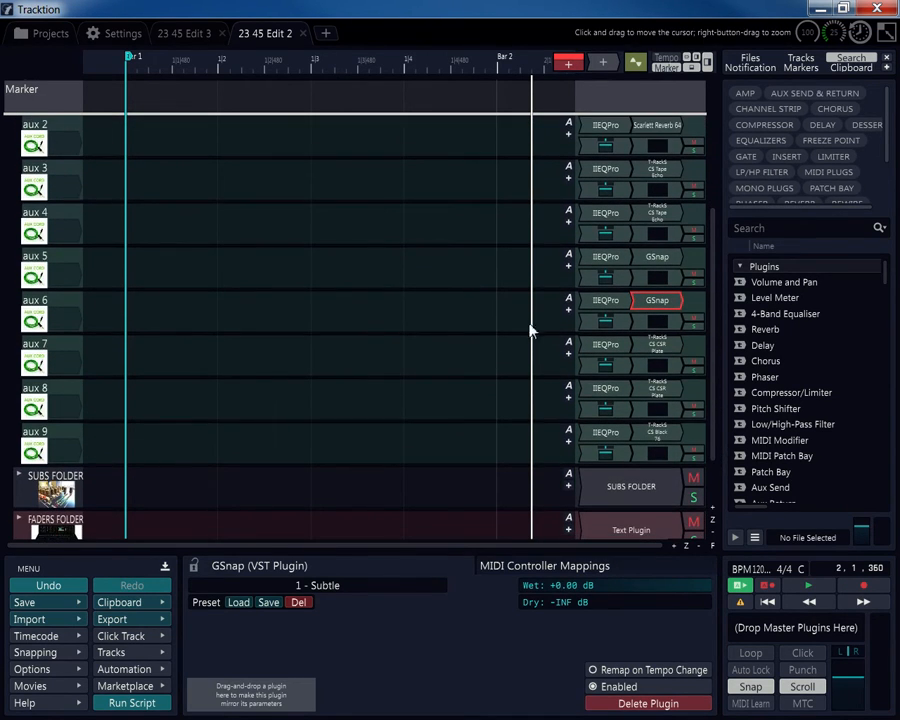
pyautogui.moveTo(718, 448)
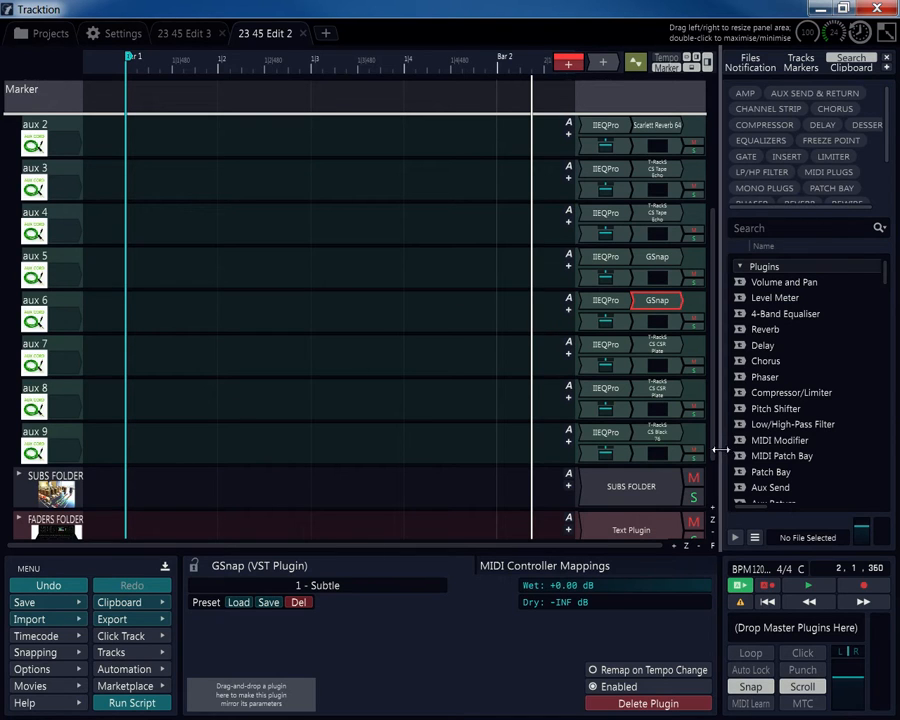
pyautogui.scroll(-3)
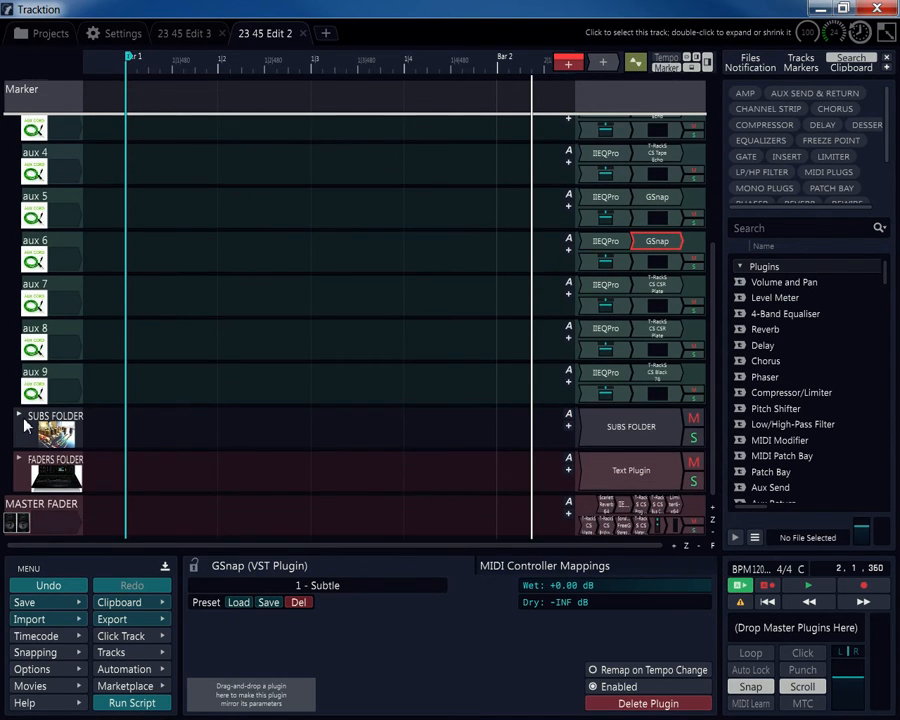
# Step: Expand SUBS FOLDER and view the aux sub, then kick & snare sub track properties
pyautogui.click(18, 415)
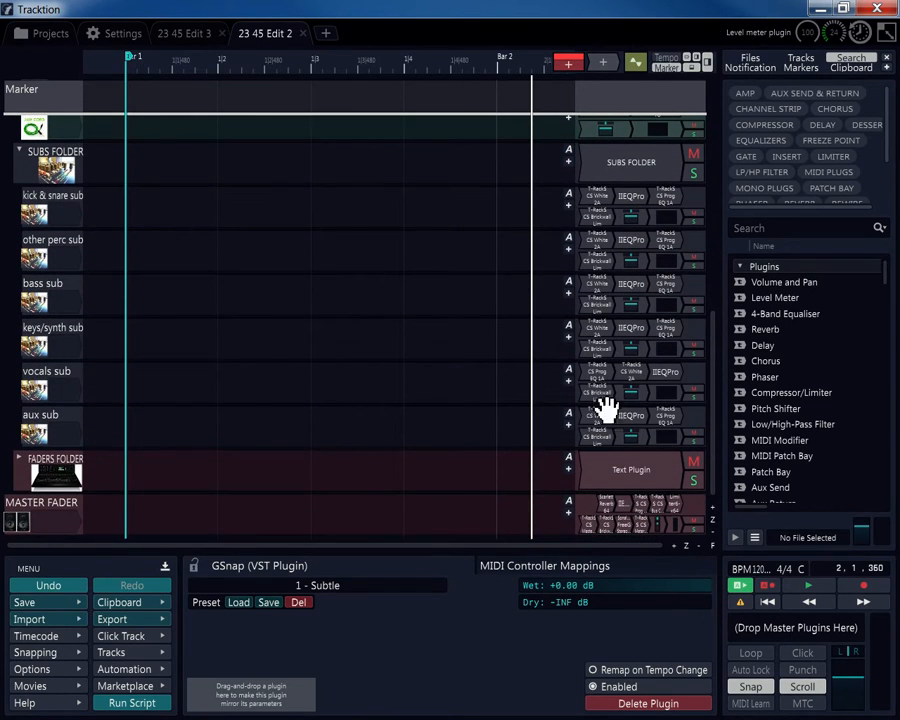
pyautogui.click(50, 425)
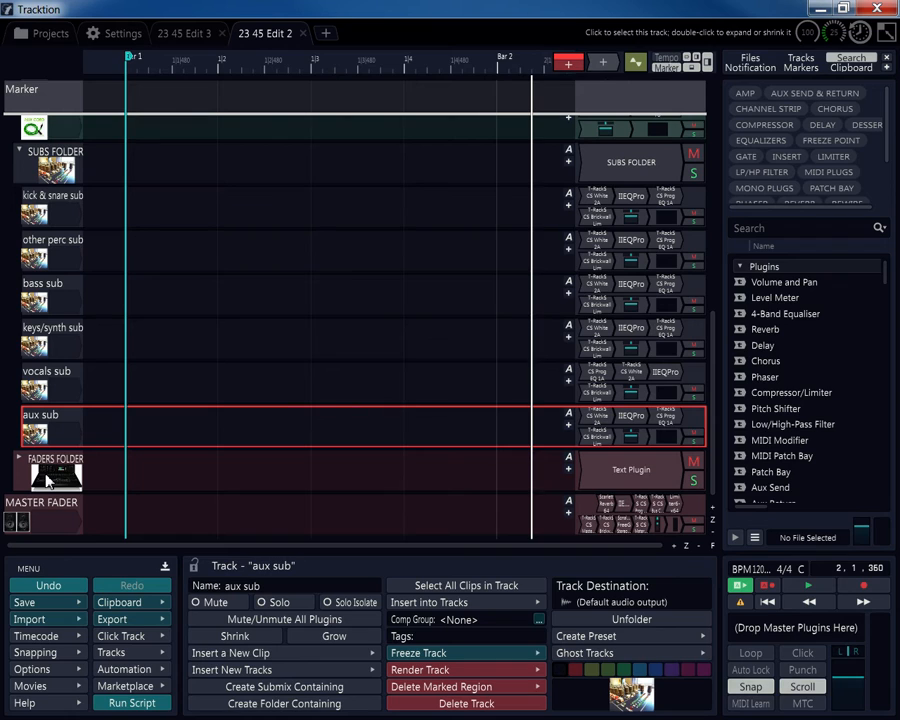
pyautogui.moveTo(88, 252)
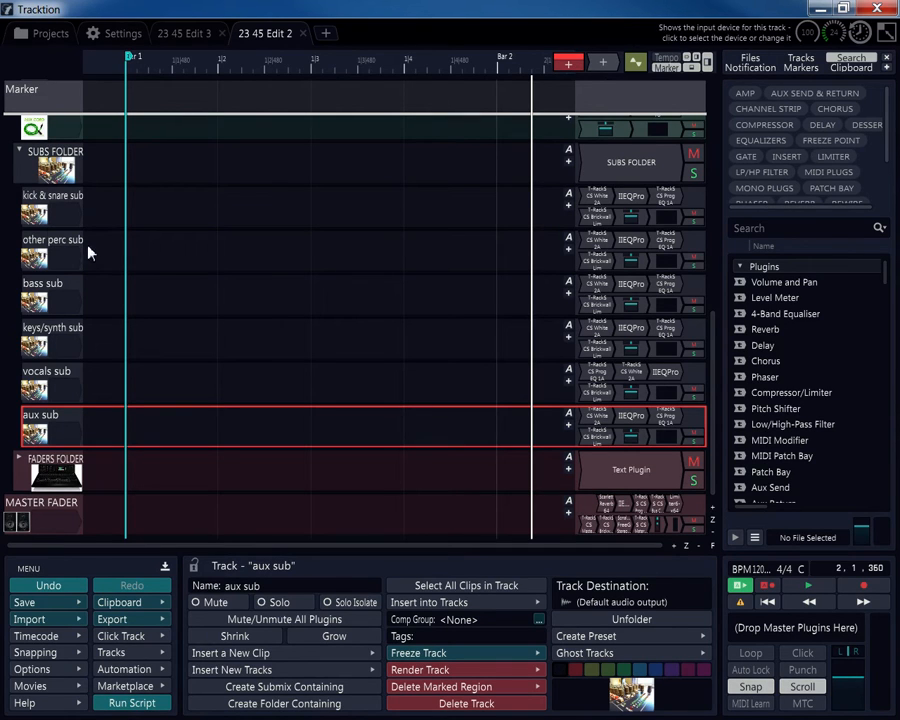
pyautogui.click(52, 205)
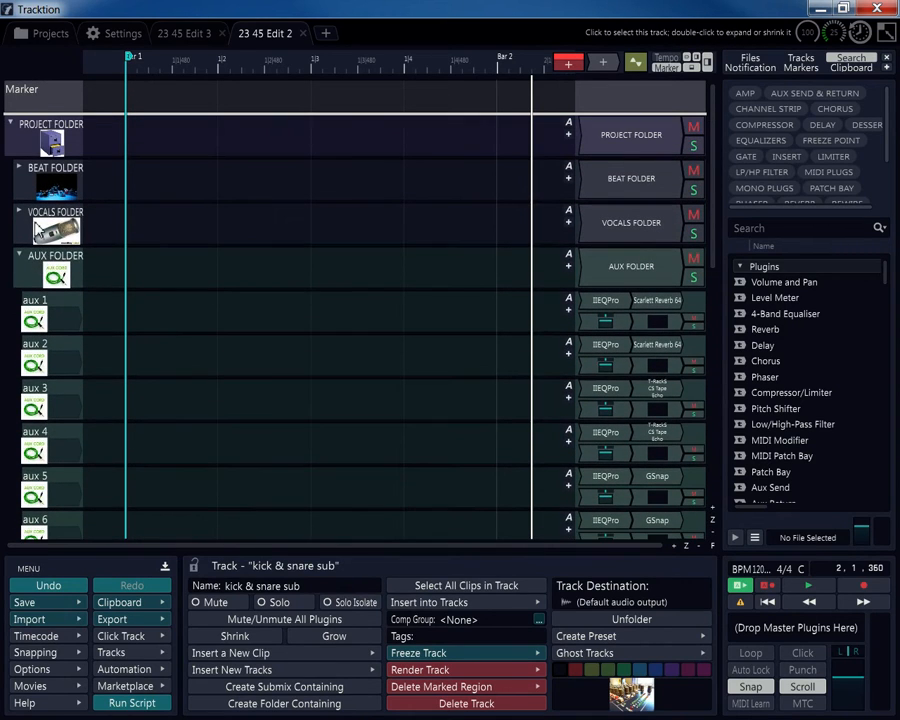
# Step: Collapse PROJECT FOLDER and show the combined properties of its eight Beat tracks
pyautogui.click(18, 255)
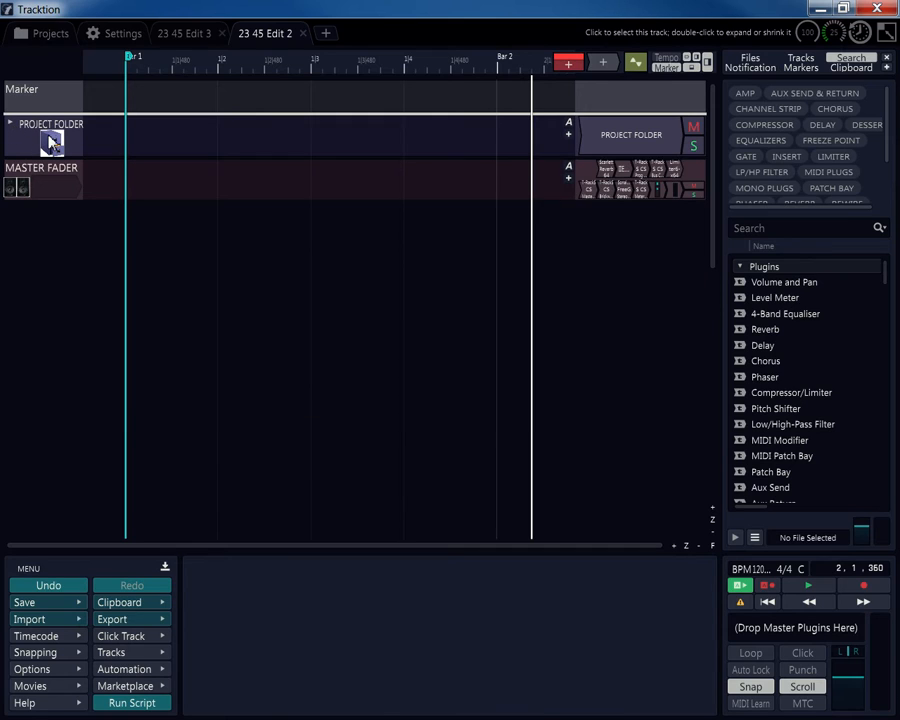
pyautogui.click(50, 135)
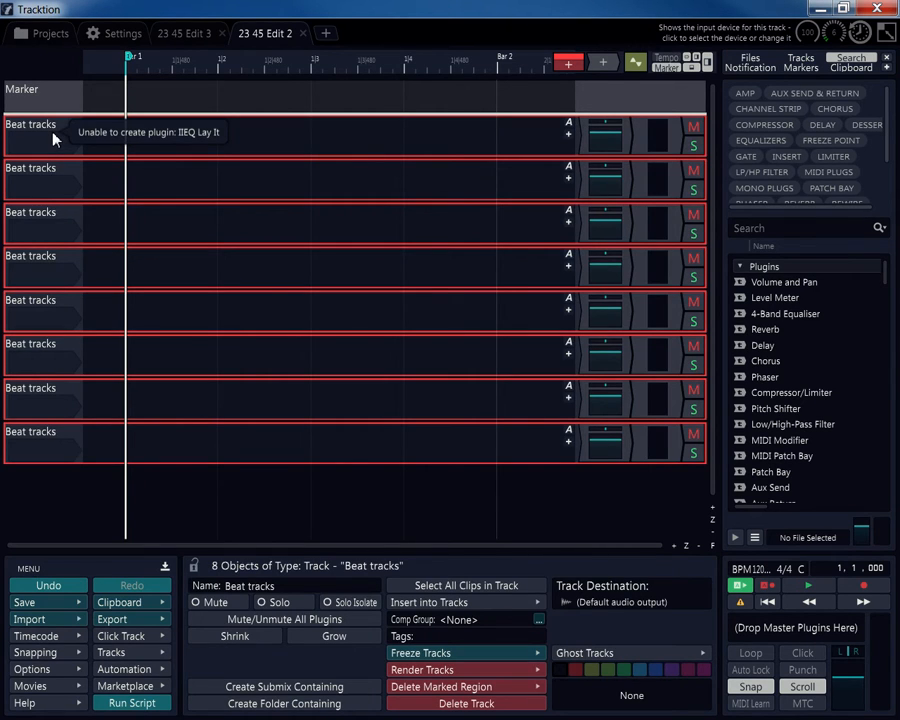
pyautogui.moveTo(32, 287)
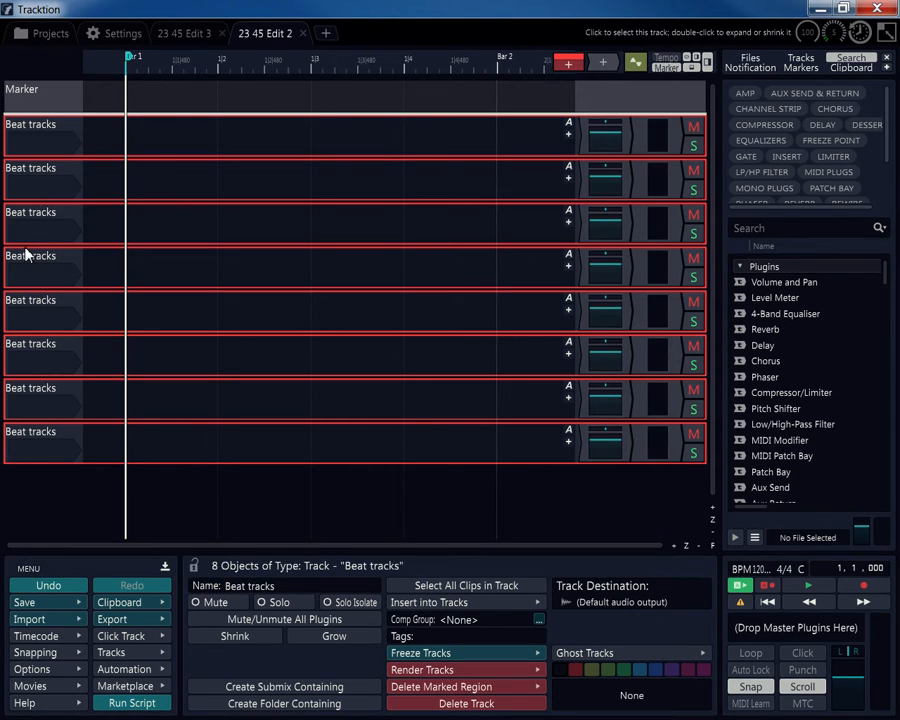
pyautogui.moveTo(20, 255)
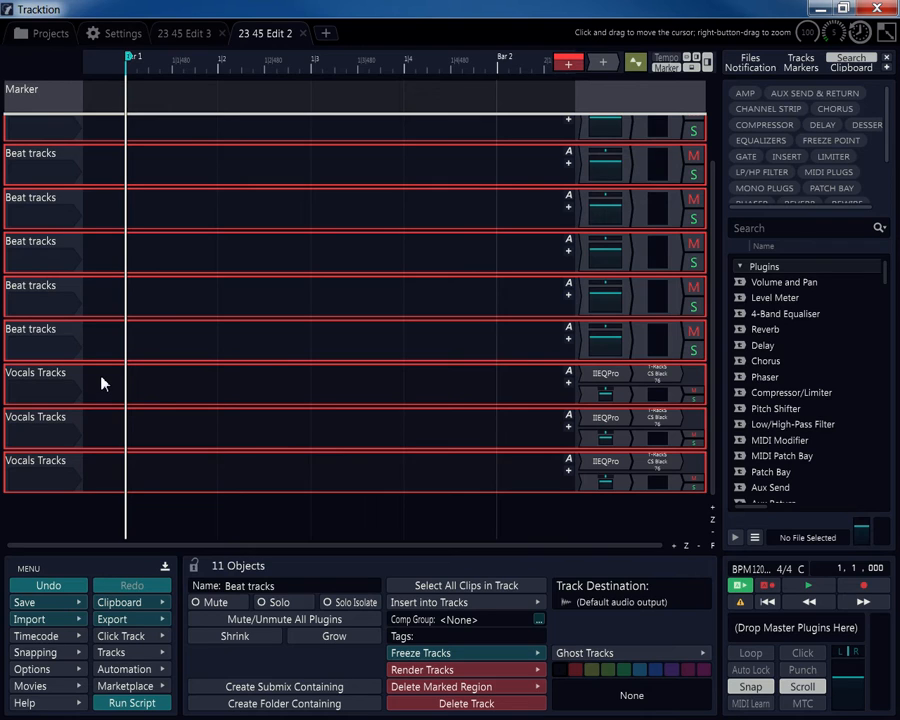
pyautogui.moveTo(64, 380)
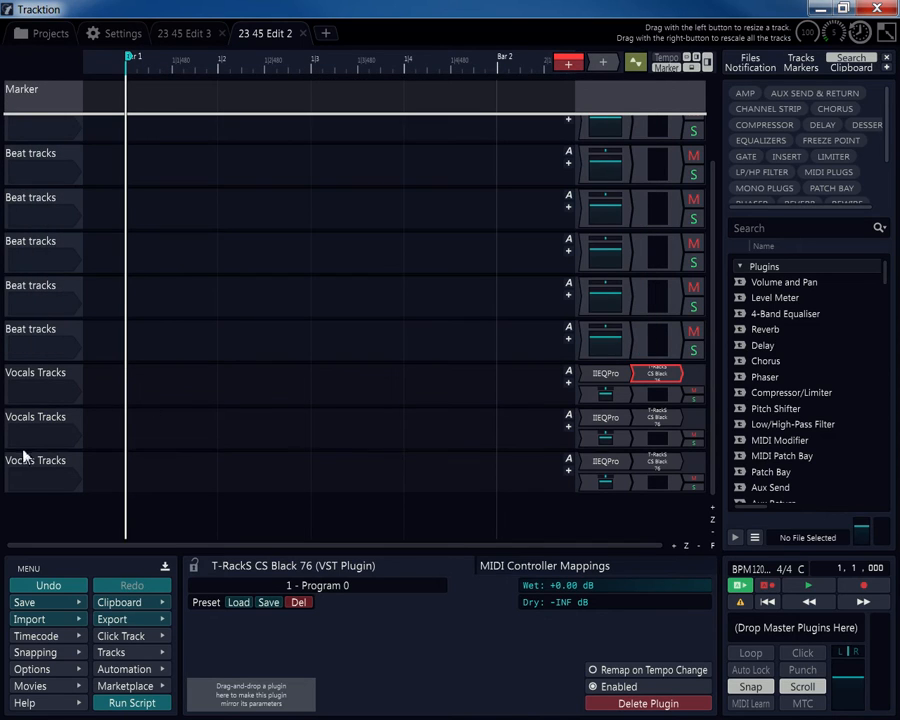
# Step: Select all seven Vocals Tracks to show their combined track properties
pyautogui.click(40, 460)
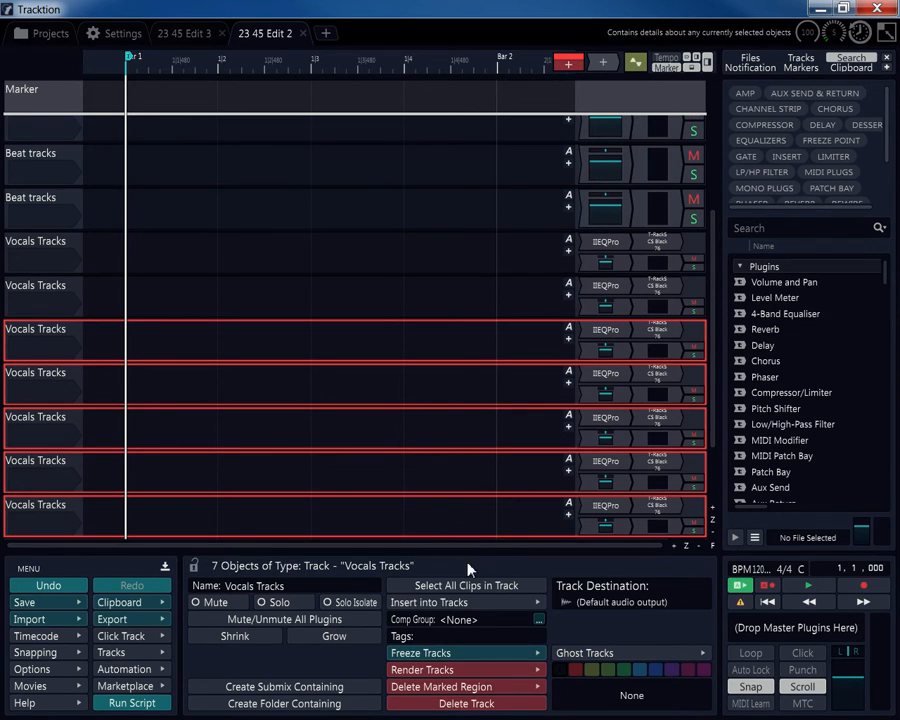
pyautogui.moveTo(360, 543)
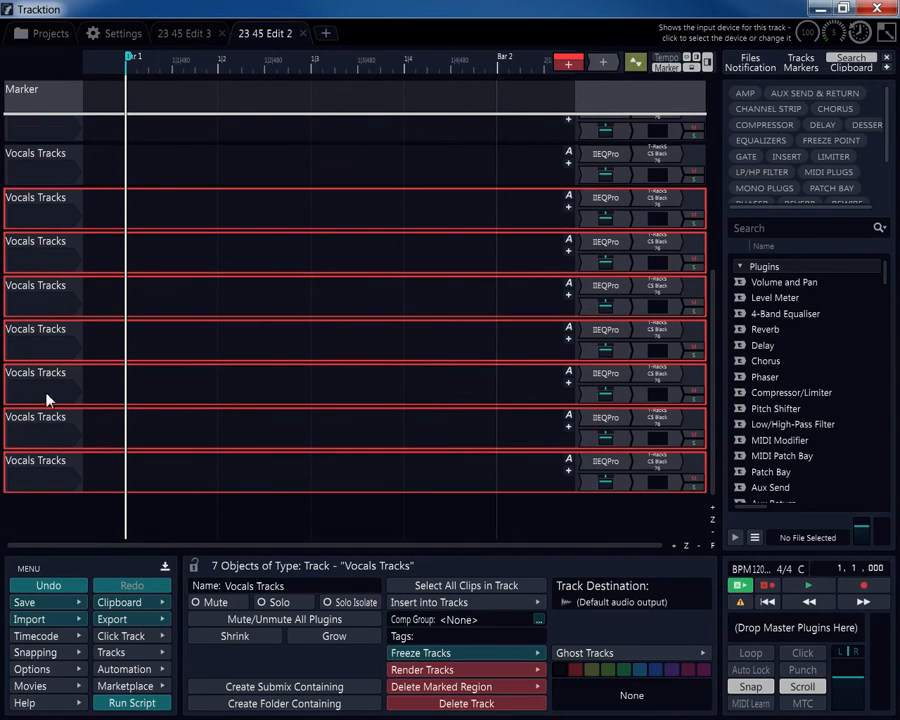
# Step: Create an AUX FOLDER below the vocals and select aux tracks 2–9
pyautogui.click(40, 465)
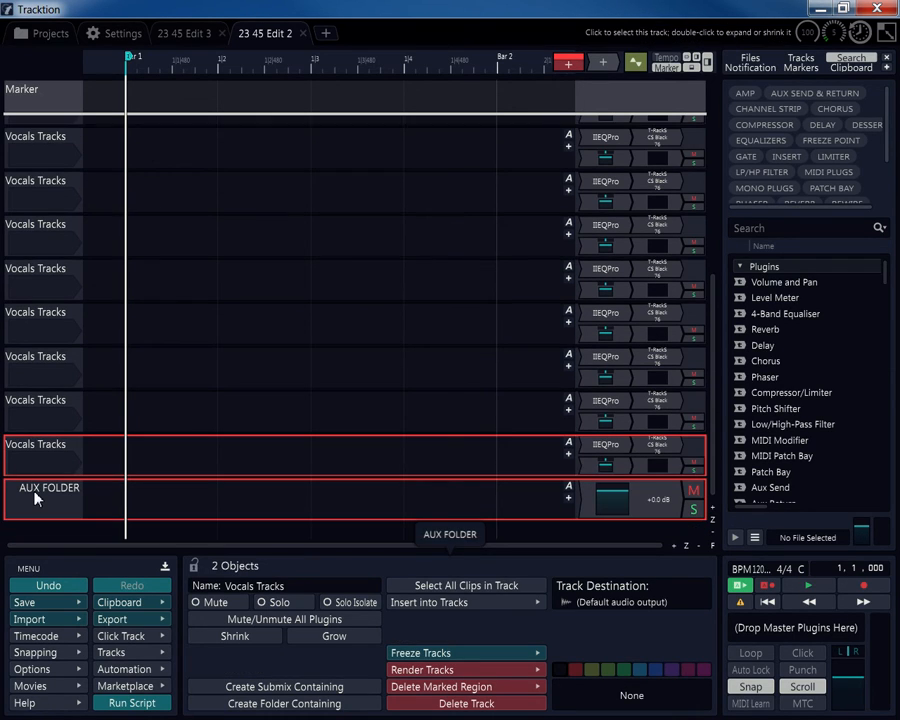
pyautogui.click(48, 497)
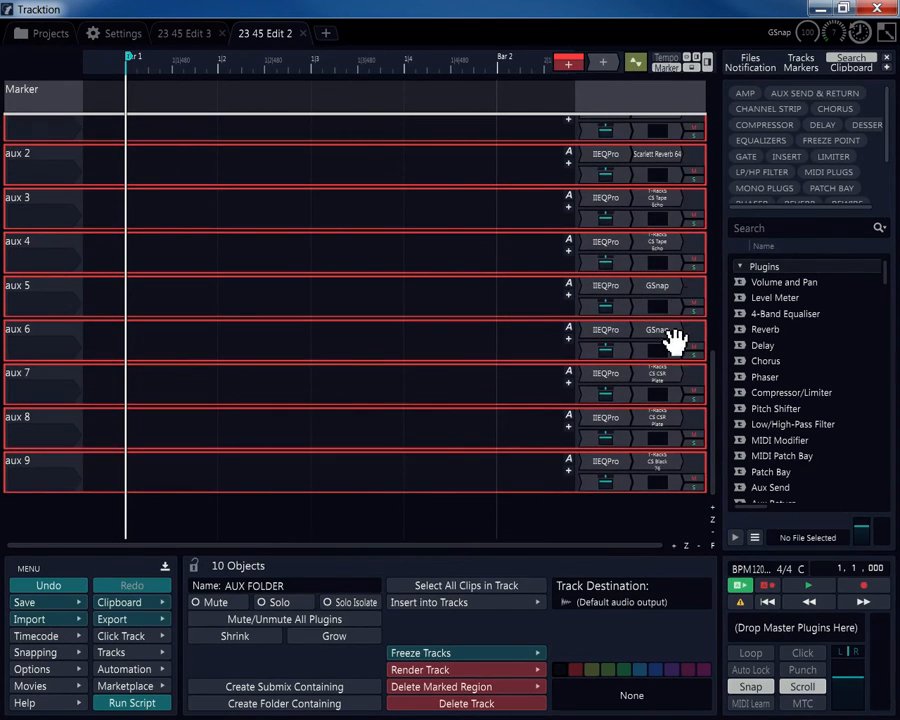
pyautogui.moveTo(30, 465)
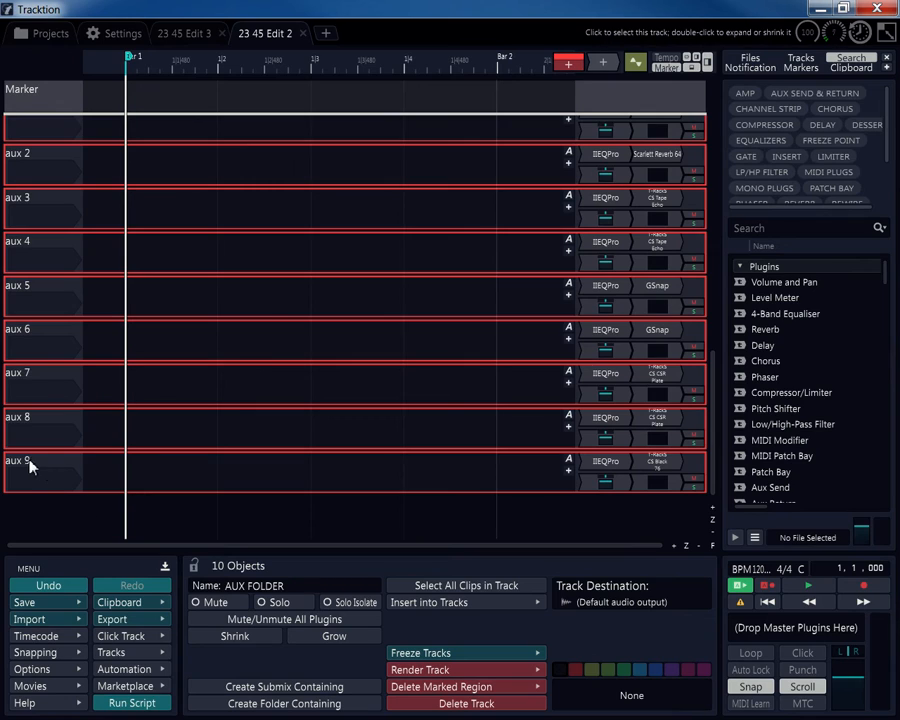
# Step: Select aux 9 through the six subs and AUX, BEAT, VOCALS faders, undoing once
pyautogui.click(40, 460)
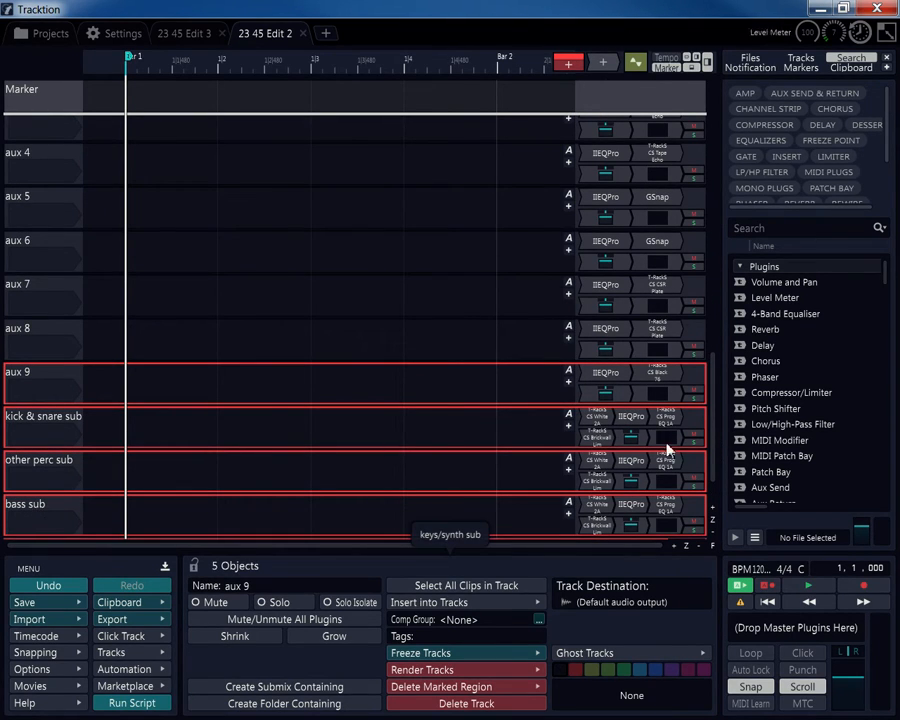
pyautogui.scroll(-3)
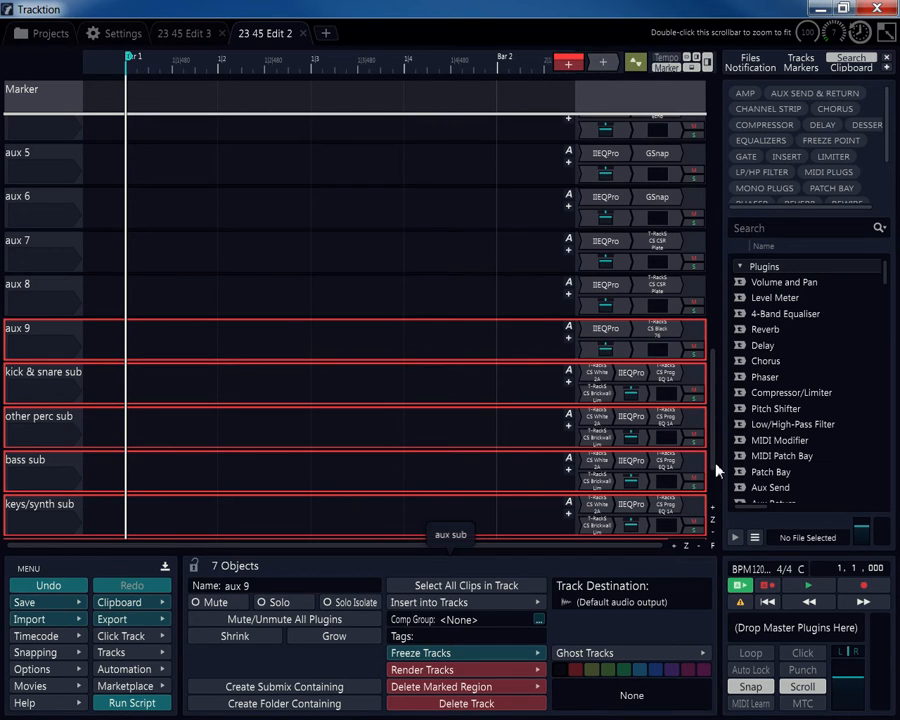
pyautogui.scroll(-3)
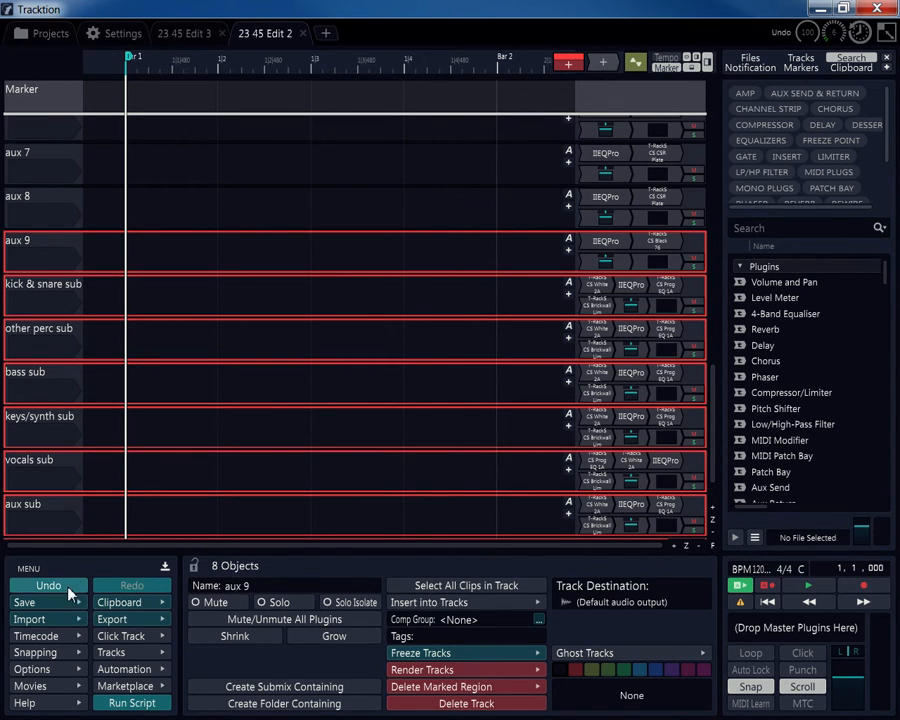
pyautogui.click(48, 585)
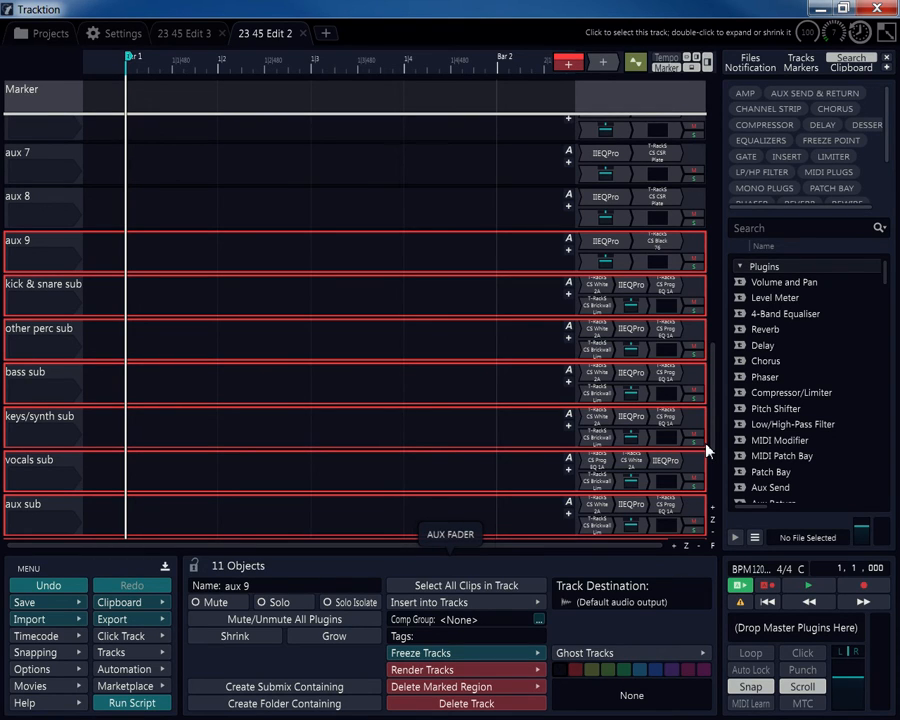
pyautogui.scroll(-3)
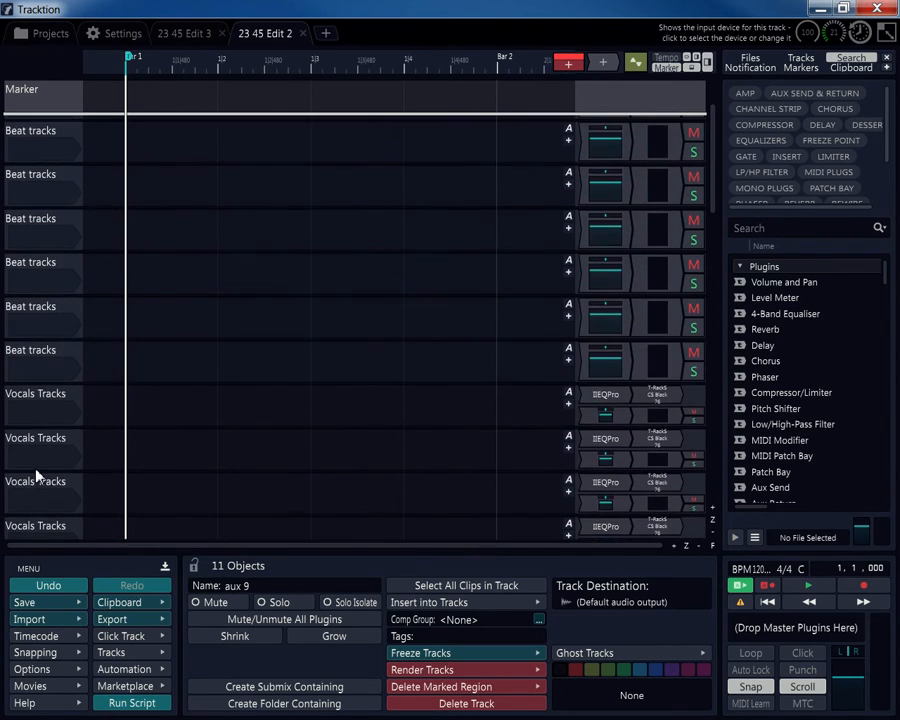
pyautogui.scroll(-3)
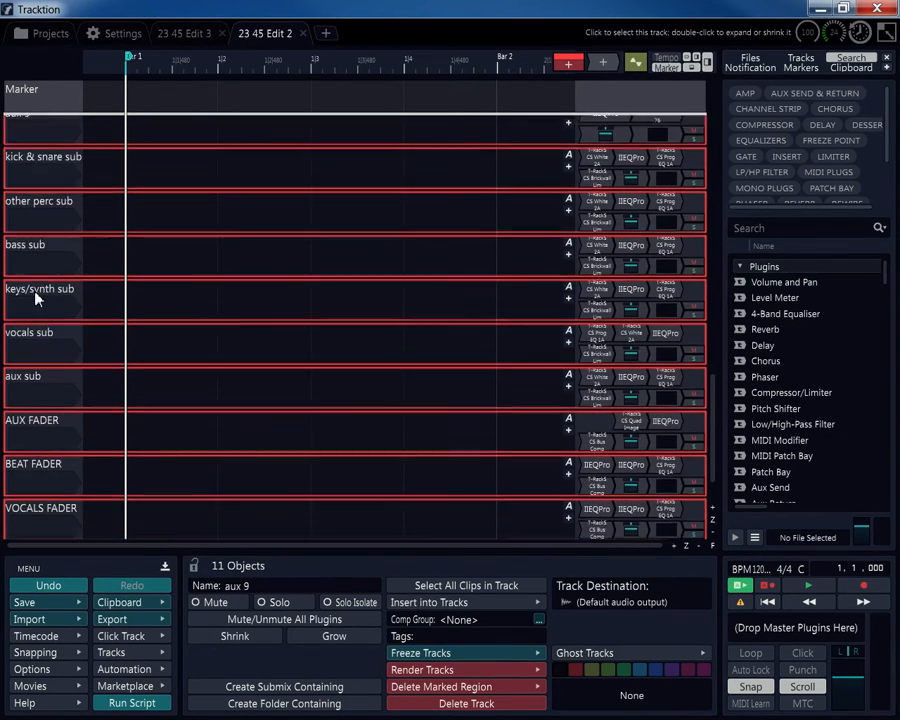
pyautogui.scroll(-3)
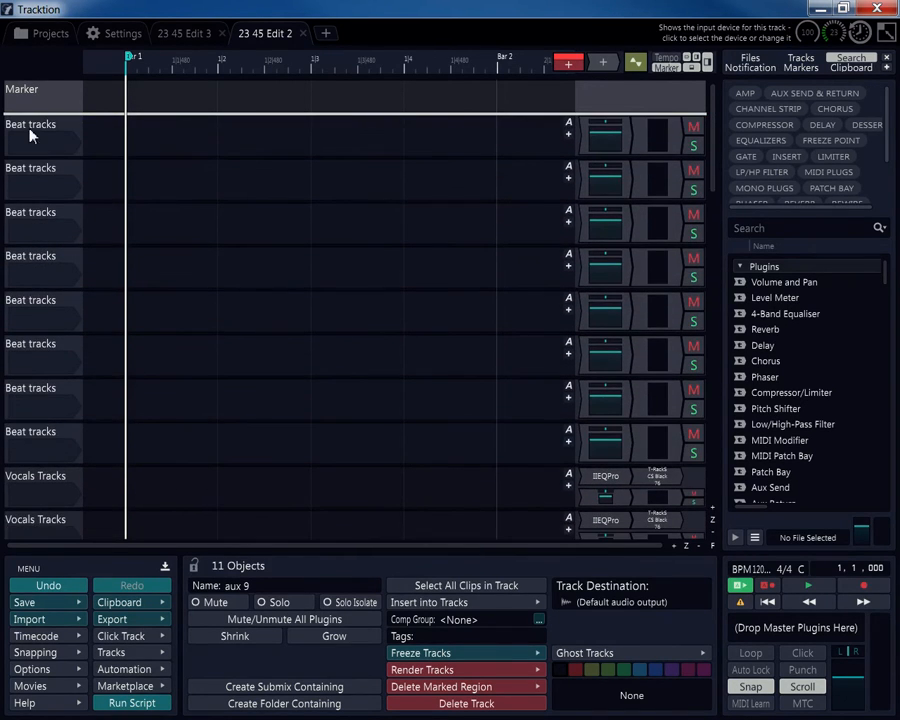
# Step: Wrap the Beat tracks in PROJECT FOLDER and BEAT FOLDER, then collapse BEAT FOLDER
pyautogui.click(33, 135)
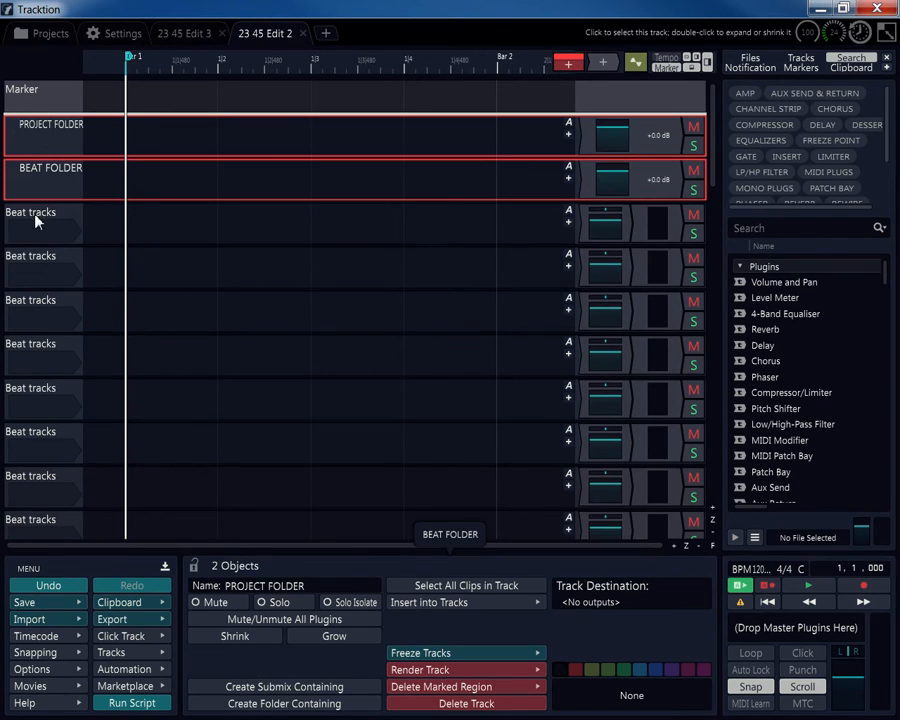
pyautogui.click(40, 222)
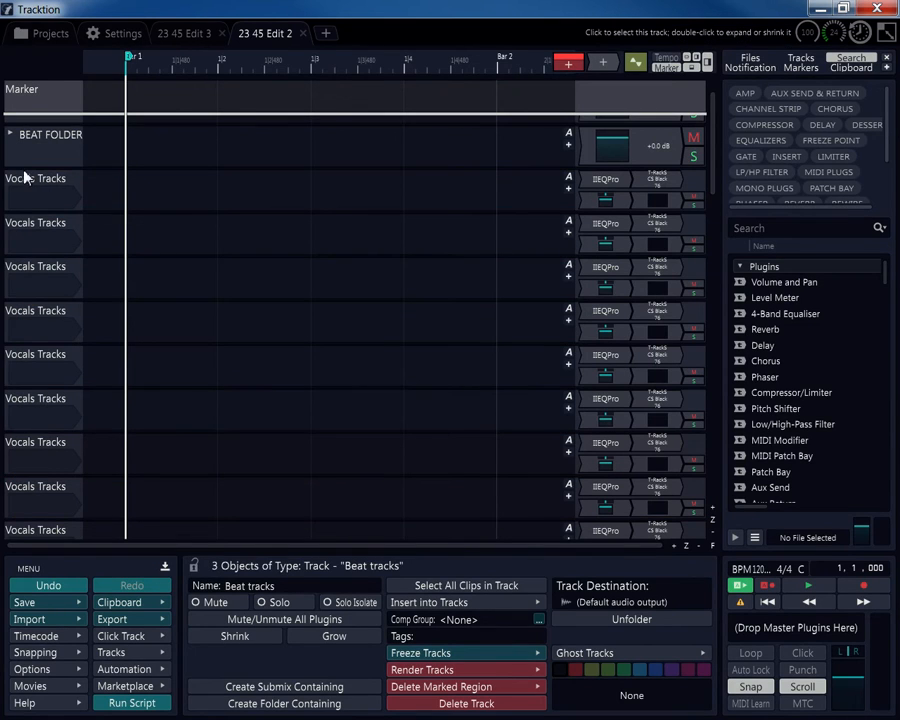
# Step: Move Vocals Tracks into VOCALS FOLDER, collapse VOCALS and AUX folders, add SUBS FOLDER
pyautogui.click(40, 190)
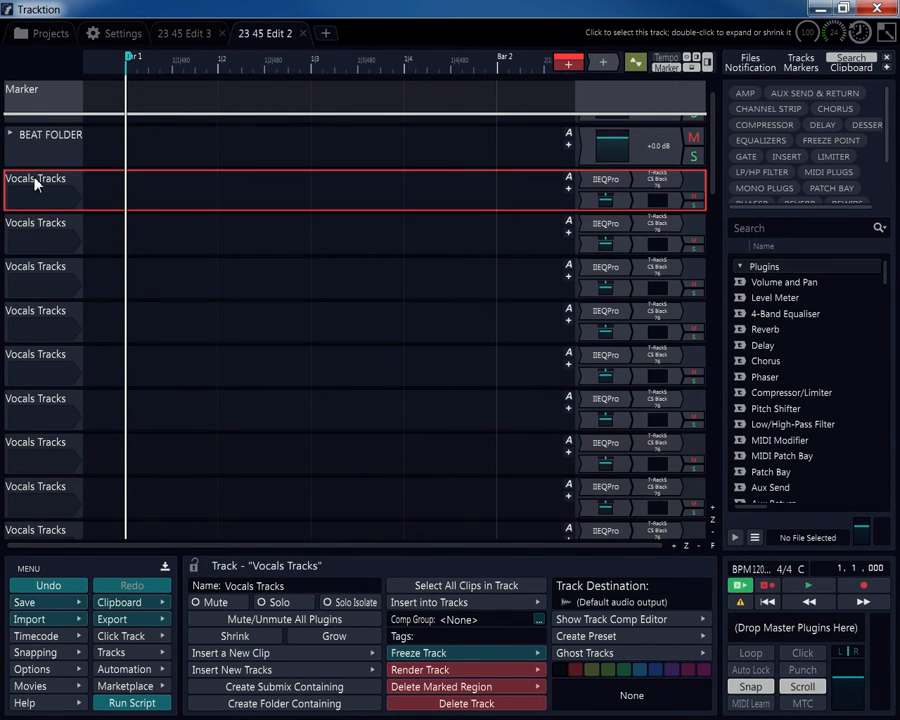
pyautogui.click(45, 147)
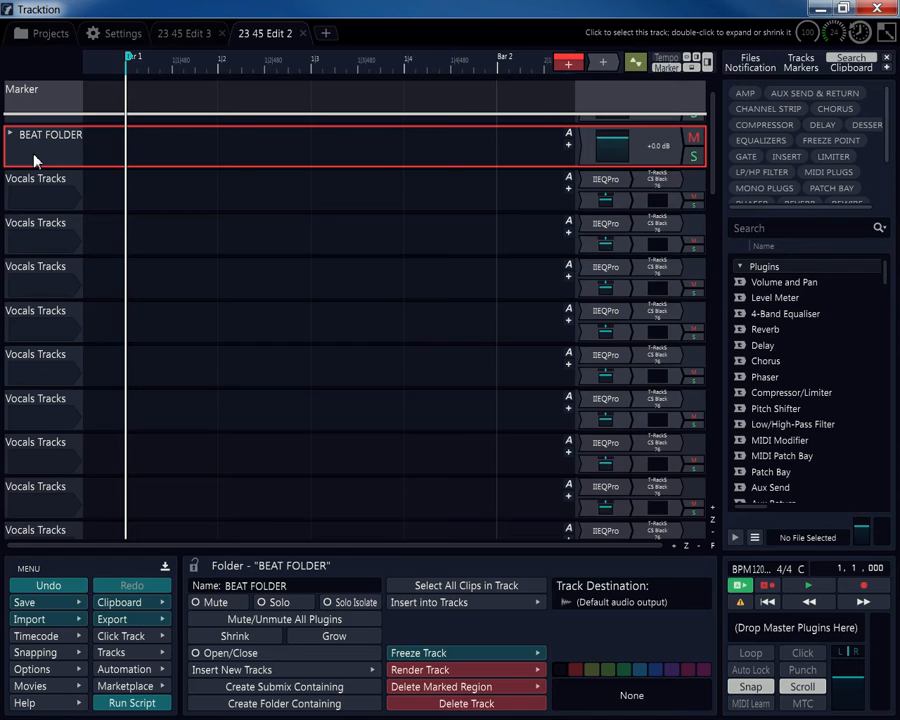
pyautogui.moveTo(42, 156)
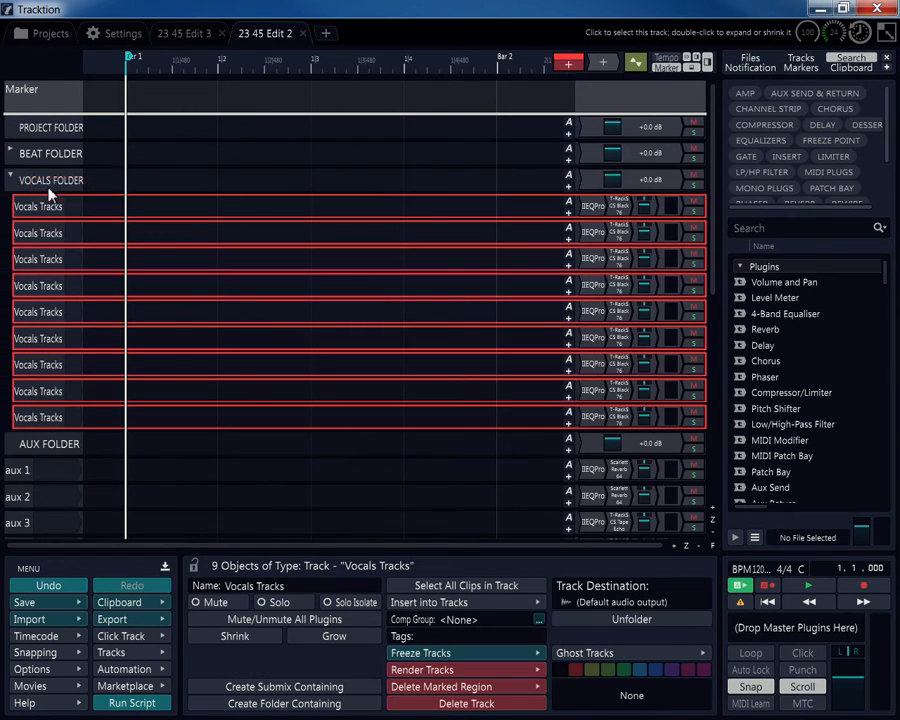
pyautogui.click(11, 180)
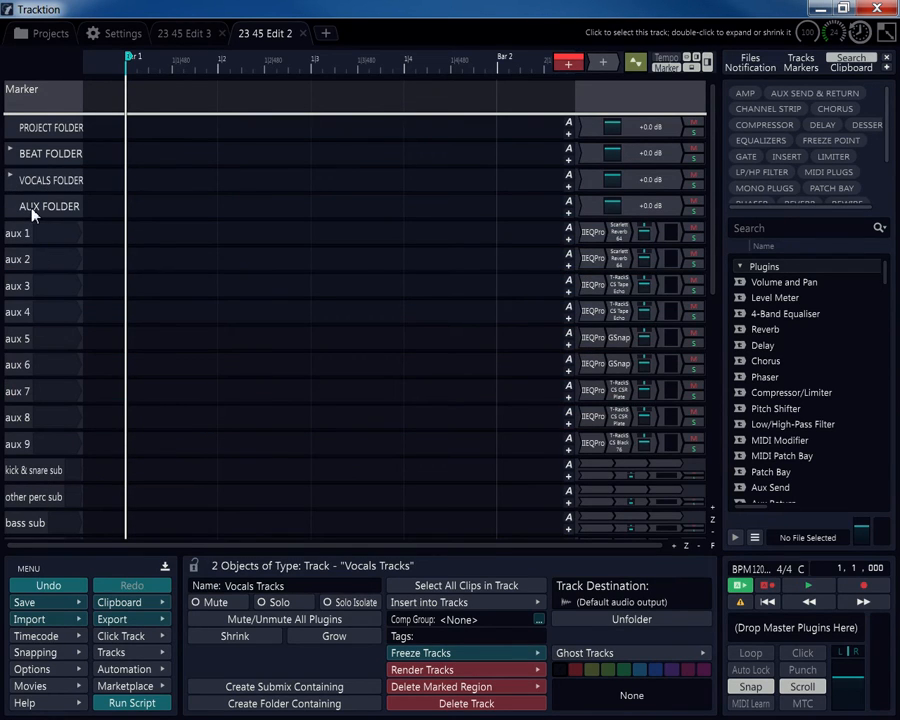
pyautogui.click(18, 233)
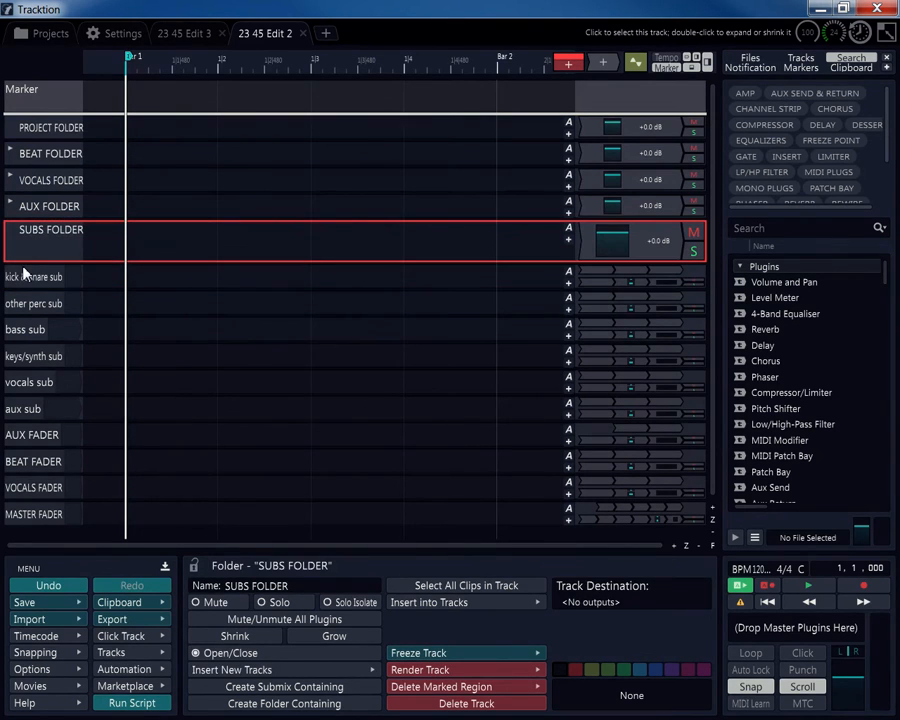
# Step: Move the six sub tracks into SUBS FOLDER and collapse it
pyautogui.click(33, 277)
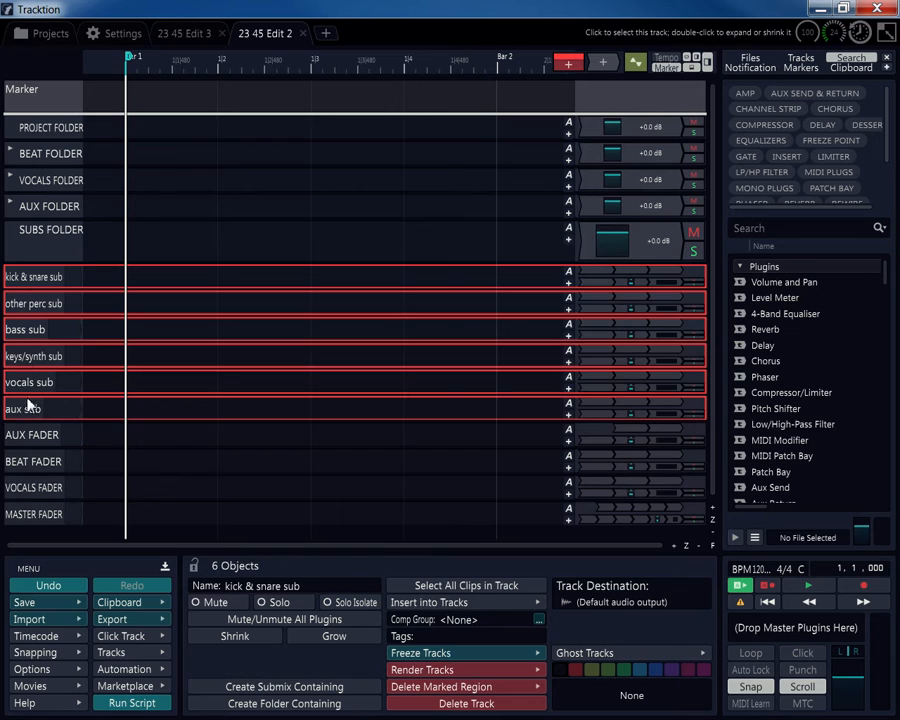
pyautogui.click(11, 229)
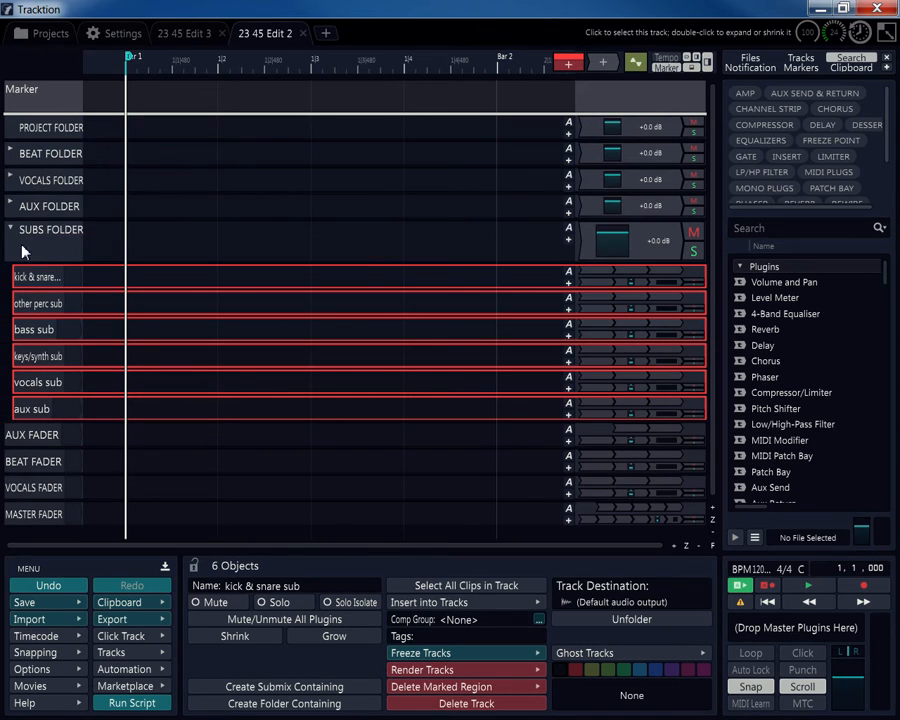
pyautogui.click(10, 229)
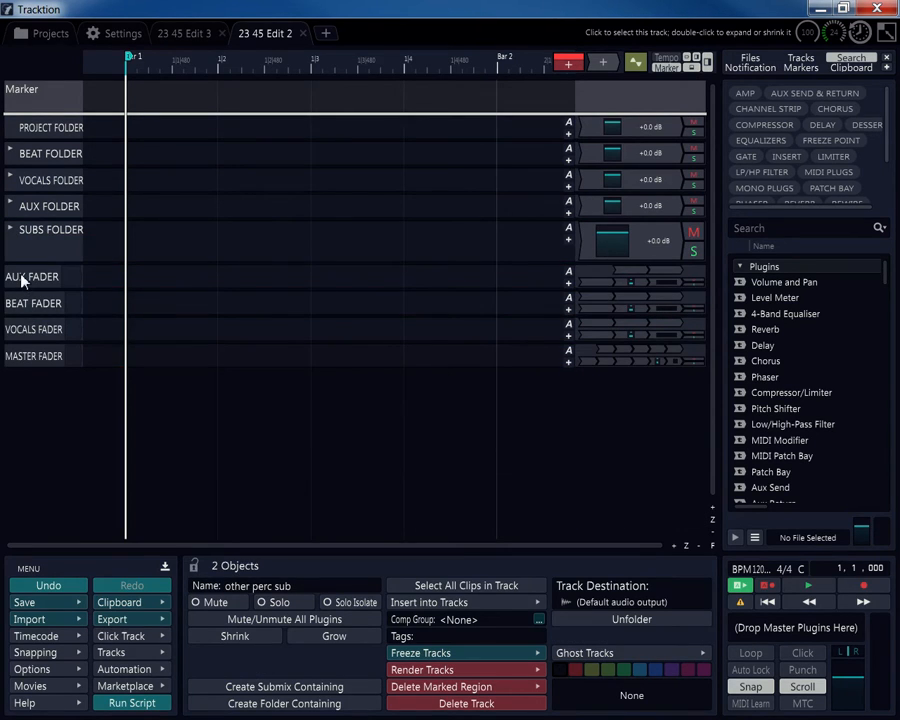
# Step: Put the AUX, BEAT and VOCALS faders into a new collapsed FADERS FOLDER
pyautogui.click(31, 277)
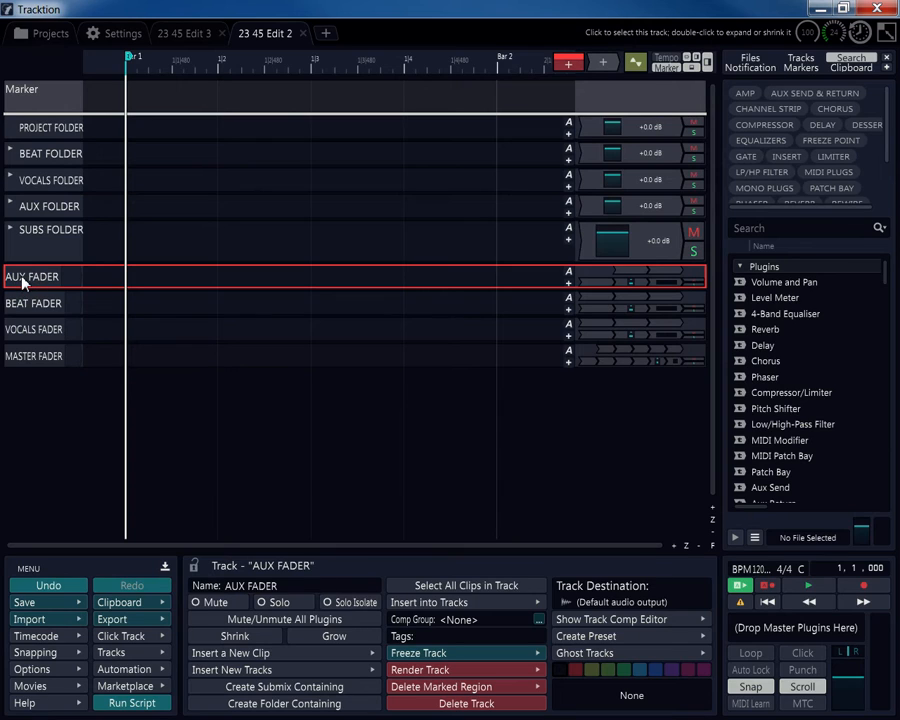
pyautogui.click(51, 240)
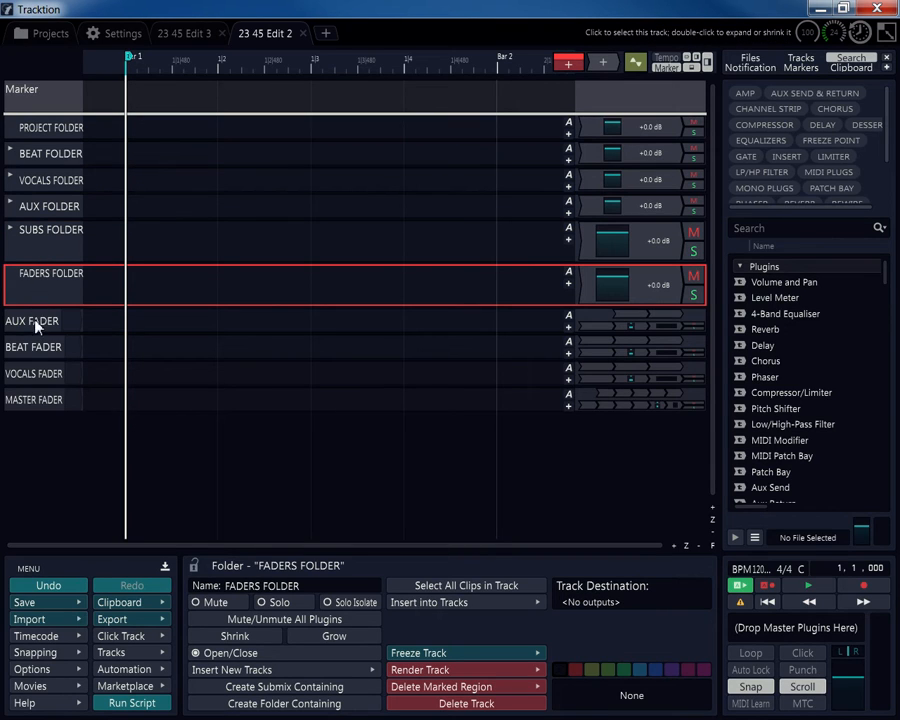
pyautogui.click(31, 320)
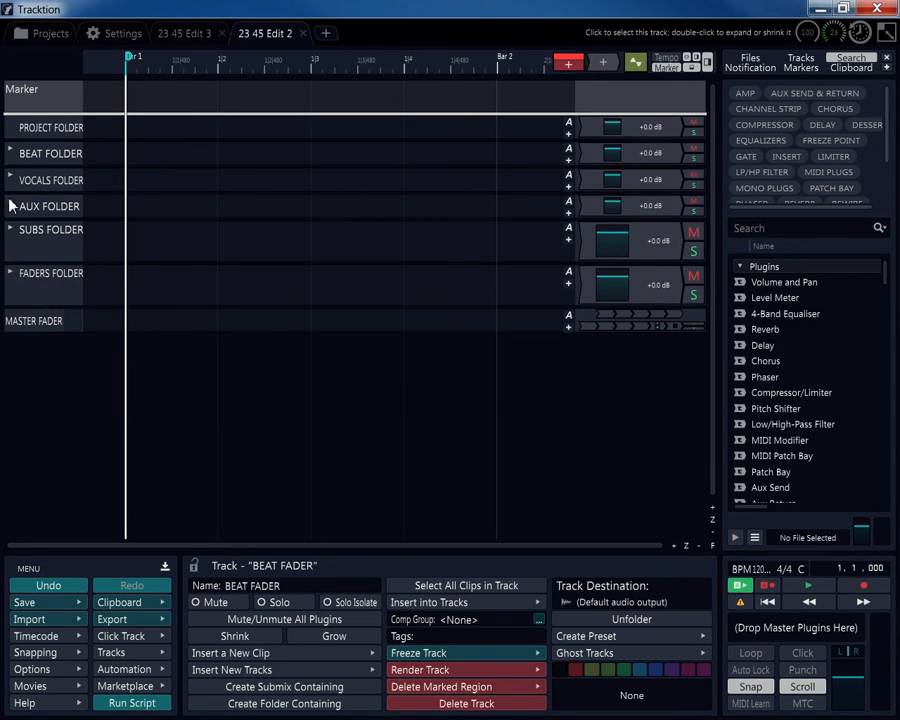
pyautogui.click(50, 153)
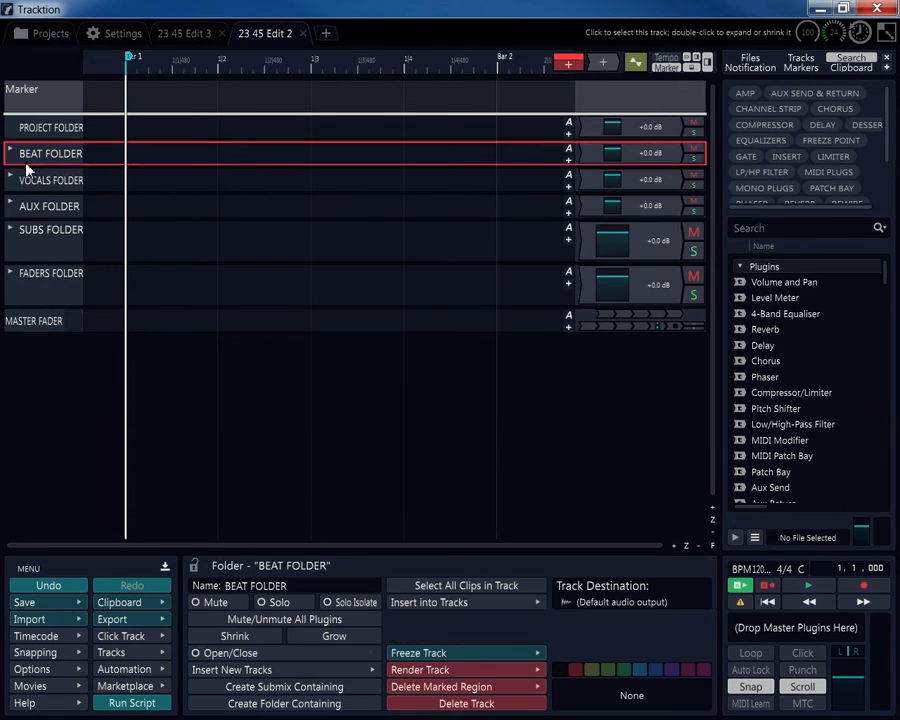
pyautogui.moveTo(33, 278)
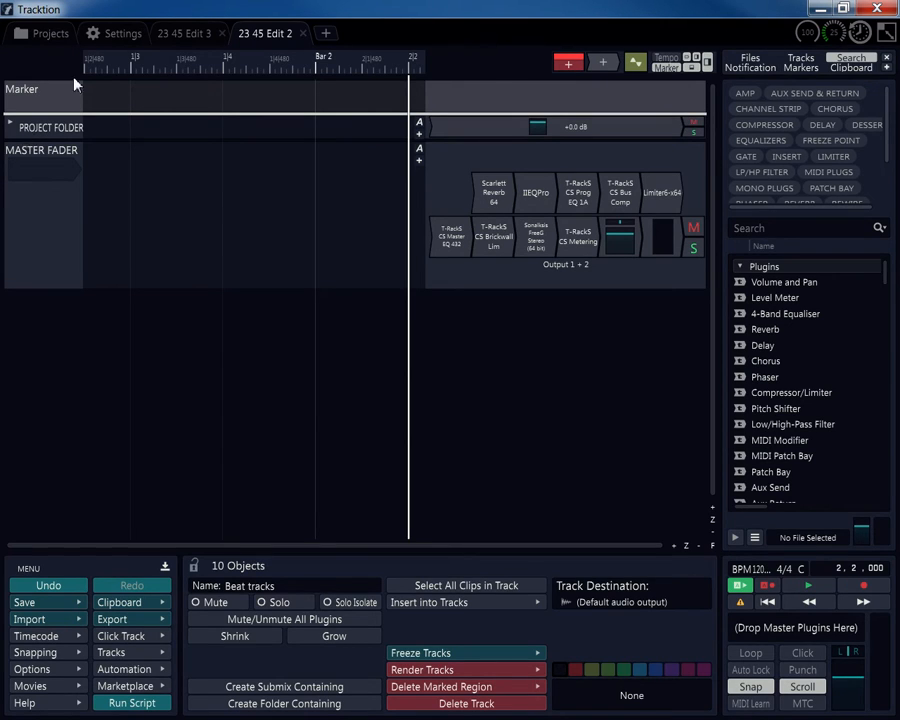
# Step: Expand PROJECT FOLDER to reveal beat, vocals, aux, subs and faders folders, and select it
pyautogui.click(12, 127)
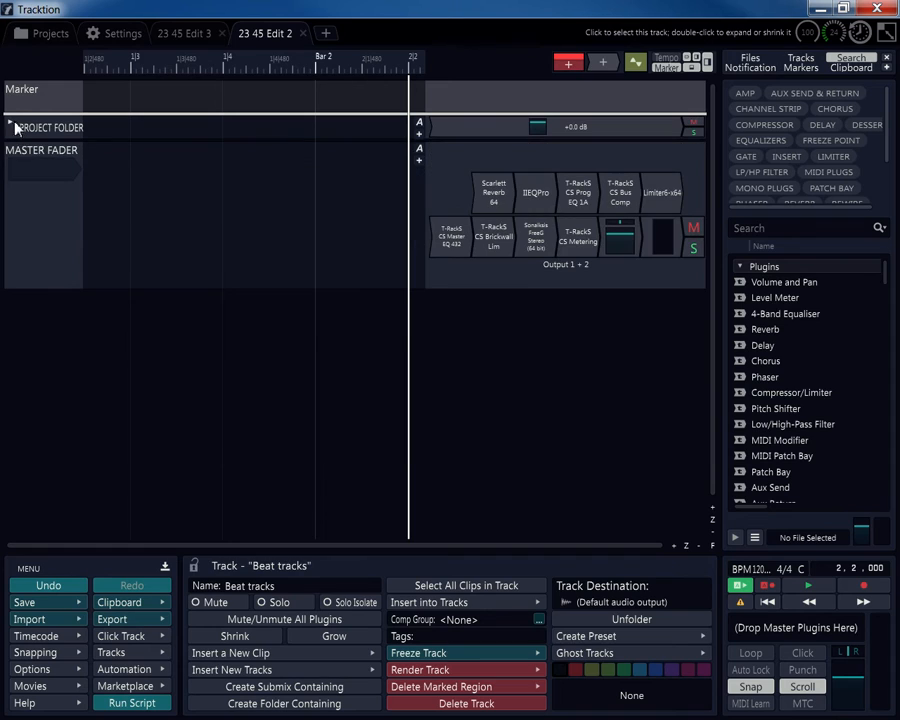
pyautogui.click(10, 127)
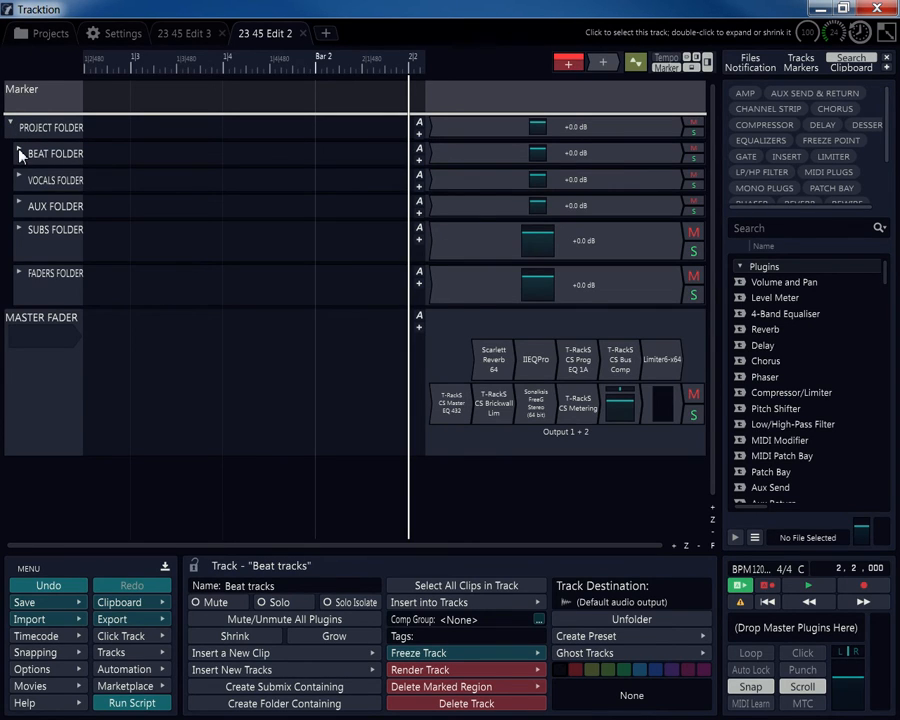
pyautogui.click(18, 153)
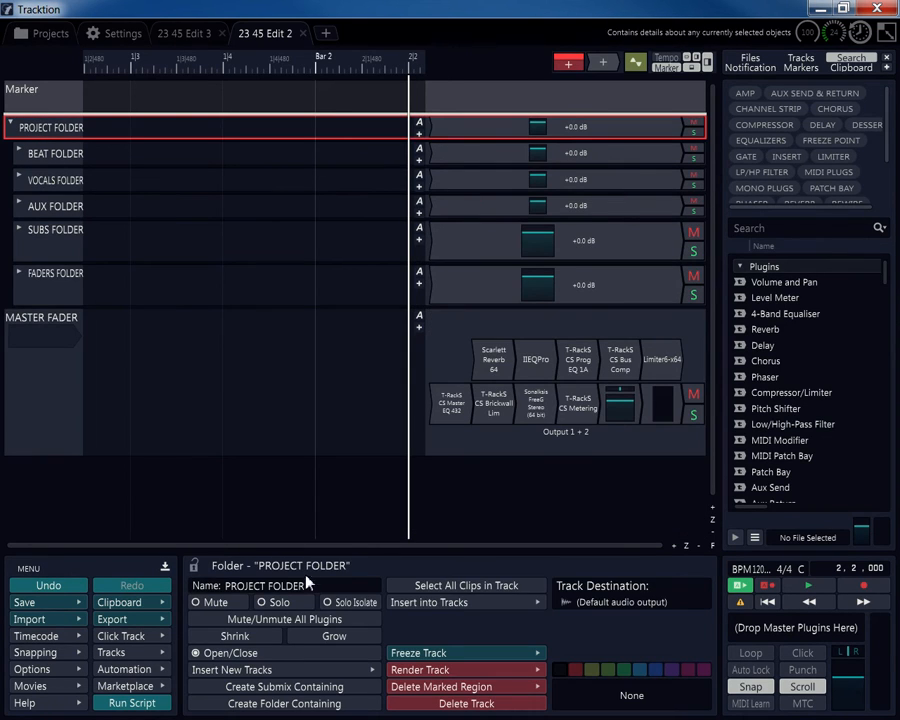
# Step: Swap the beat and vocals folders' volume plugins for Text plugins named BEAT FOLDER and VOCALS FOLDER
pyautogui.rightClick(265, 585)
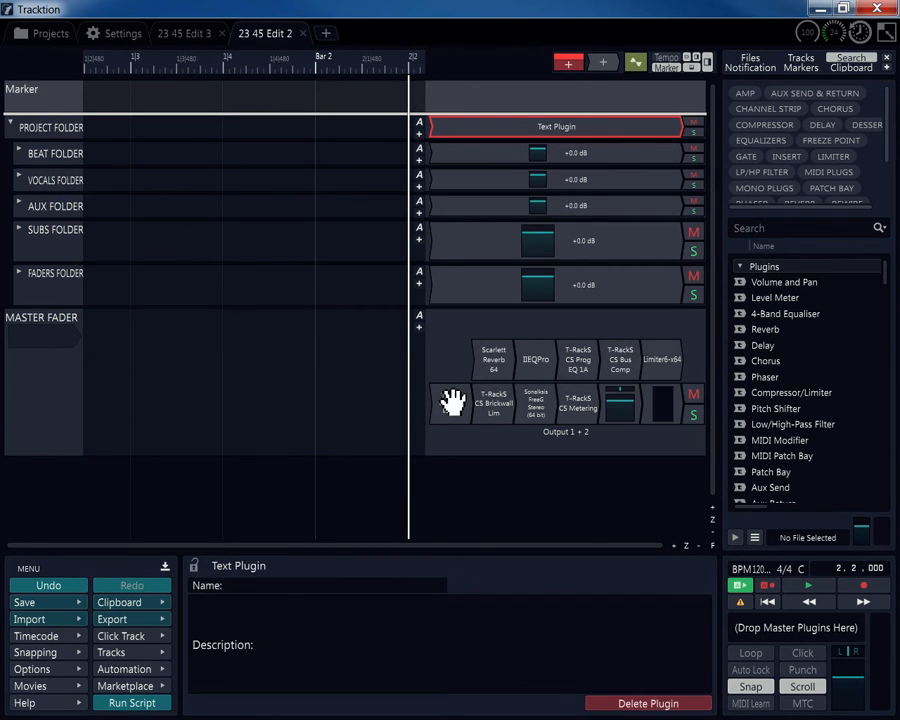
pyautogui.rightClick(450, 403)
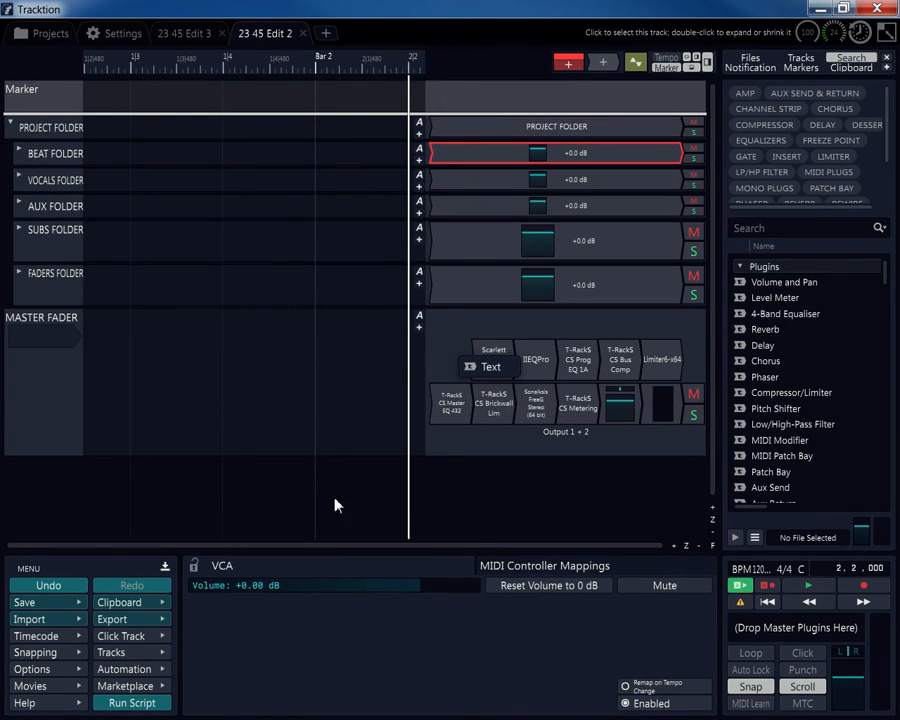
pyautogui.click(491, 366)
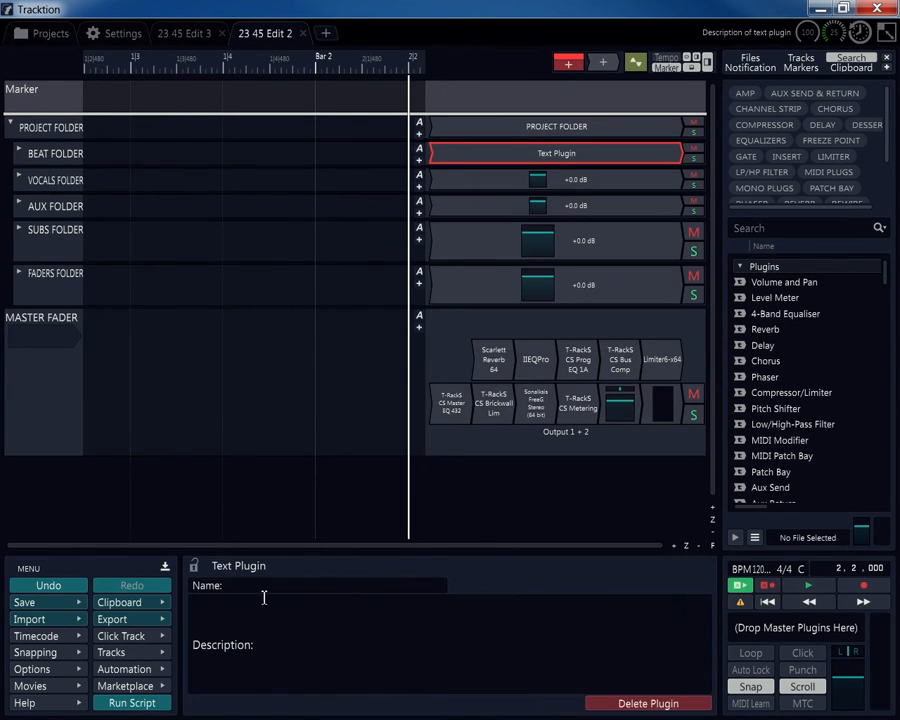
pyautogui.write('BEAT FOLDER')
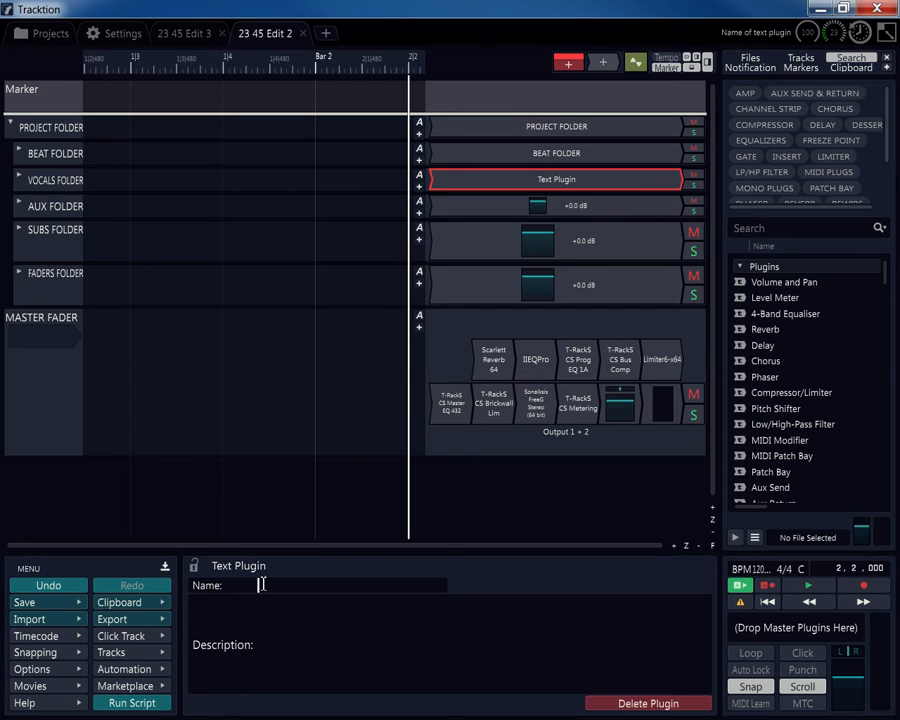
pyautogui.write('VOCALS FOLDER')
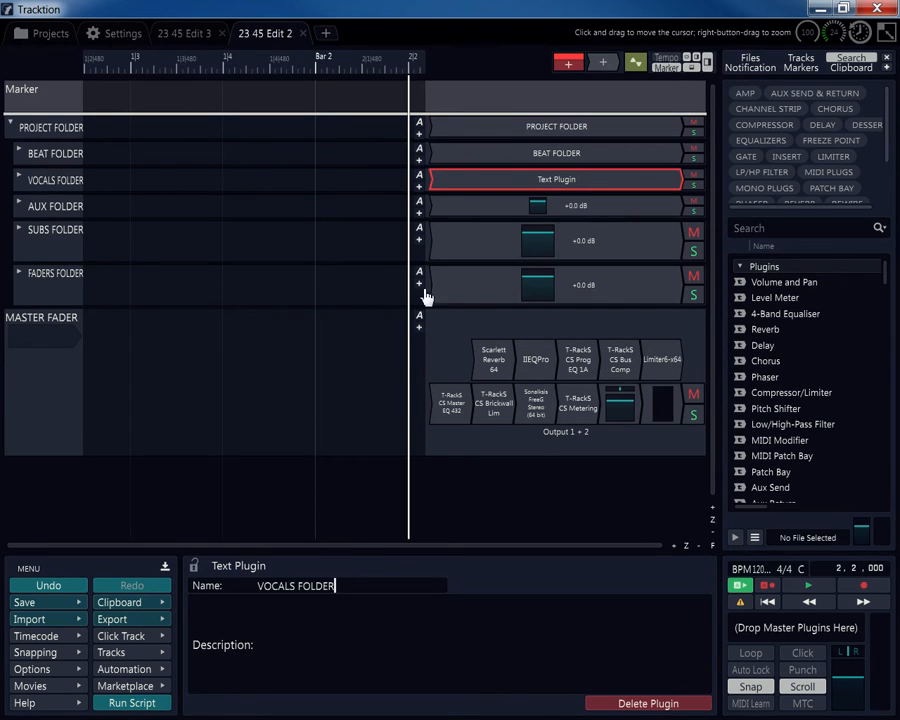
# Step: Replace the AUX FOLDER's volume plugin with a Text plugin
pyautogui.click(55, 206)
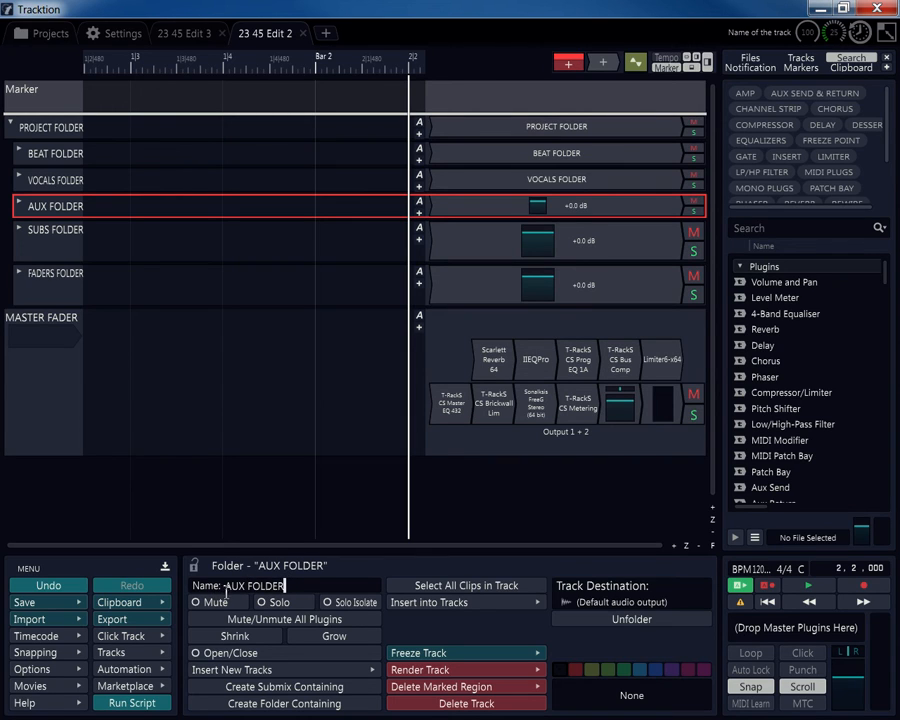
pyautogui.rightClick(245, 585)
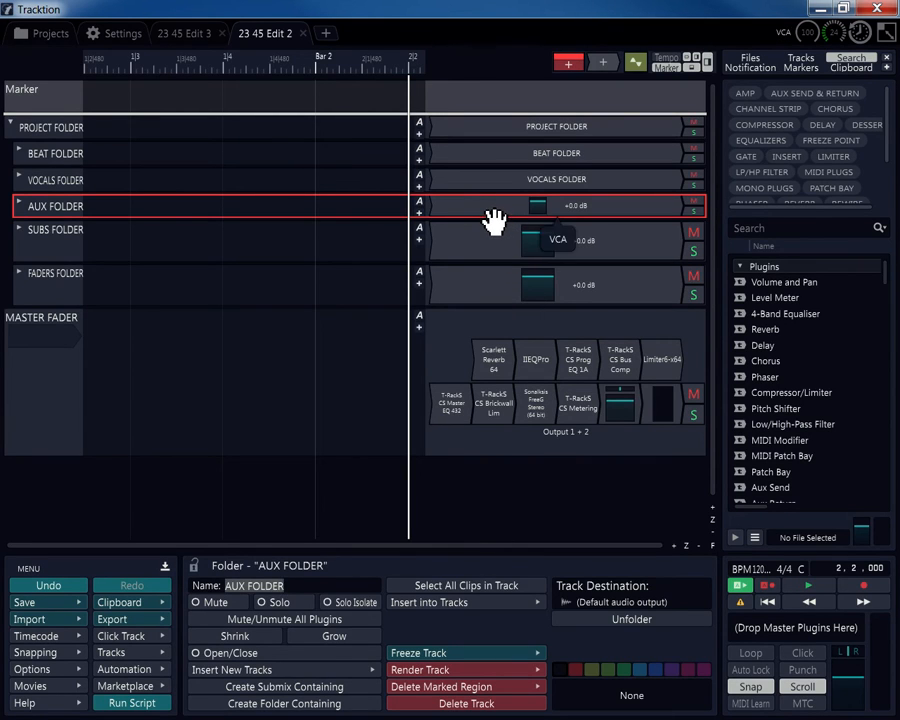
pyautogui.rightClick(538, 206)
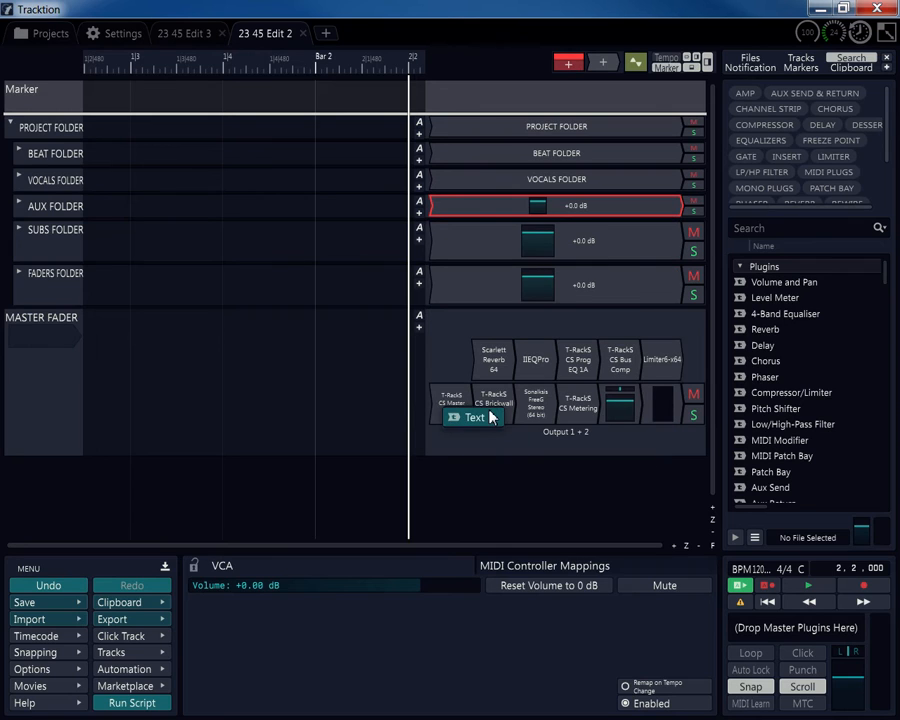
pyautogui.rightClick(474, 417)
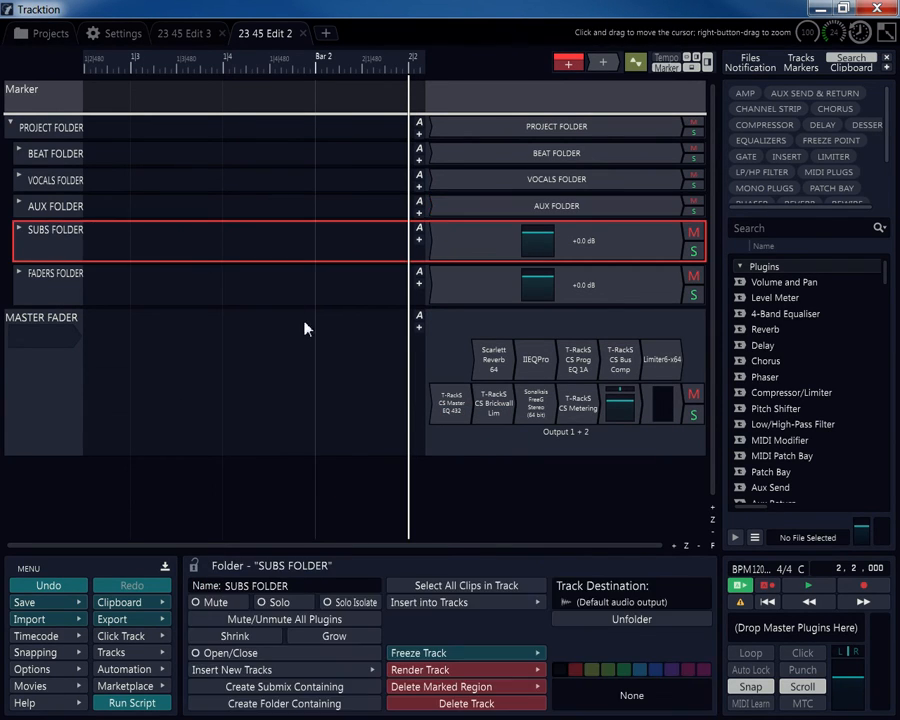
# Step: Give the SUBS and FADERS folders Text plugins labelled with their copied folder names
pyautogui.rightClick(255, 585)
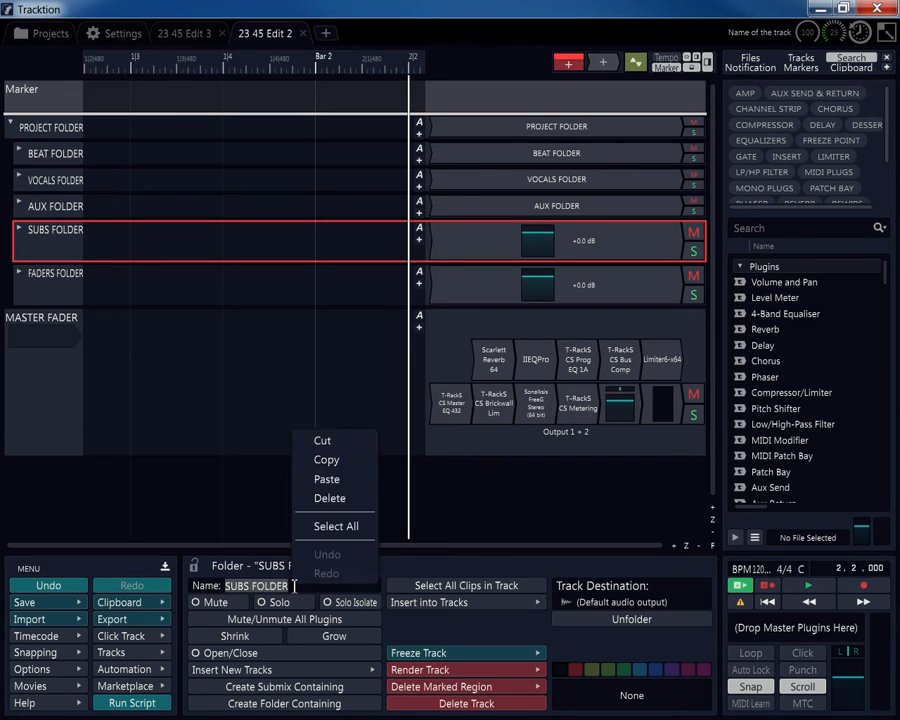
pyautogui.click(575, 240)
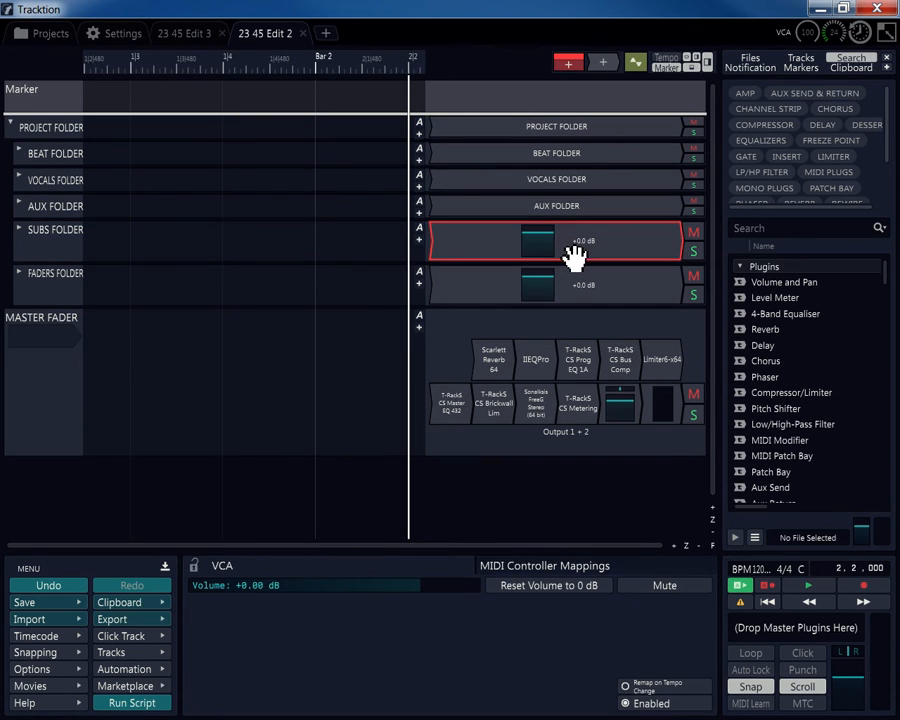
pyautogui.click(537, 240)
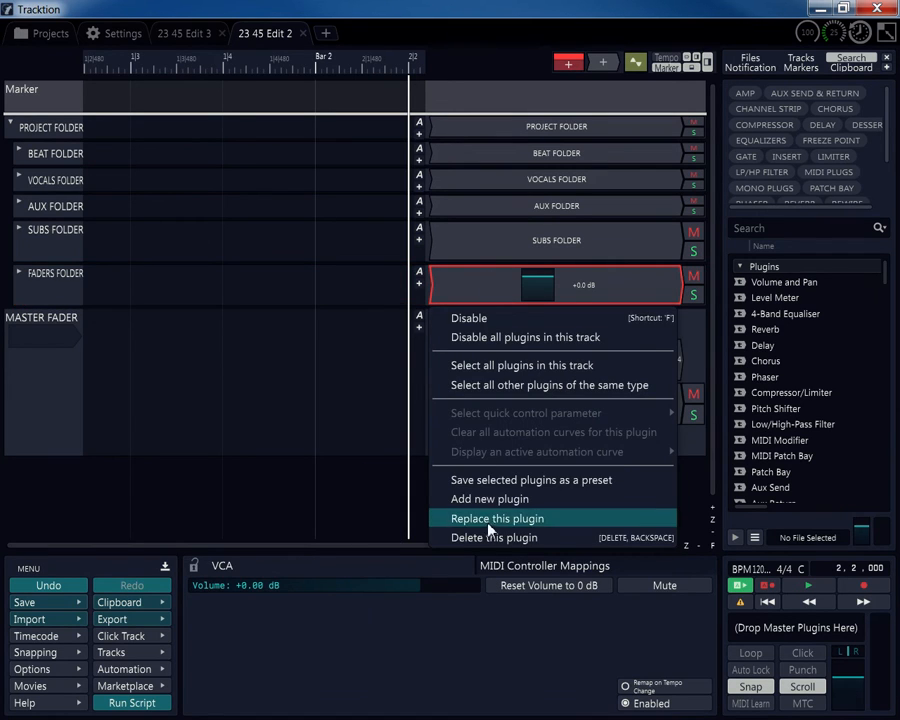
pyautogui.click(497, 518)
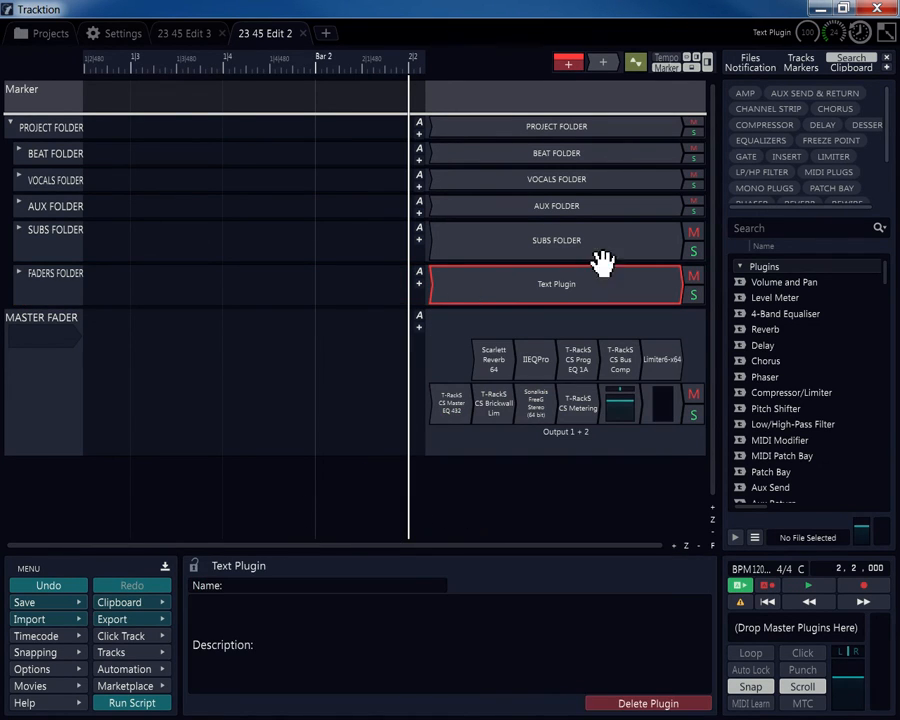
pyautogui.click(55, 273)
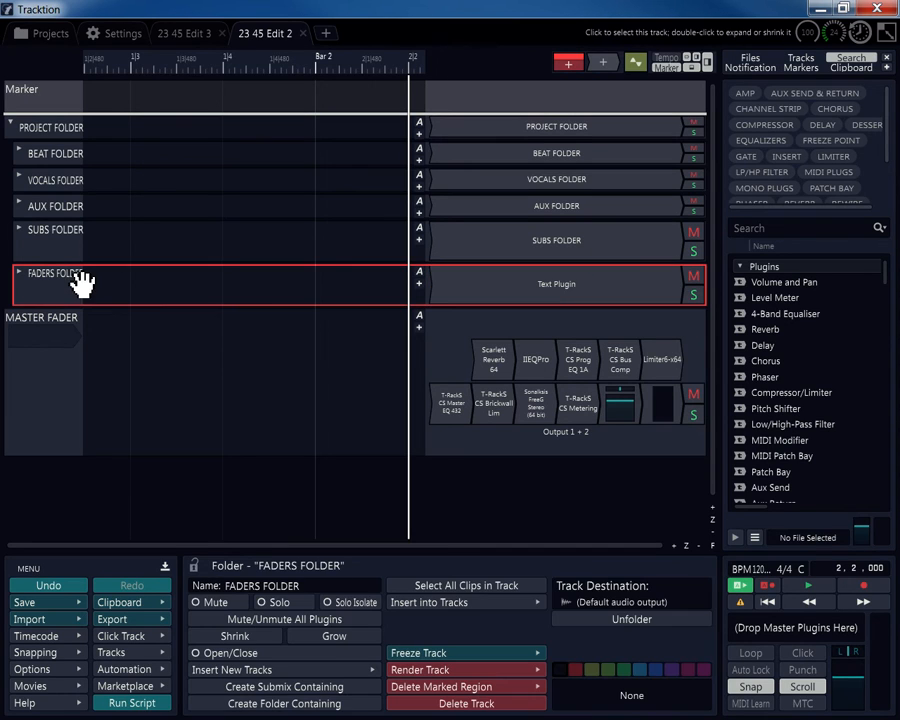
pyautogui.moveTo(476, 277)
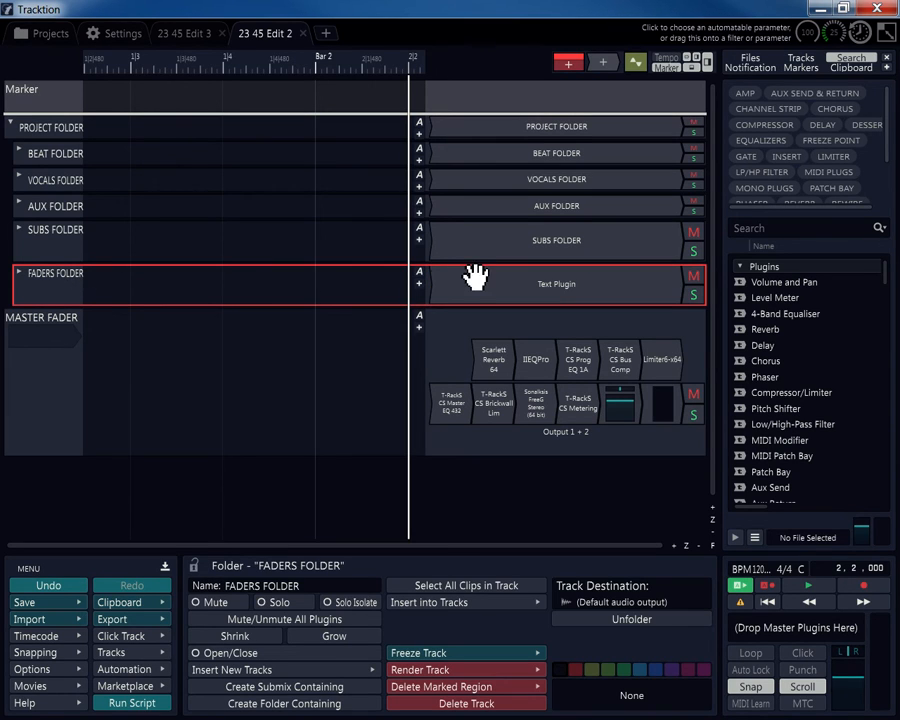
pyautogui.rightClick(556, 283)
pyautogui.write('FADERS FOLDER')
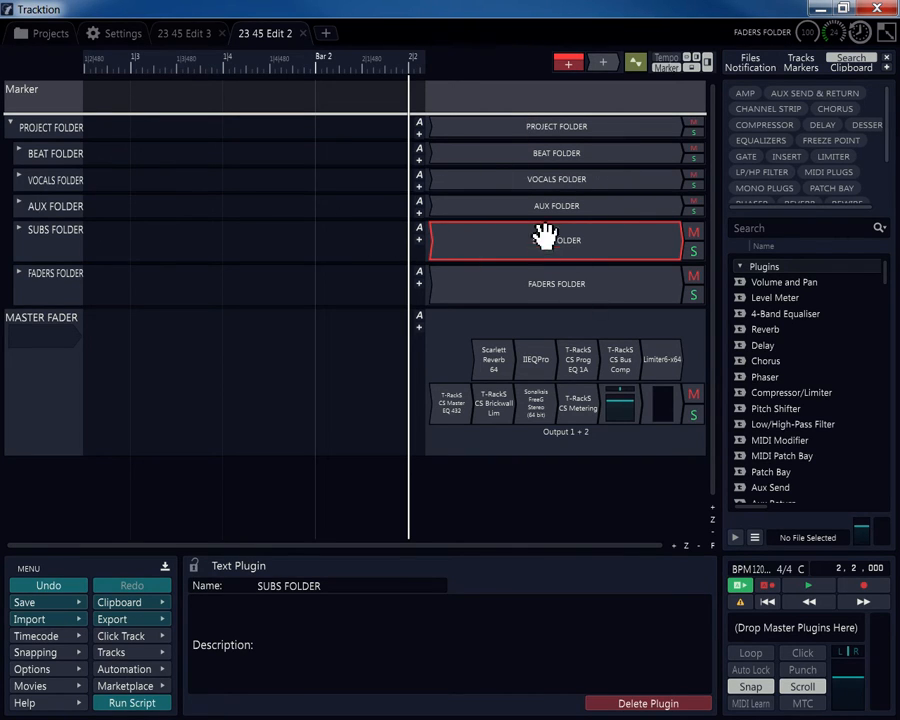
pyautogui.click(18, 232)
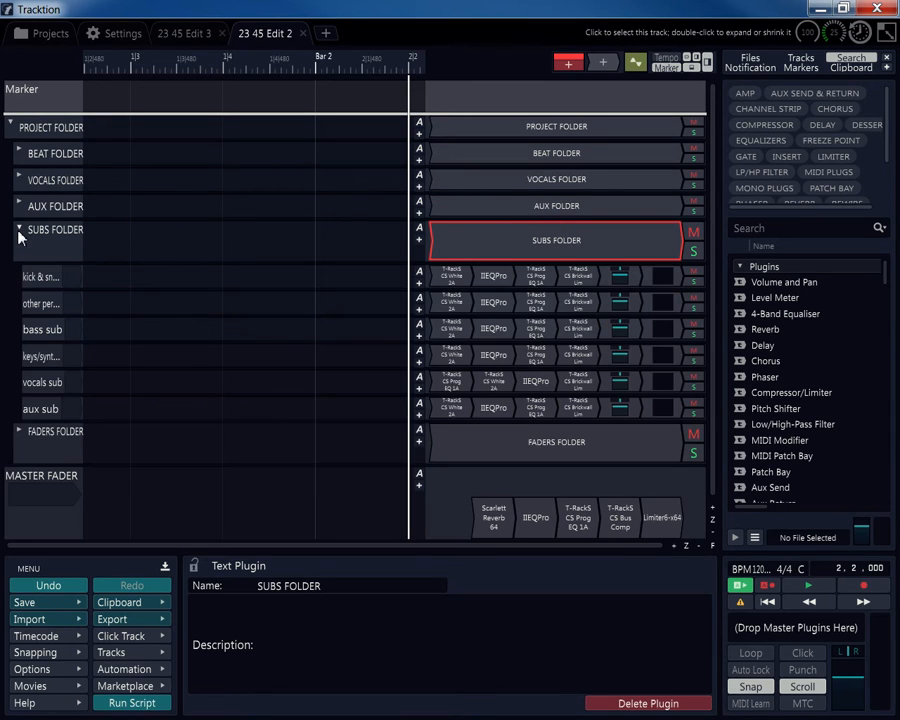
pyautogui.click(18, 234)
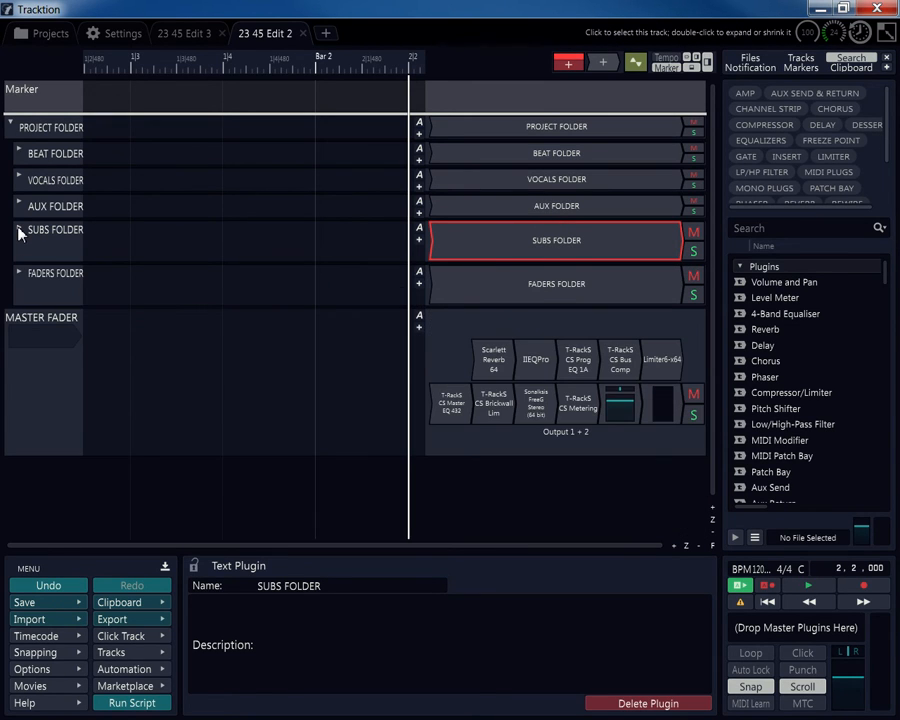
pyautogui.click(18, 229)
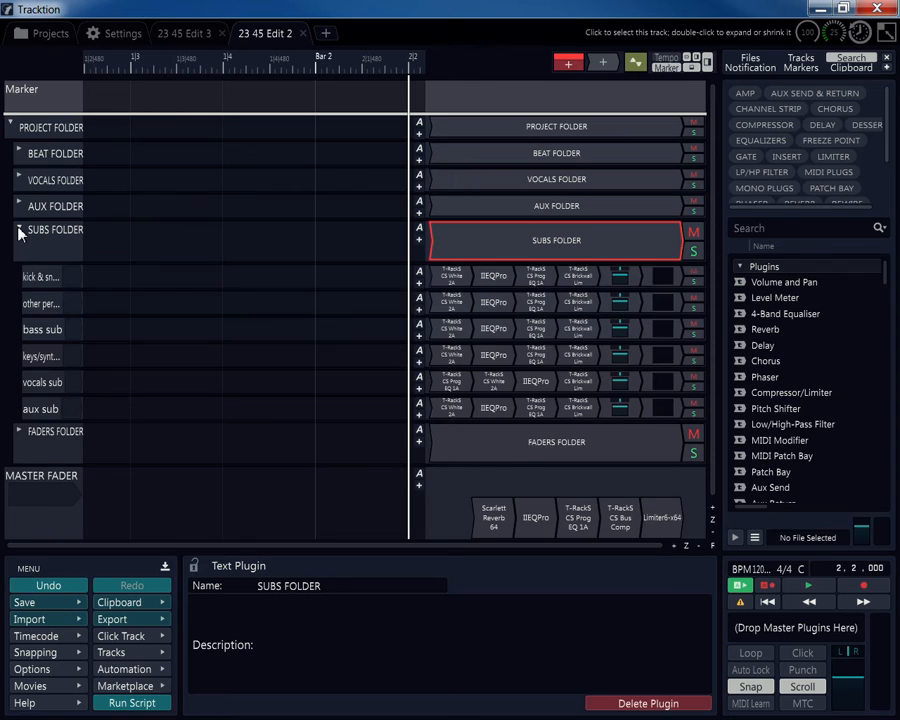
pyautogui.click(18, 230)
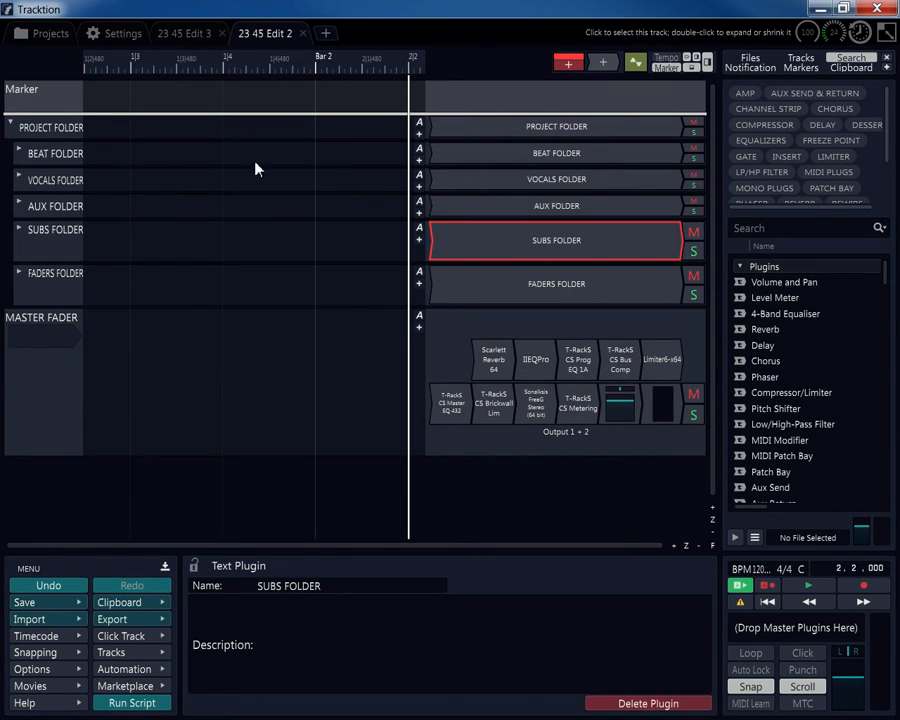
pyautogui.moveTo(18, 161)
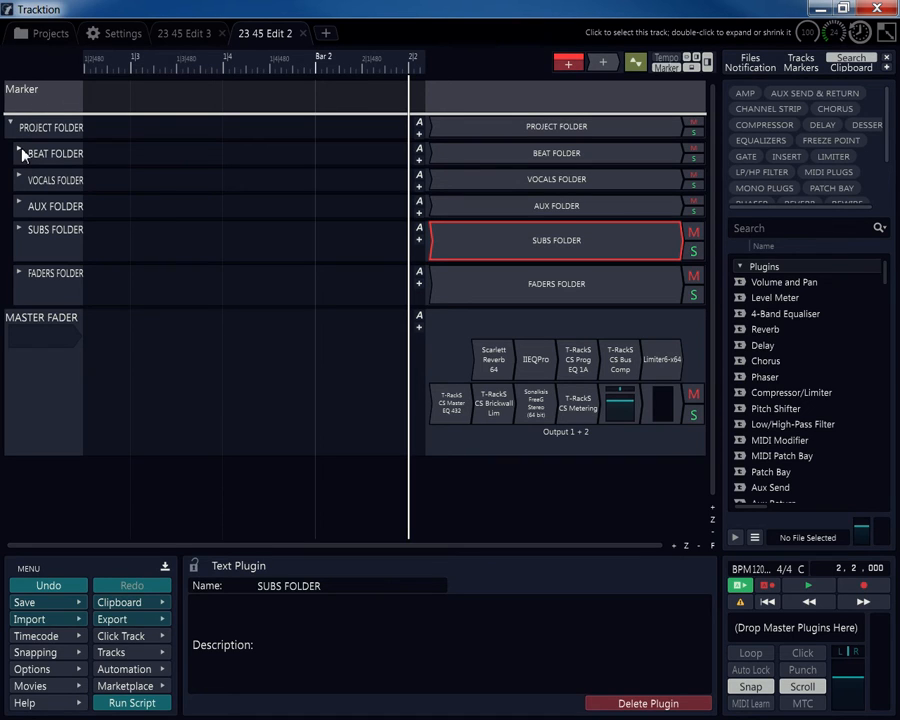
# Step: Show the BEAT FOLDER's eight Beat tracks and select the VOCALS FOLDER track
pyautogui.click(18, 153)
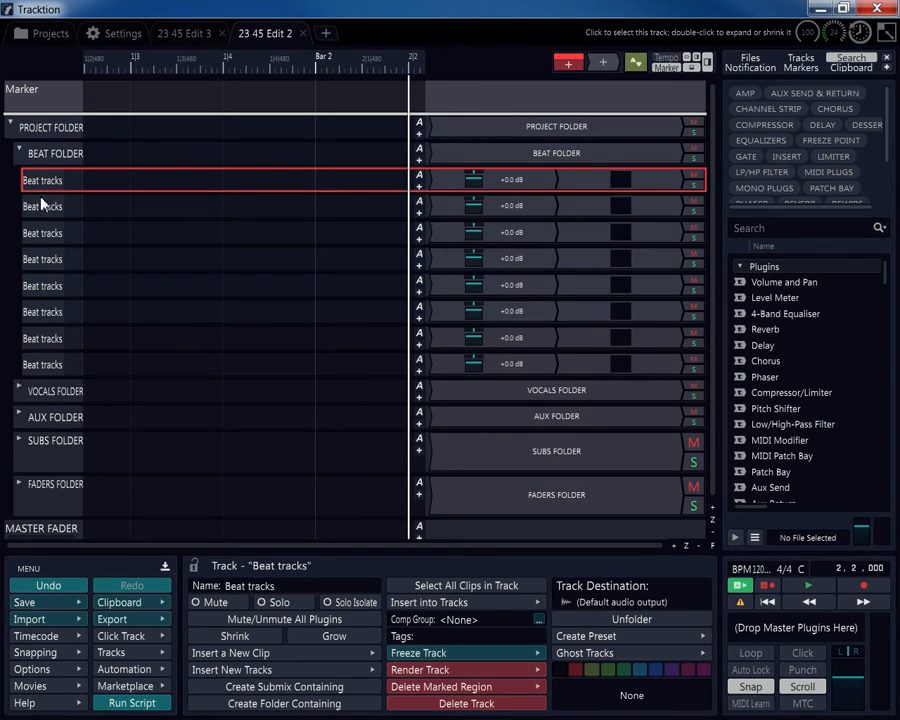
pyautogui.moveTo(45, 208)
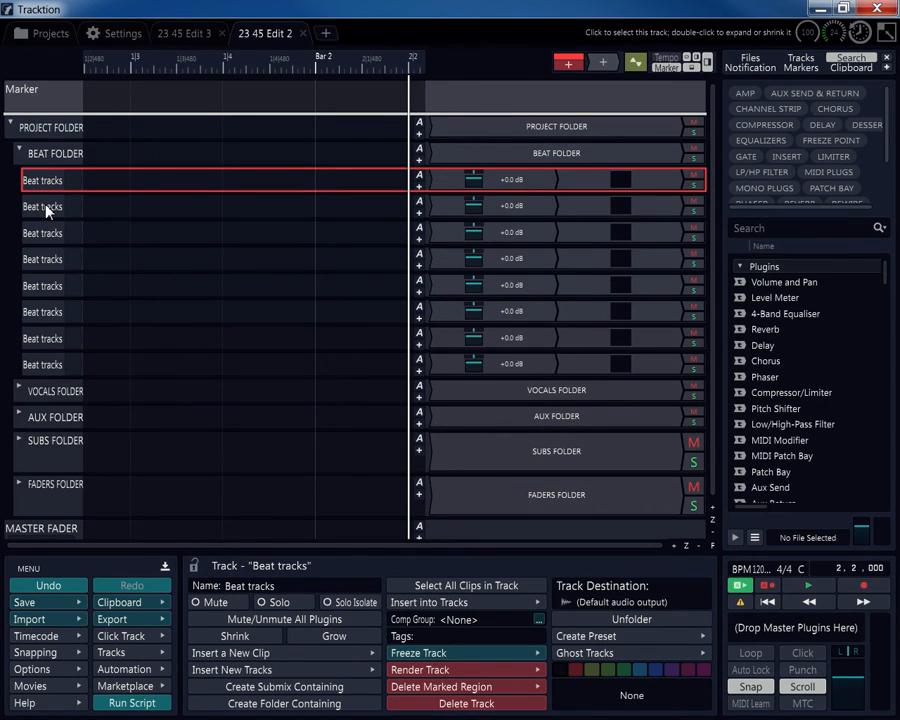
pyautogui.moveTo(42, 272)
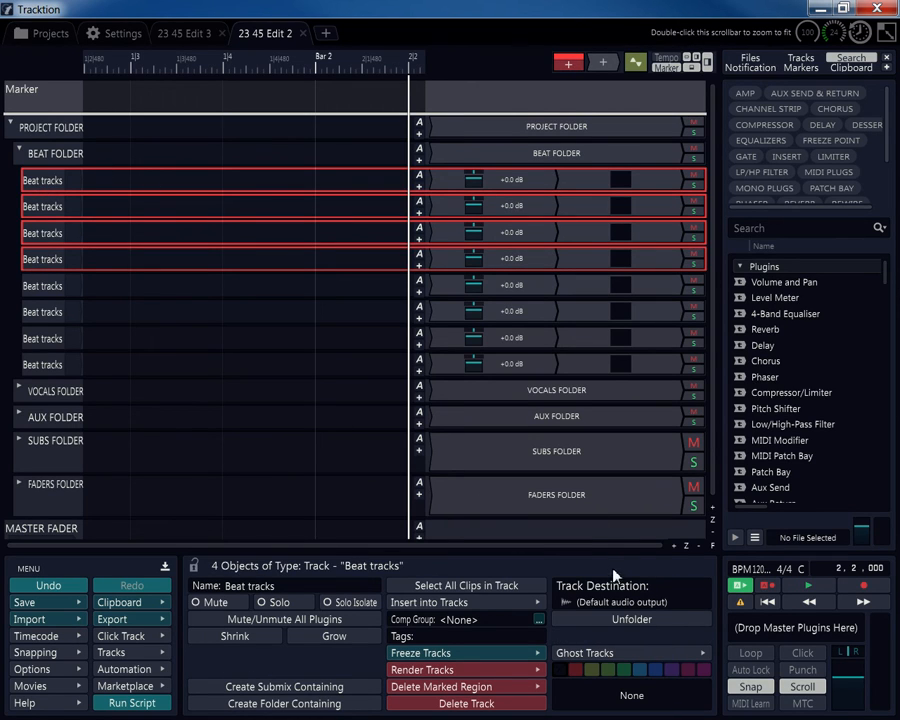
pyautogui.click(632, 601)
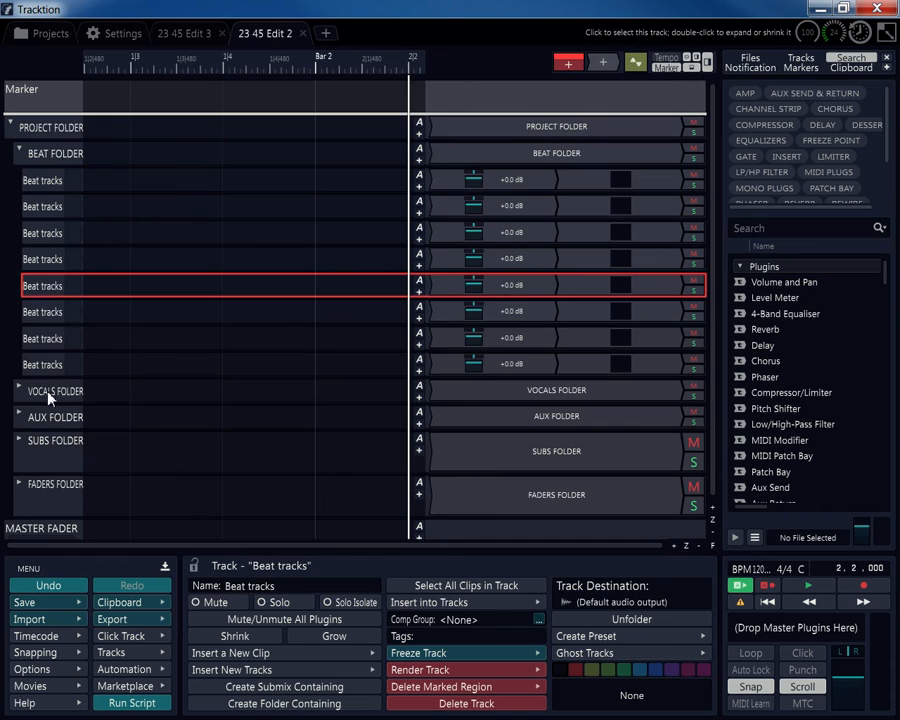
pyautogui.click(55, 390)
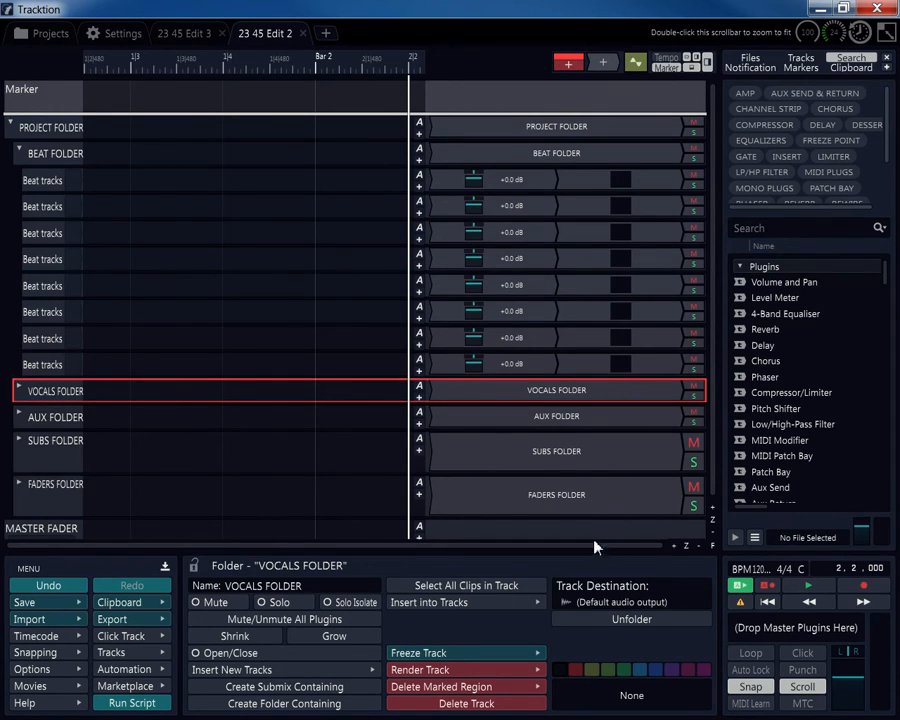
pyautogui.moveTo(35, 477)
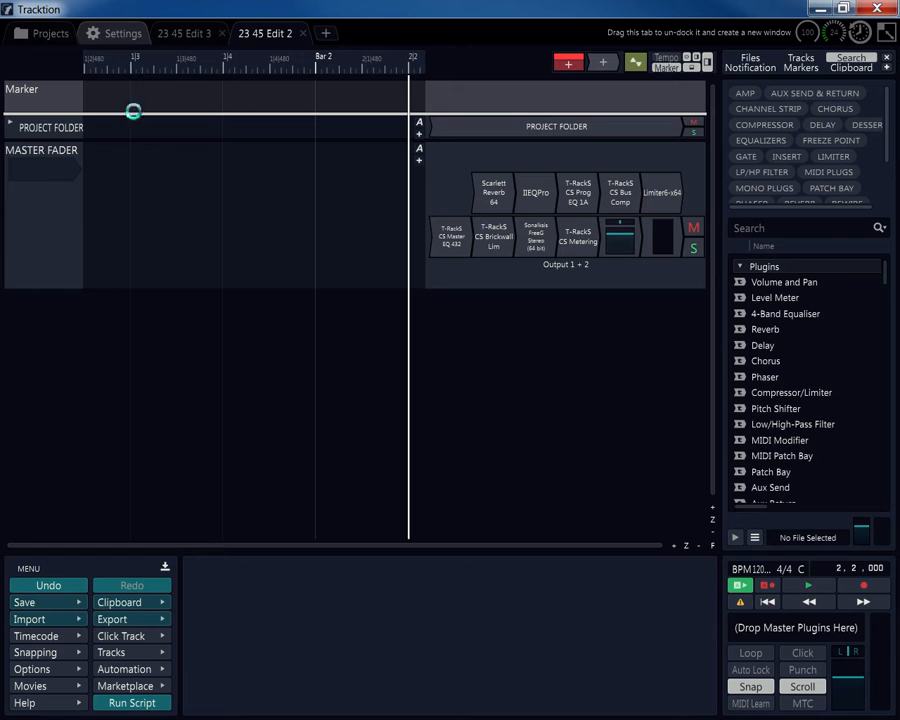
# Step: Open Settings > Keyboard Shortcuts, scroll down to Macros and collapse that group
pyautogui.click(122, 33)
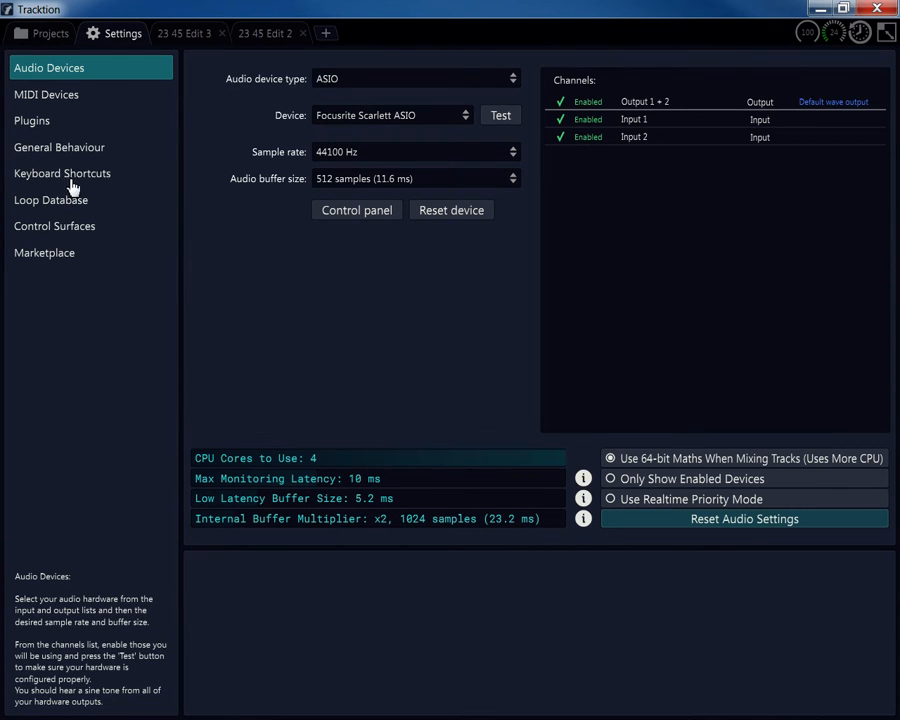
pyautogui.click(61, 173)
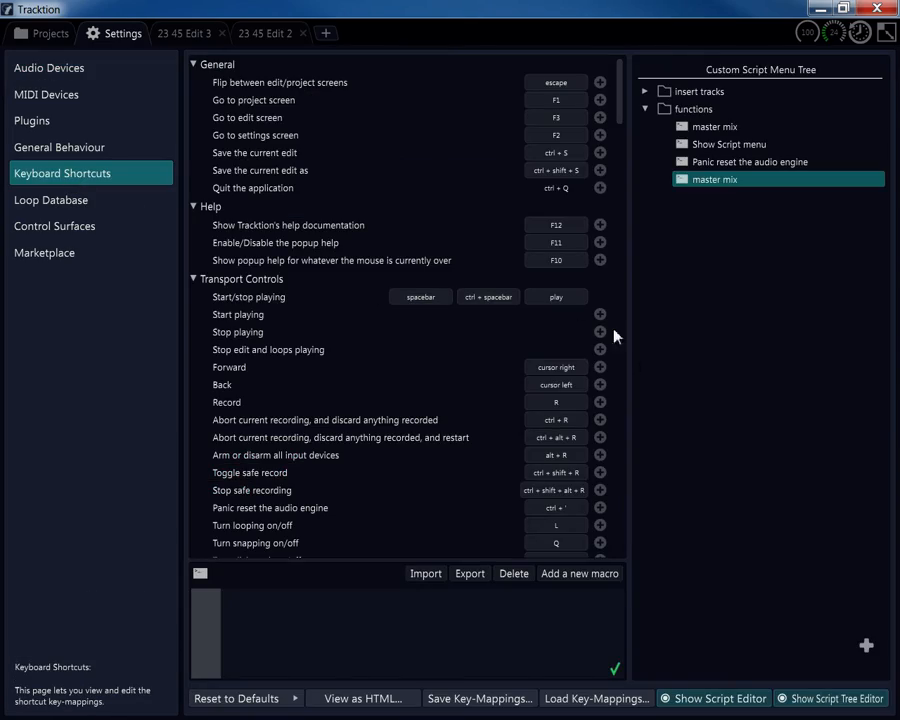
pyautogui.scroll(-3)
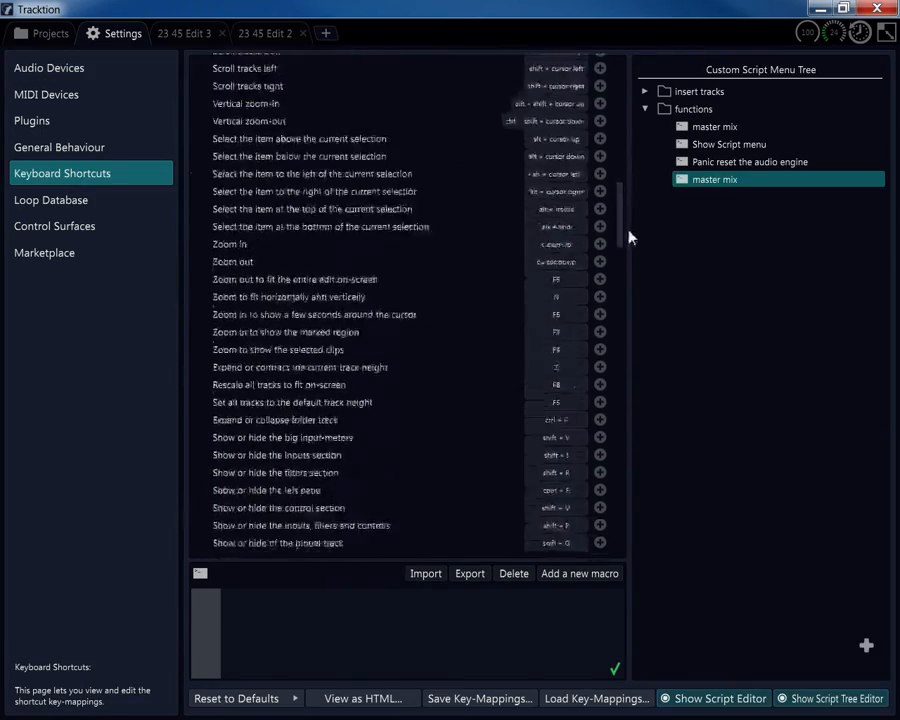
pyautogui.scroll(-3)
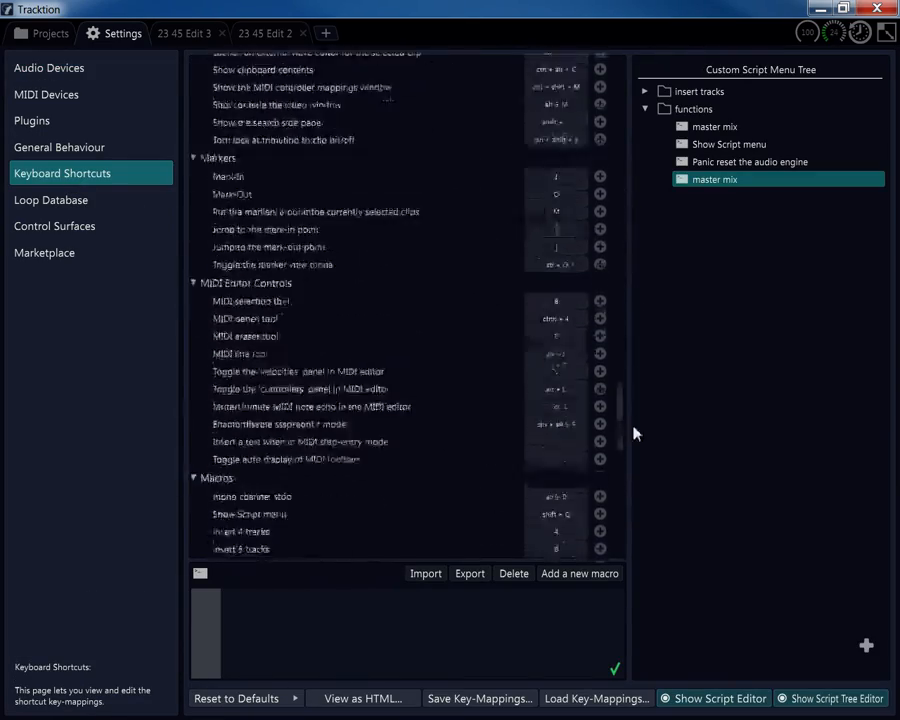
pyautogui.scroll(-3)
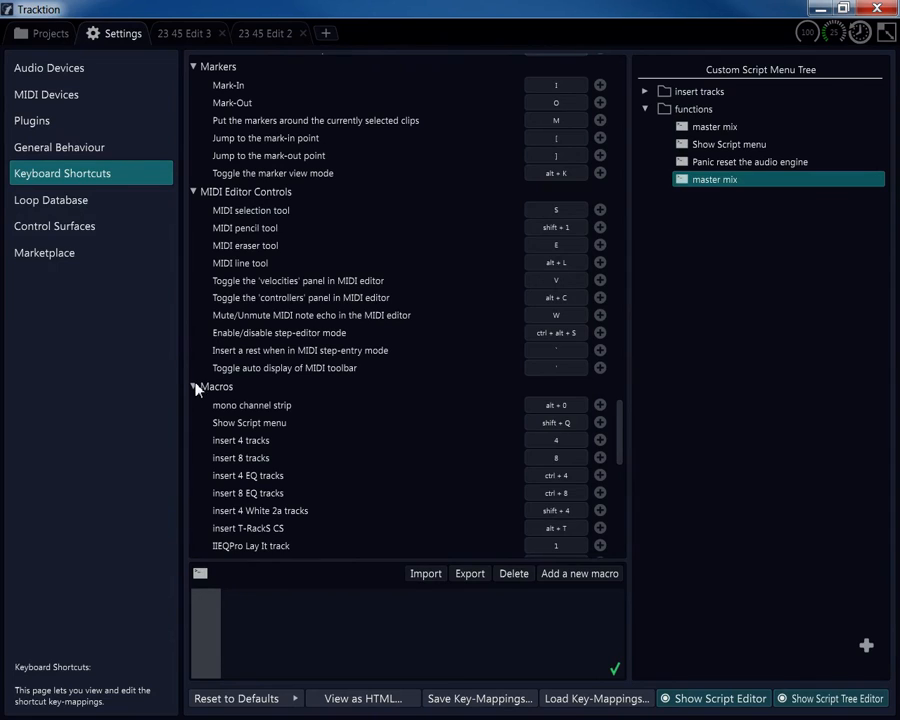
pyautogui.click(196, 387)
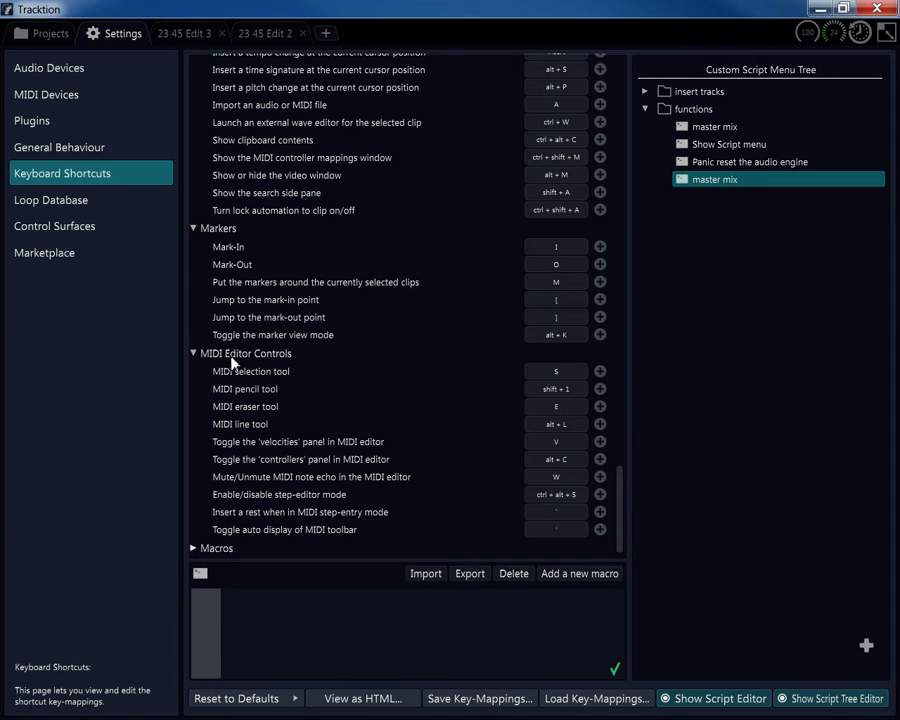
pyautogui.moveTo(194, 552)
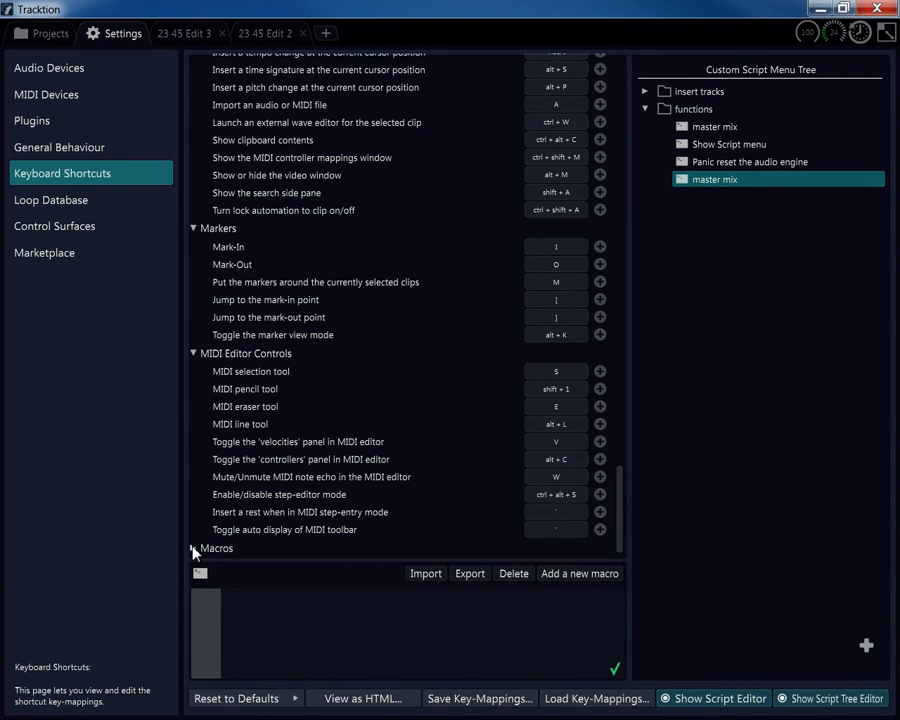
# Step: Scroll to the Macros list and display the 'mono channel strip' macro's script
pyautogui.scroll(-3)
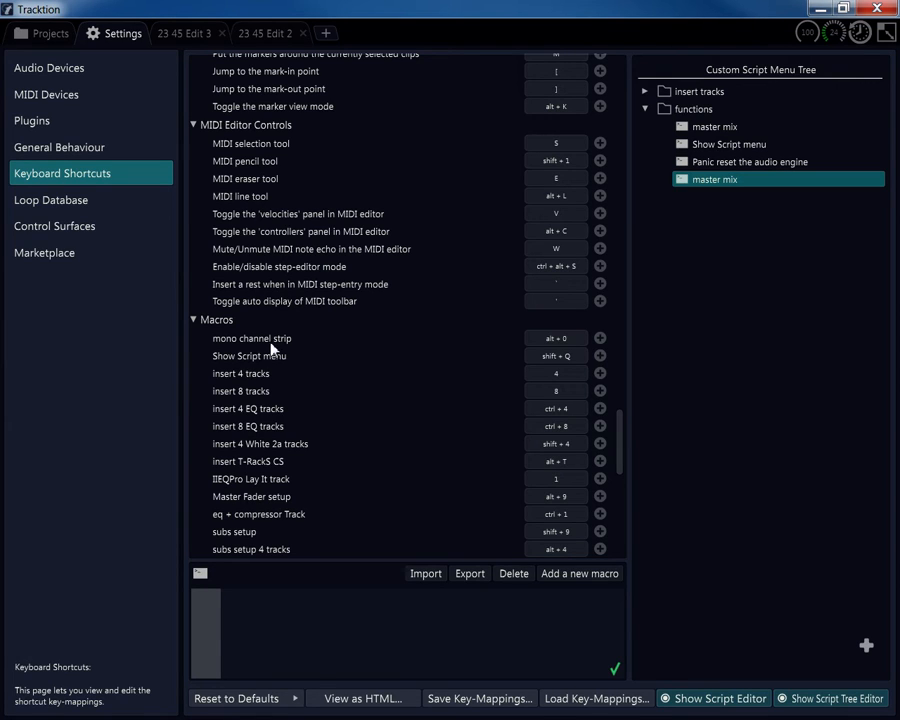
pyautogui.moveTo(408, 373)
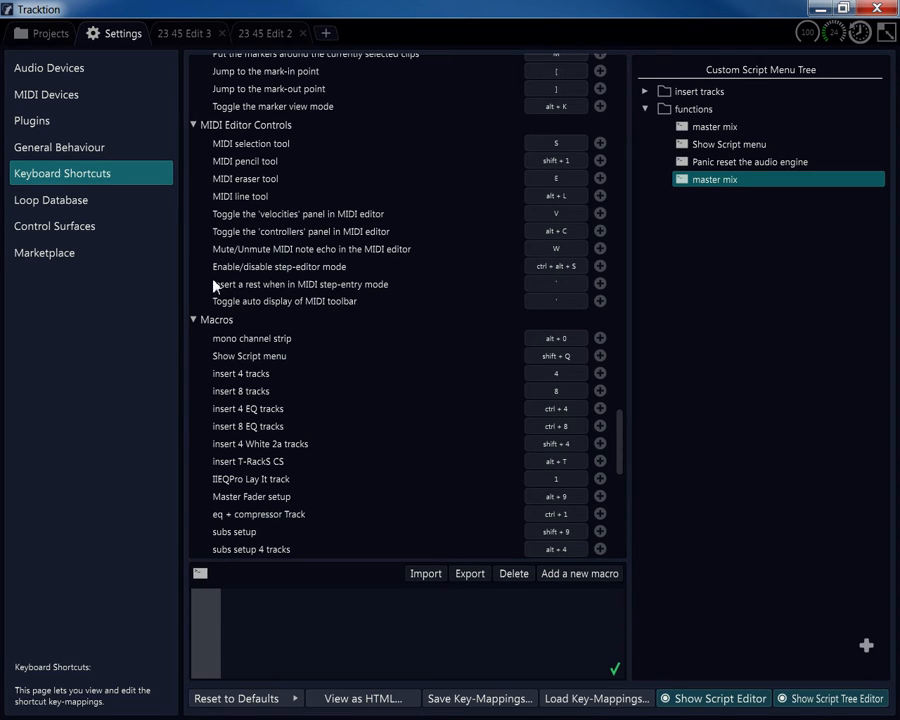
pyautogui.moveTo(335, 399)
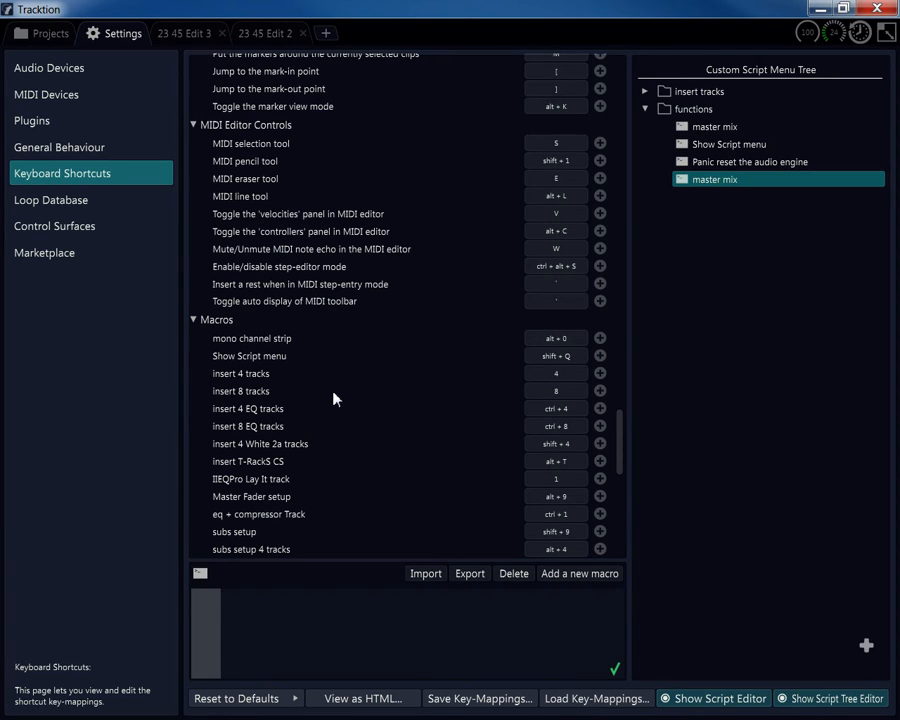
pyautogui.click(251, 338)
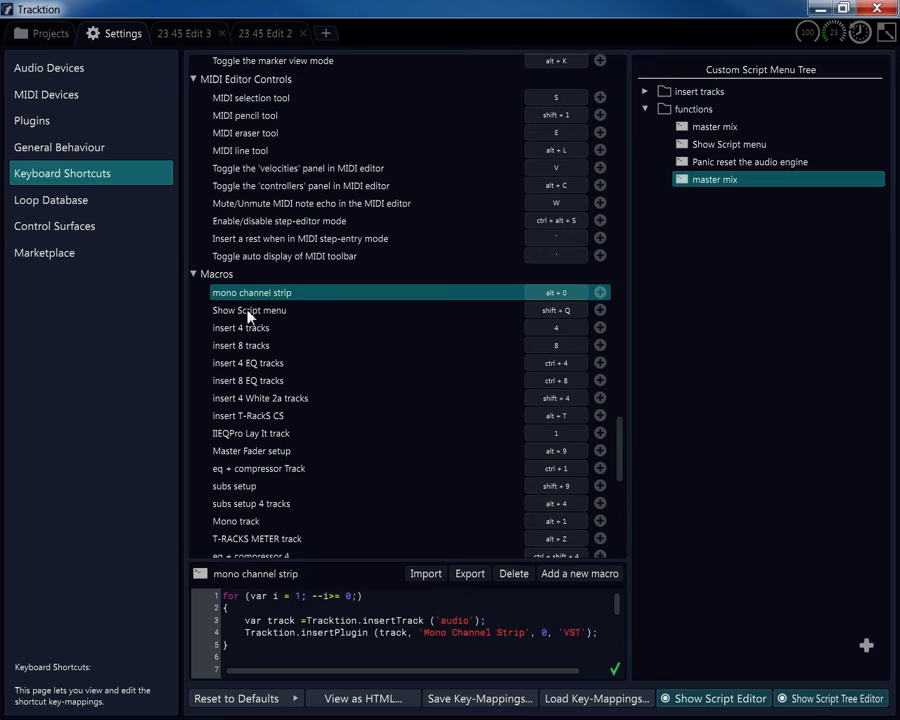
pyautogui.moveTo(250, 317)
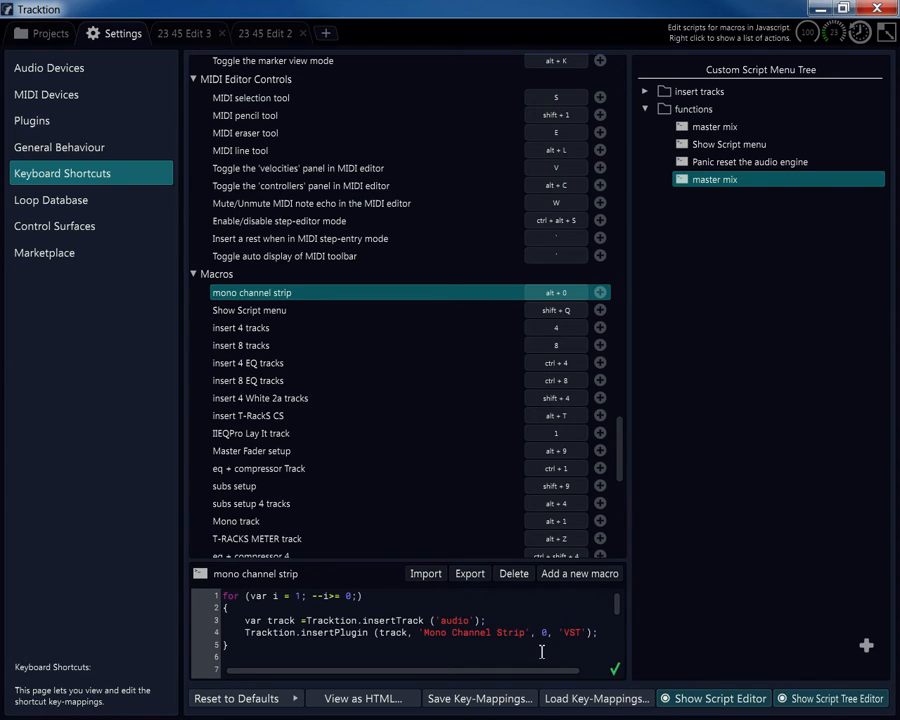
# Step: Select the 'Mono Channel Strip' name in the script's insertPlugin line
pyautogui.doubleClick(475, 632)
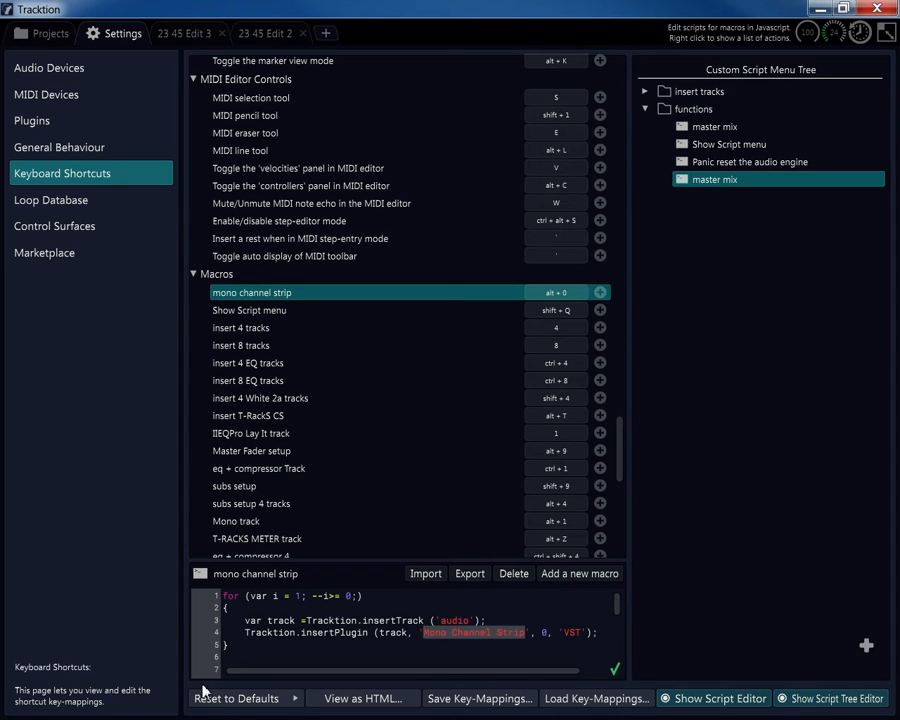
pyautogui.moveTo(407, 573)
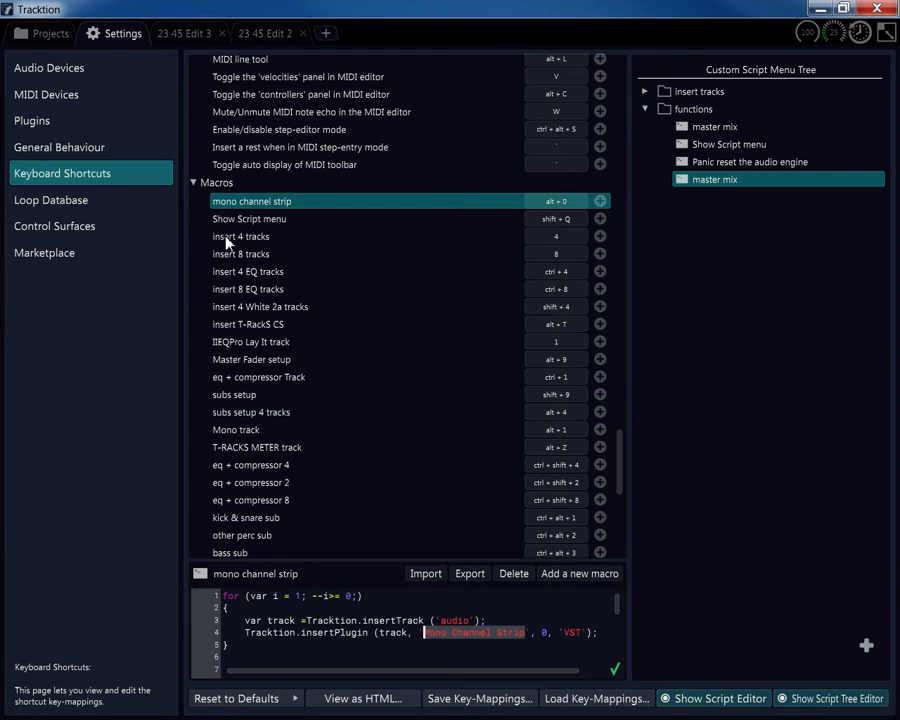
# Step: Review the insert 4/8 tracks and EQ tracks scripts, selecting the IIEQPro plugin name
pyautogui.click(240, 236)
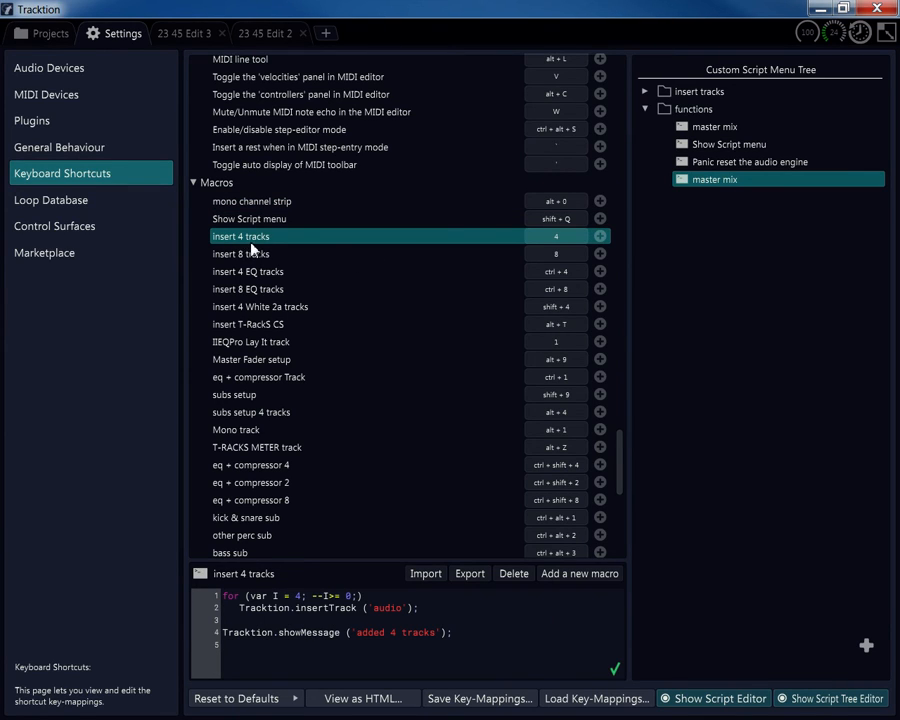
pyautogui.click(240, 253)
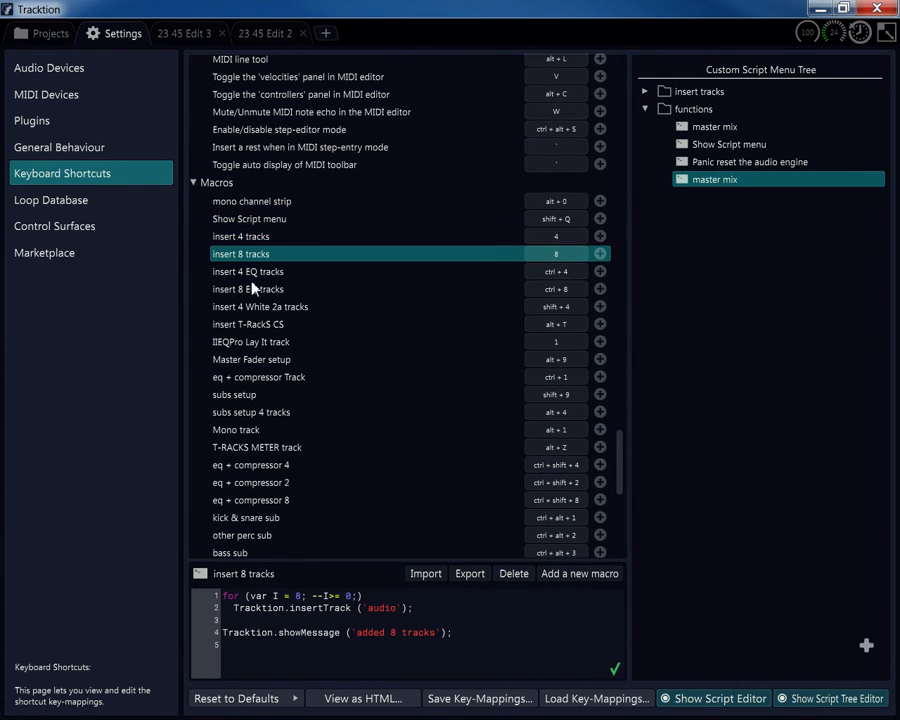
pyautogui.click(247, 271)
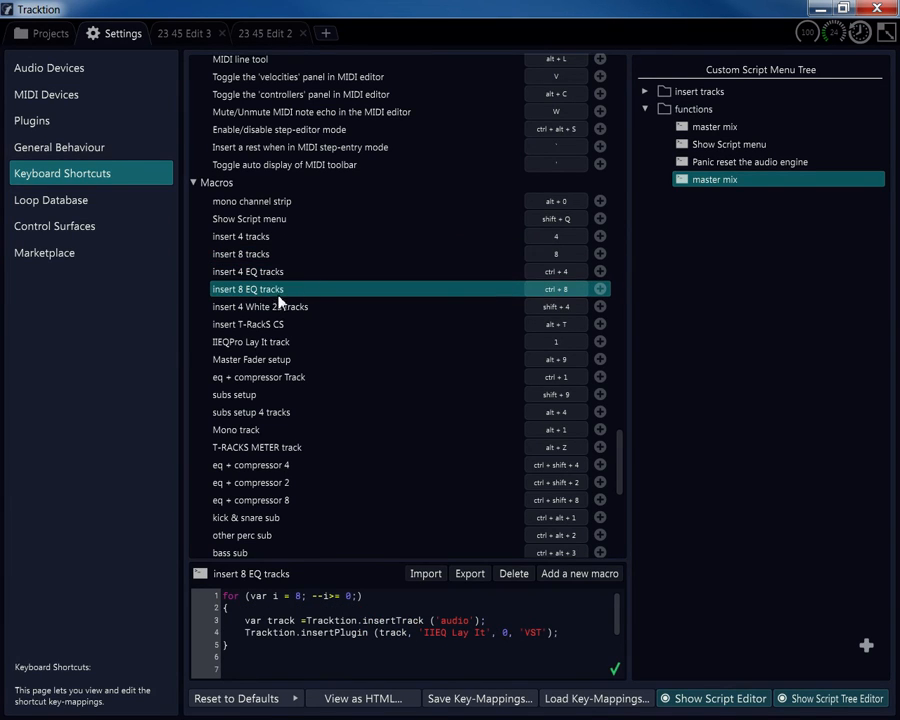
pyautogui.click(247, 271)
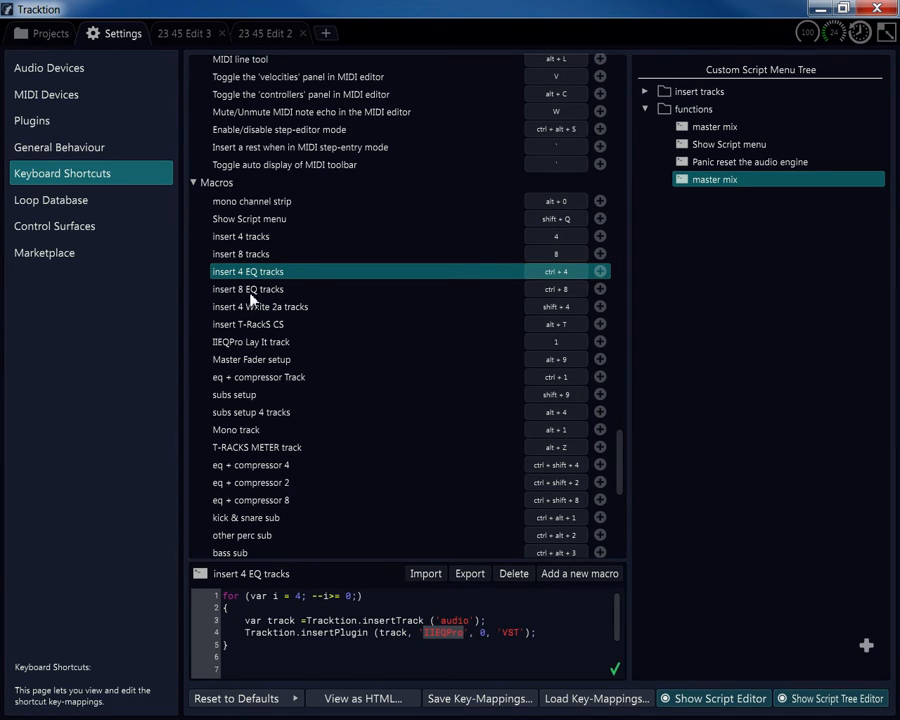
pyautogui.doubleClick(251, 573)
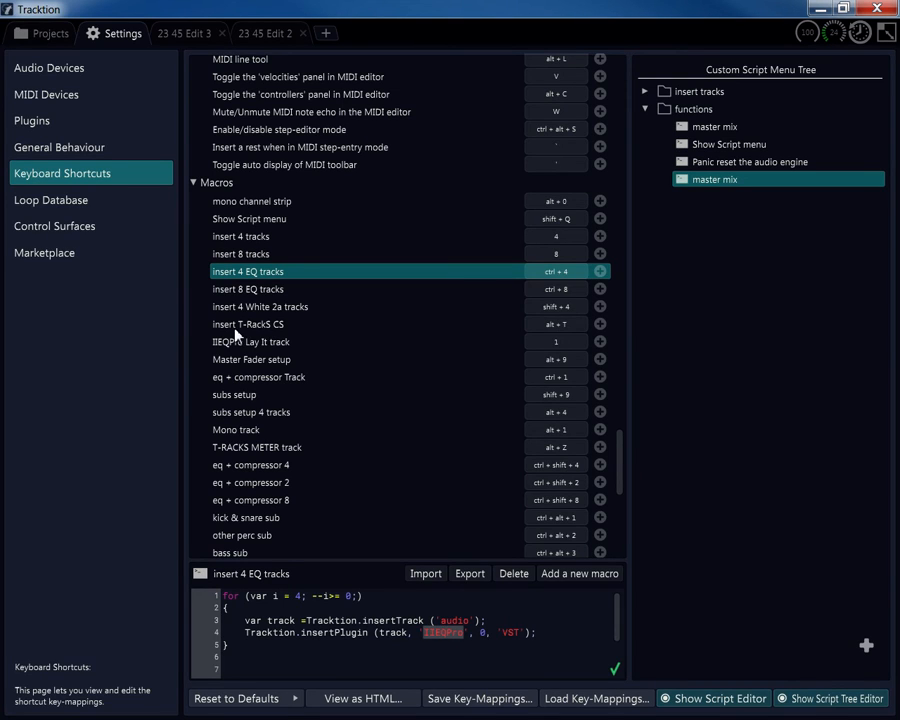
pyautogui.moveTo(238, 290)
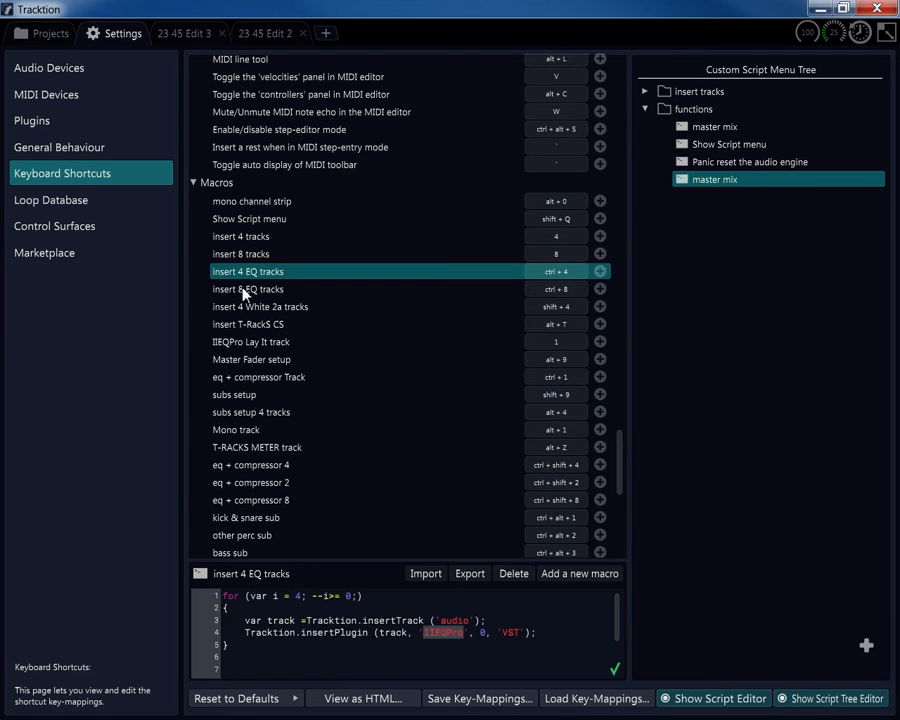
pyautogui.moveTo(253, 299)
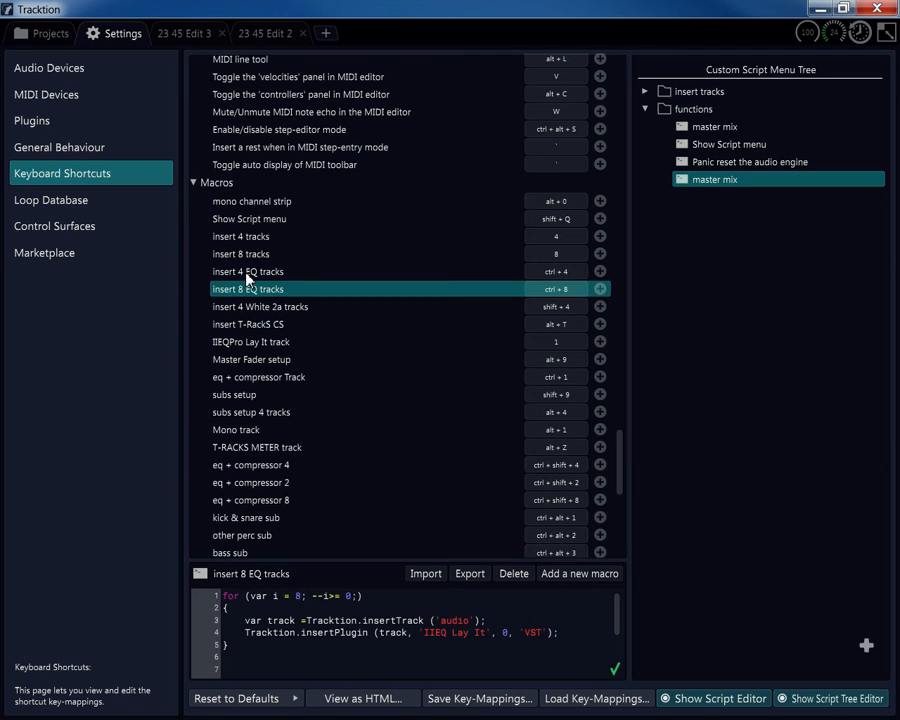
pyautogui.moveTo(255, 276)
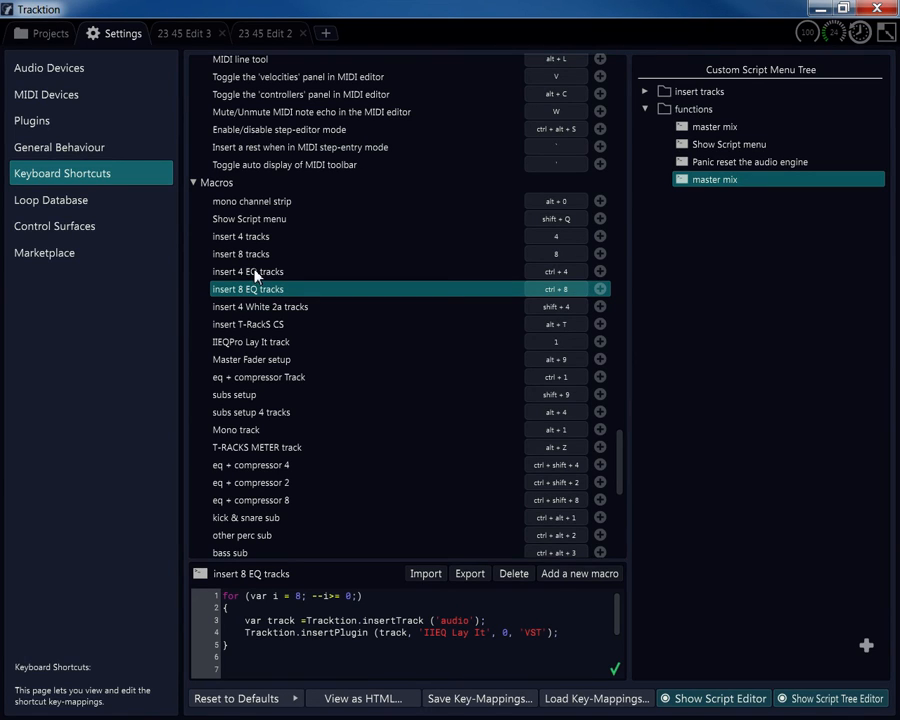
pyautogui.moveTo(252, 316)
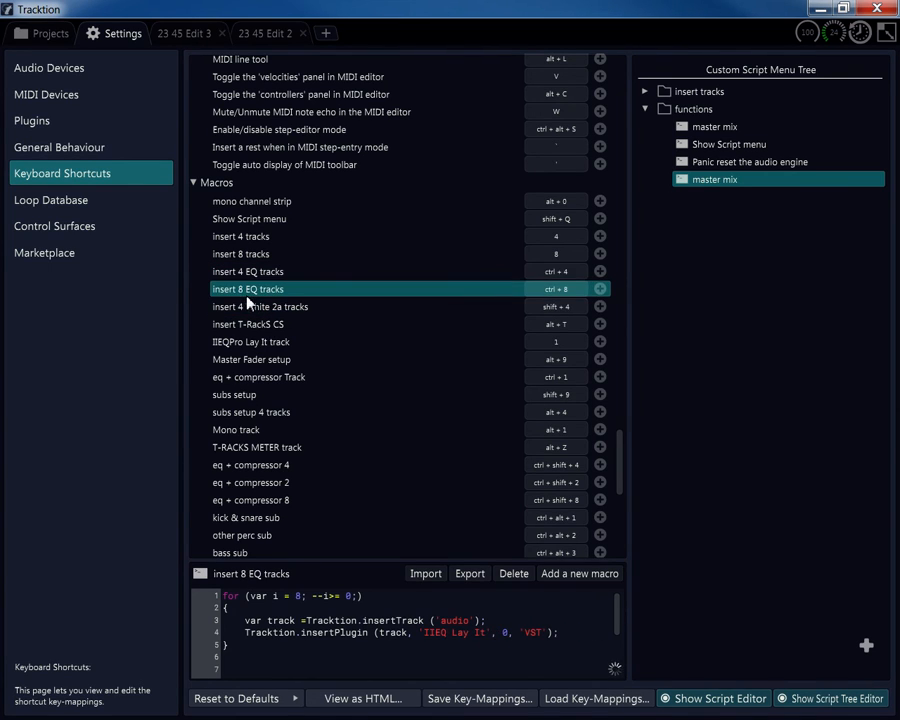
# Step: Check the White 2a and kick & snare sub scripts, then add a new Untitled Macro
pyautogui.click(260, 306)
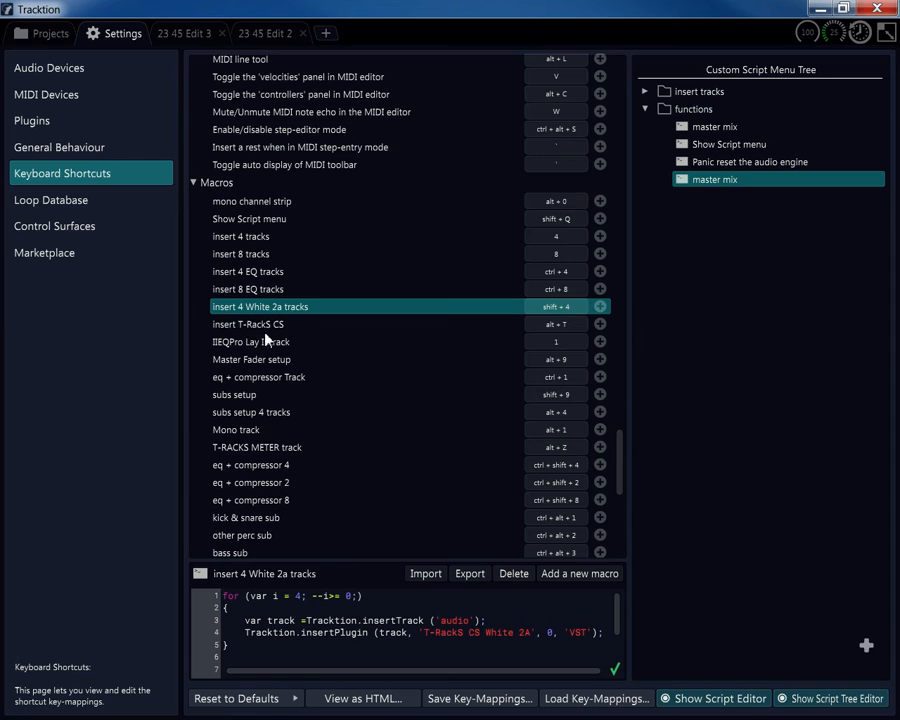
pyautogui.moveTo(258, 330)
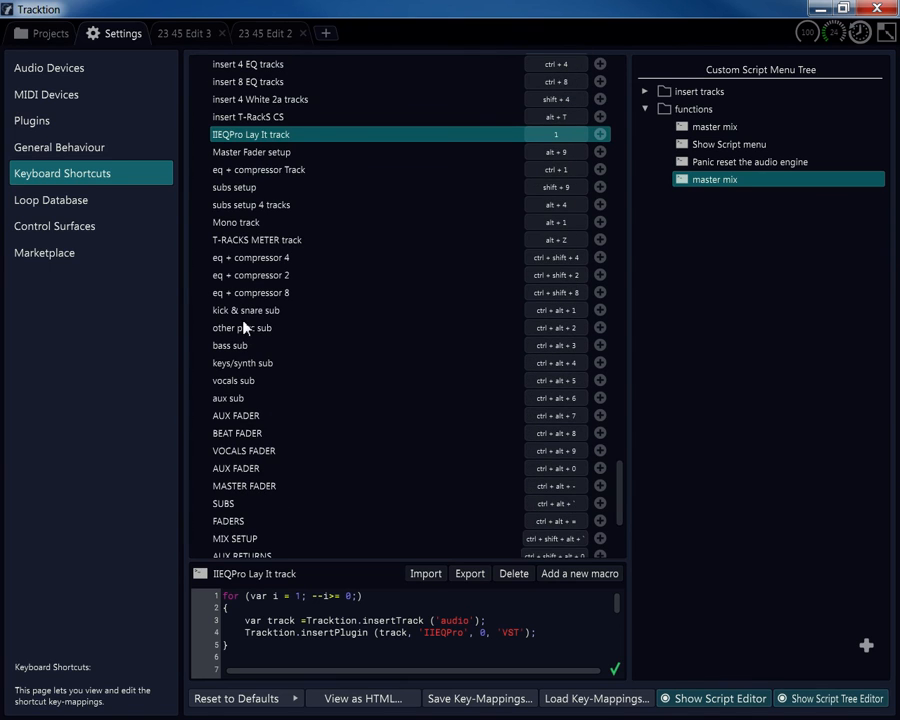
pyautogui.click(245, 310)
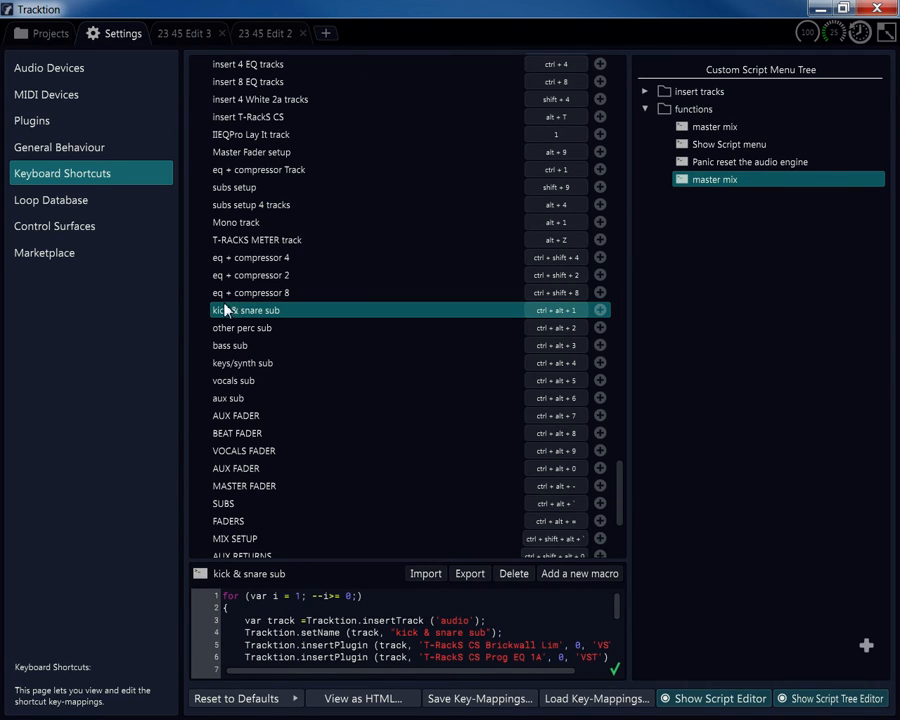
pyautogui.moveTo(240, 313)
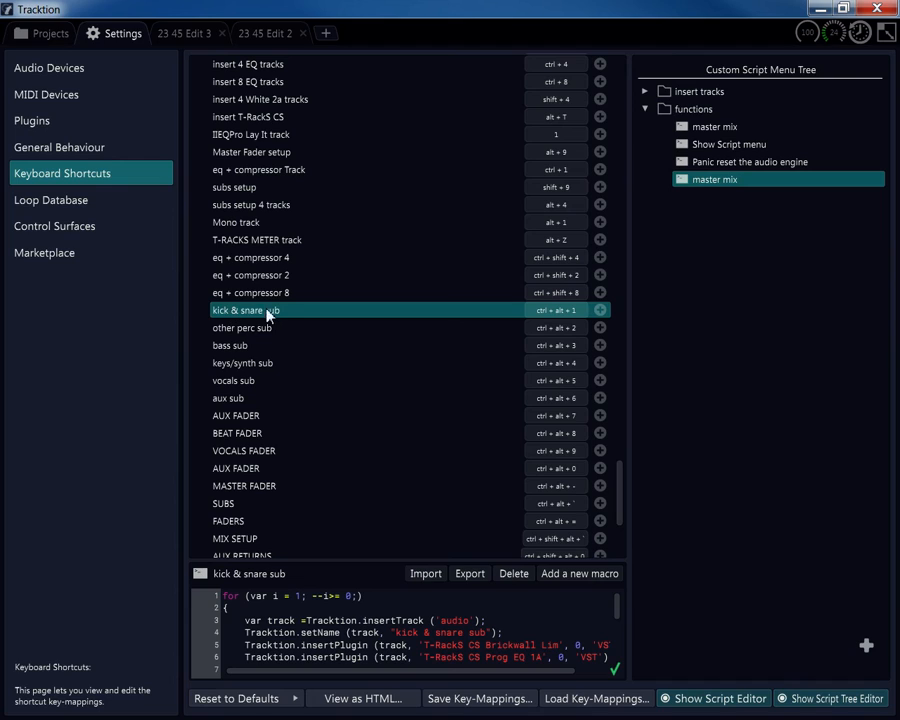
pyautogui.moveTo(379, 516)
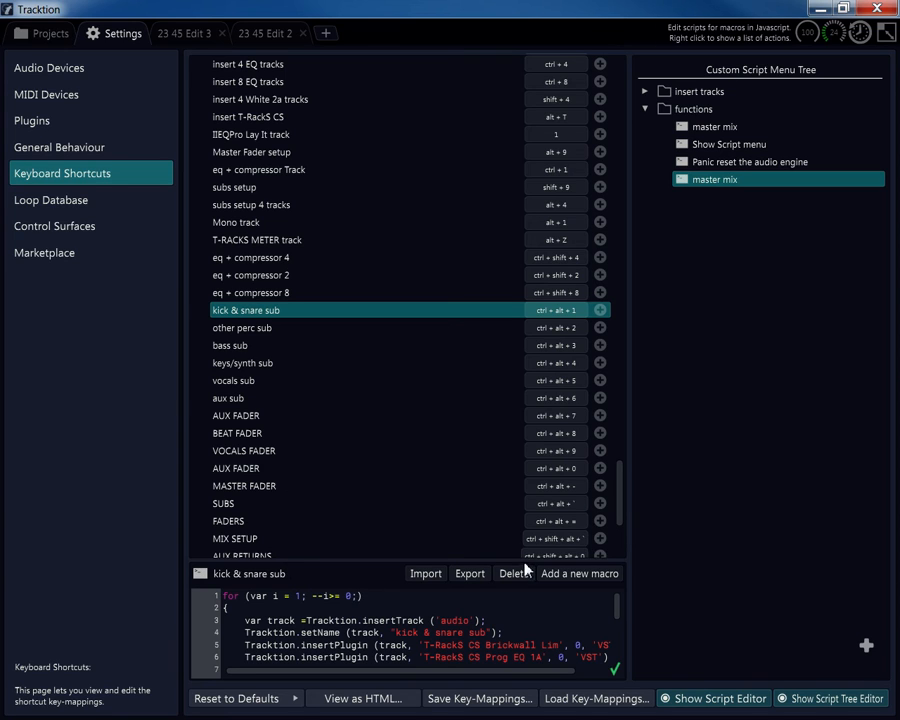
pyautogui.click(578, 573)
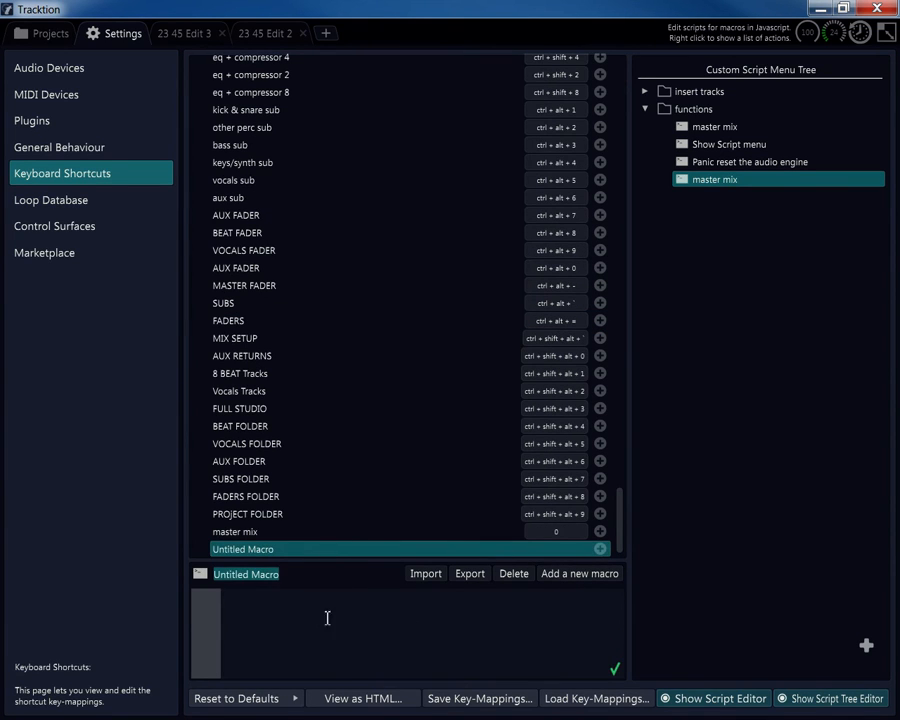
# Step: Insert the keys/synth sub script into Untitled Macro and begin assigning it a shortcut
pyautogui.rightClick(326, 618)
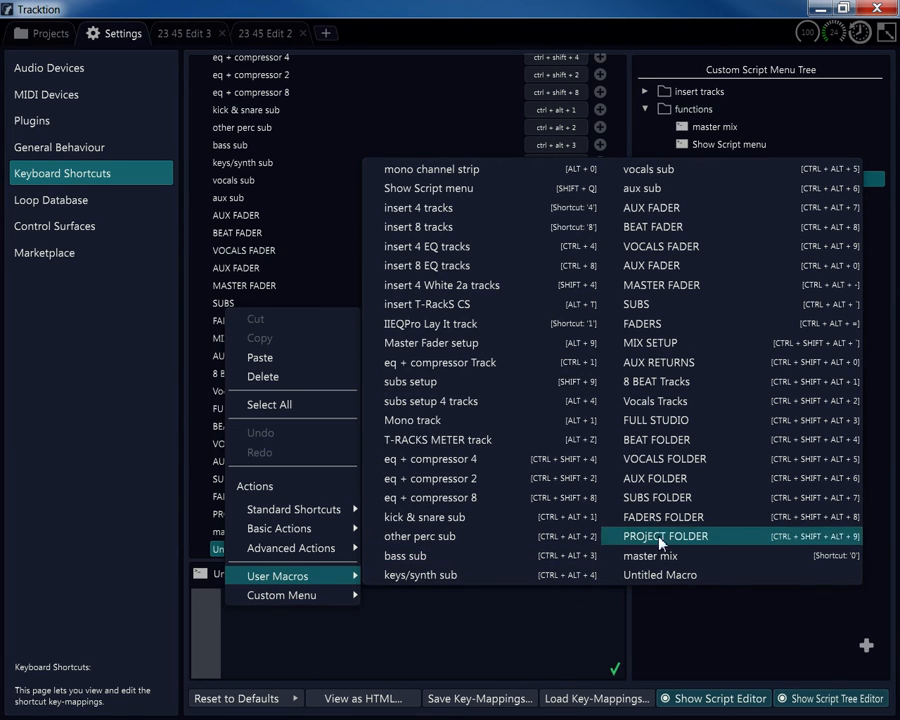
pyautogui.moveTo(667, 323)
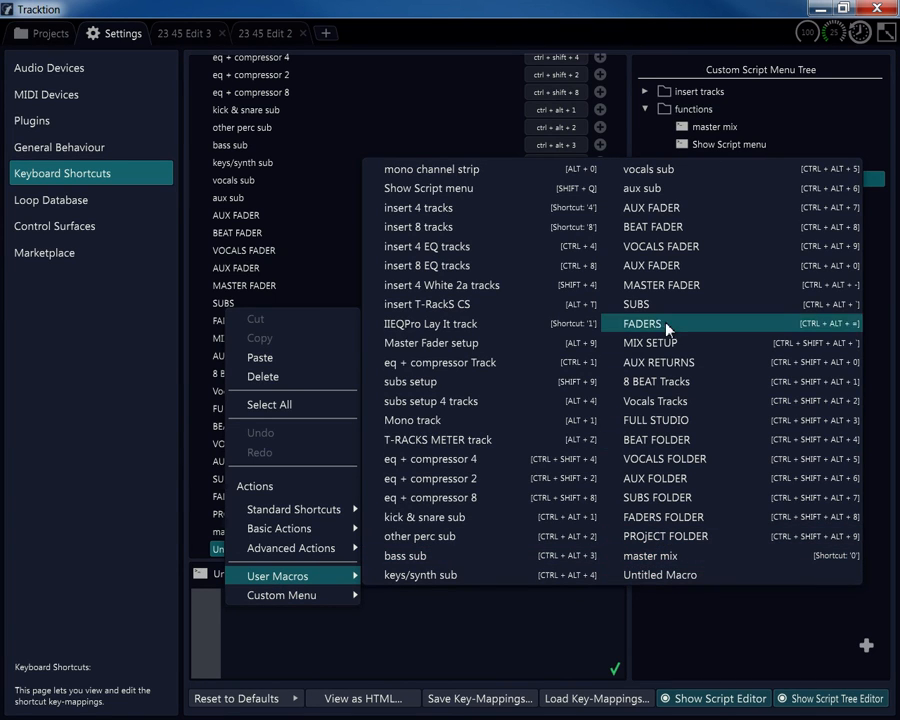
pyautogui.moveTo(661, 285)
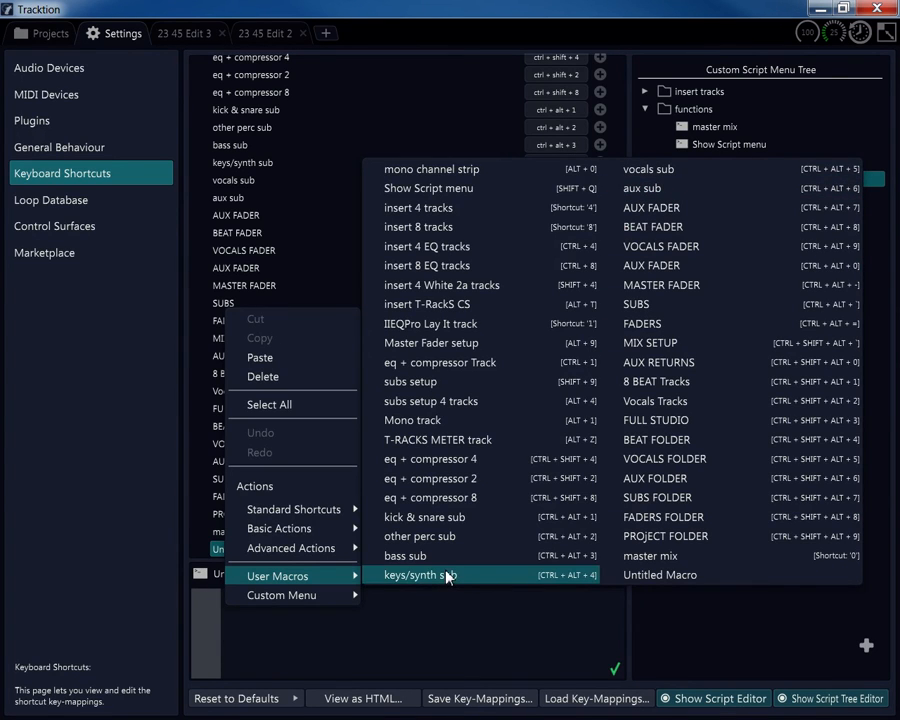
pyautogui.click(419, 574)
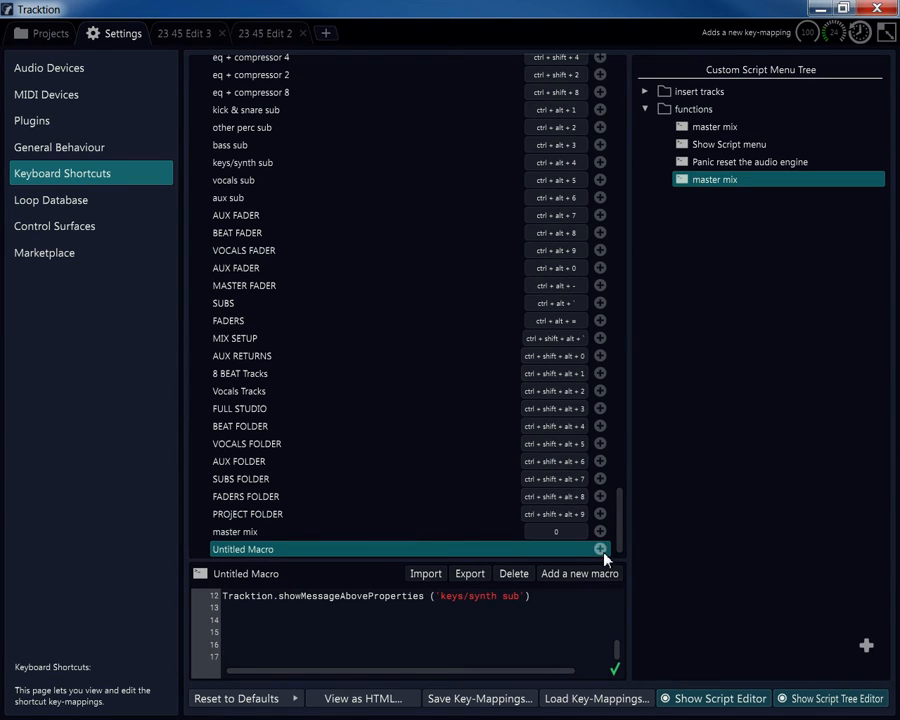
pyautogui.click(600, 549)
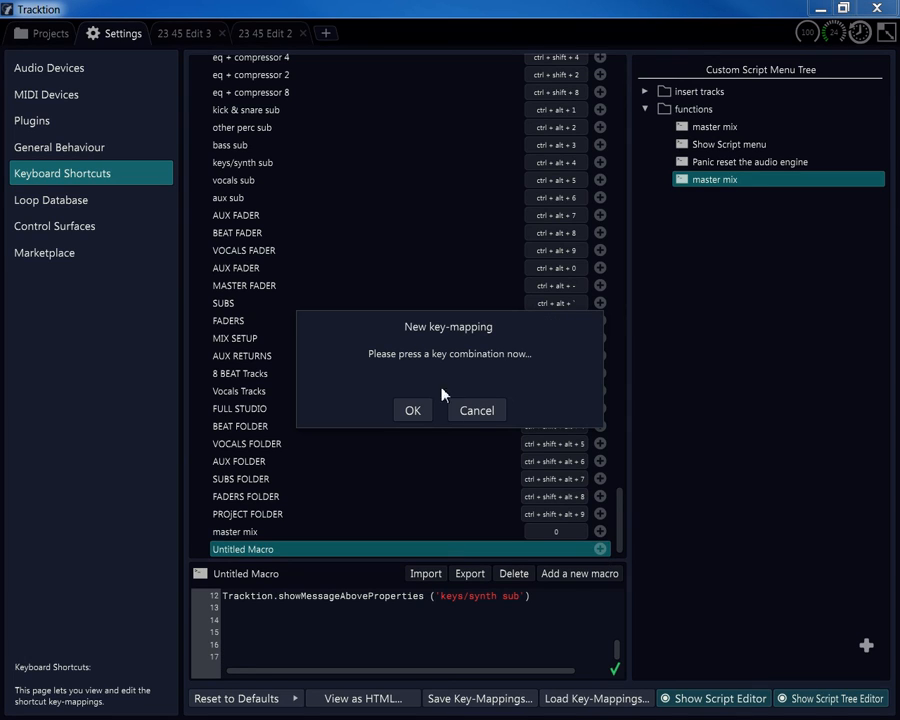
pyautogui.moveTo(444, 395)
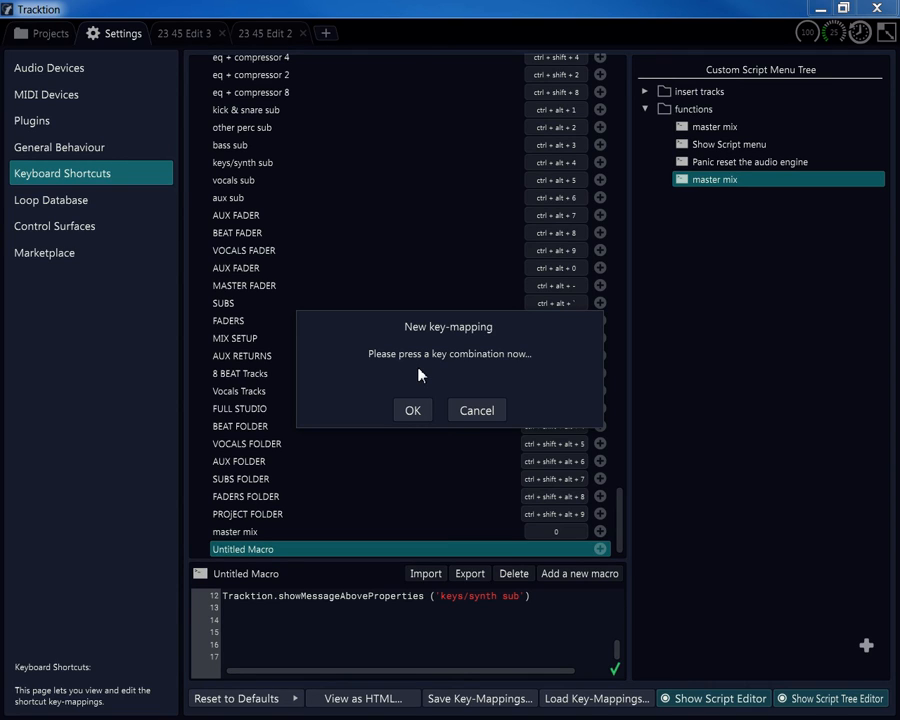
pyautogui.moveTo(415, 390)
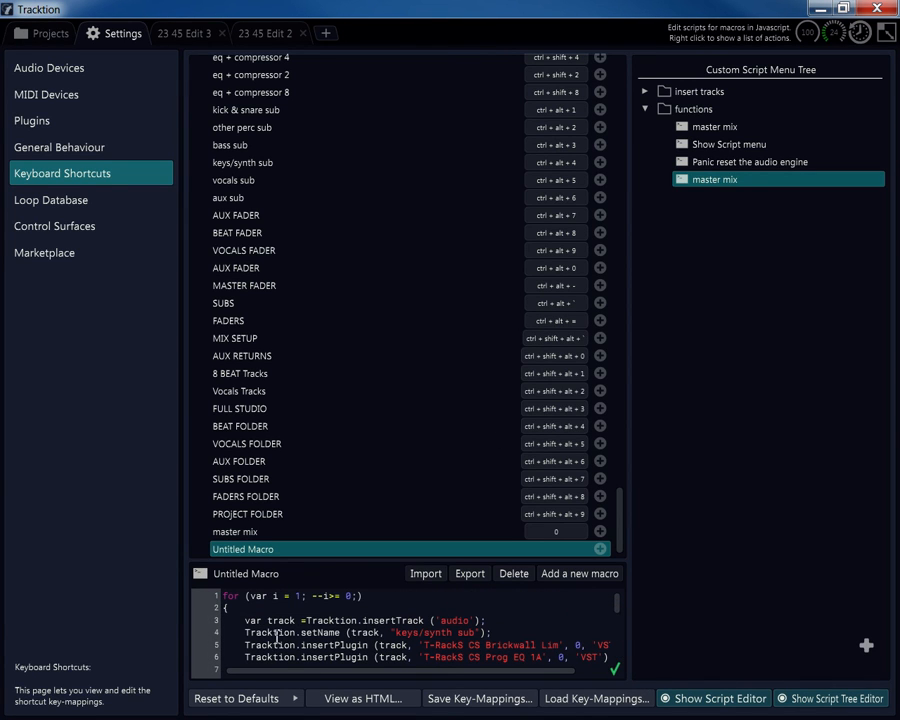
# Step: Inspect the script's track-naming and plugin lines, then delete the Untitled Macro
pyautogui.doubleClick(270, 632)
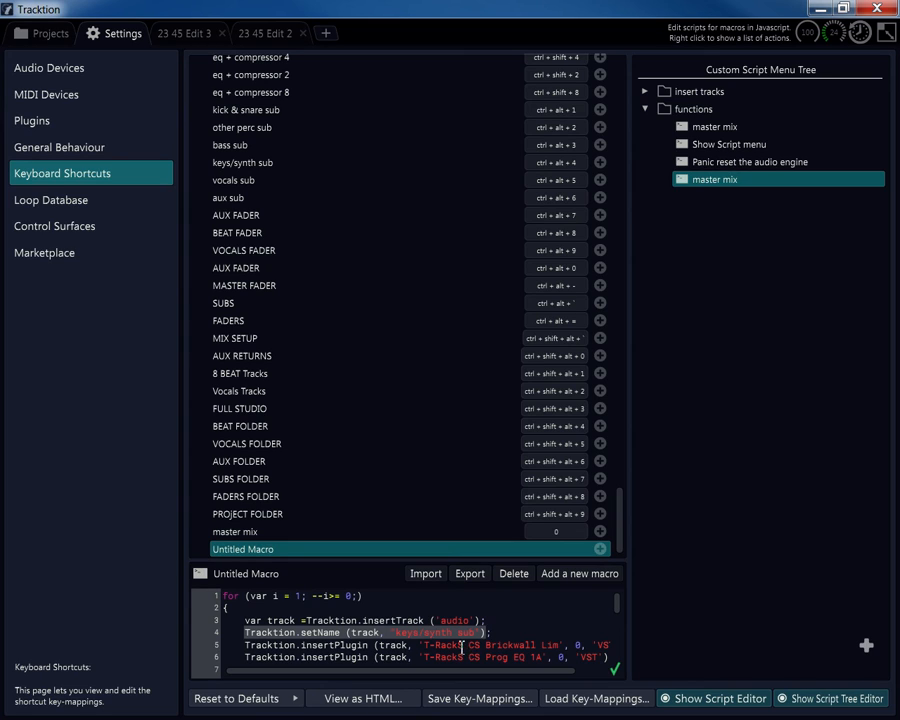
pyautogui.doubleClick(435, 632)
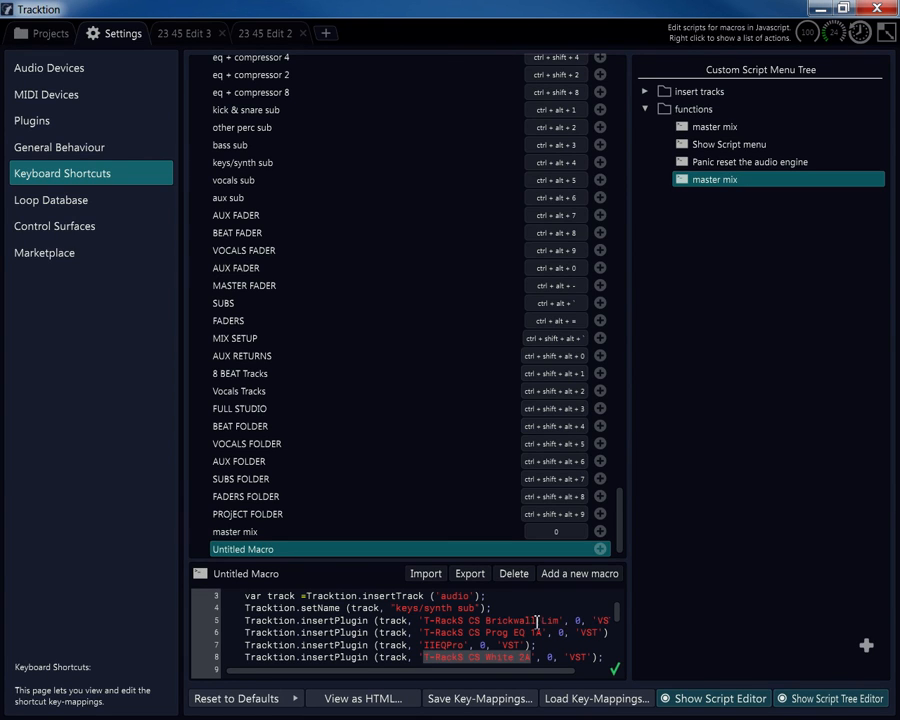
pyautogui.scroll(-3)
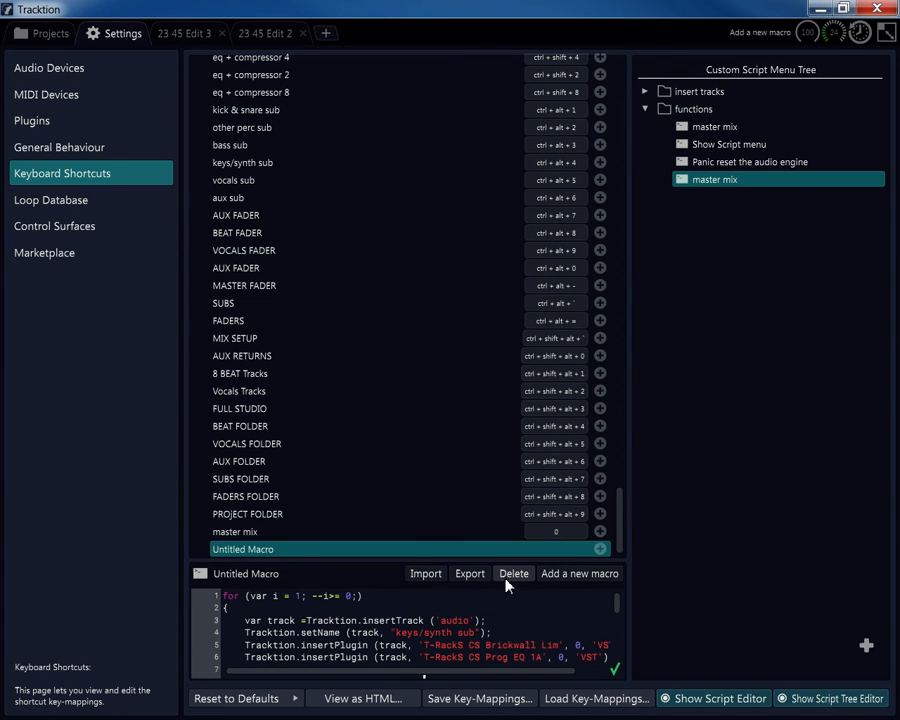
pyautogui.click(513, 573)
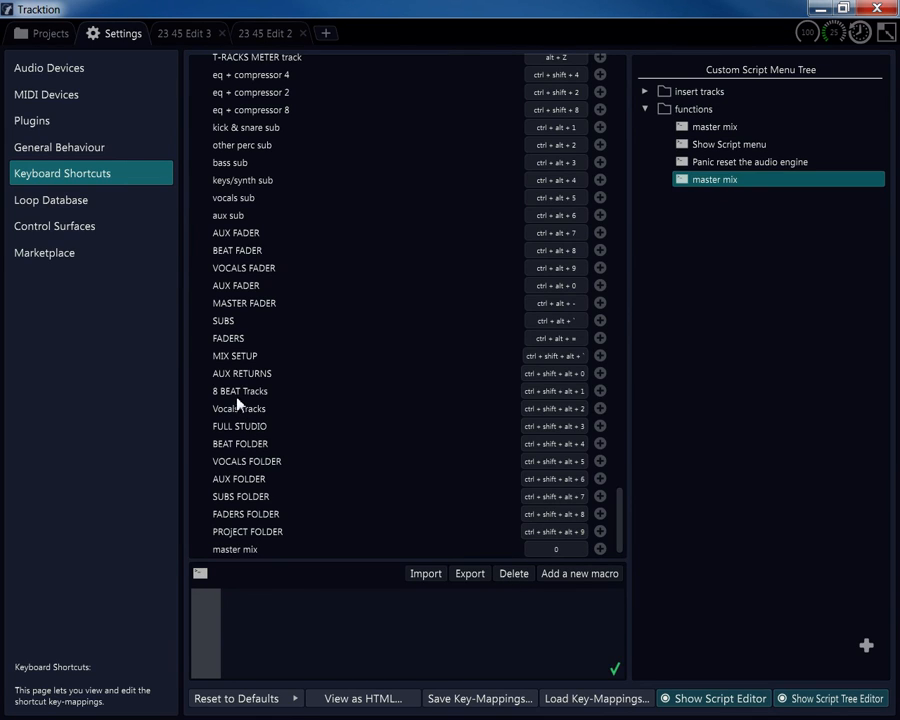
# Step: Replace 'IIEQ Lay It' with IIEQ PRO in 8 BEAT Tracks, then view FULL STUDIO's script
pyautogui.click(240, 391)
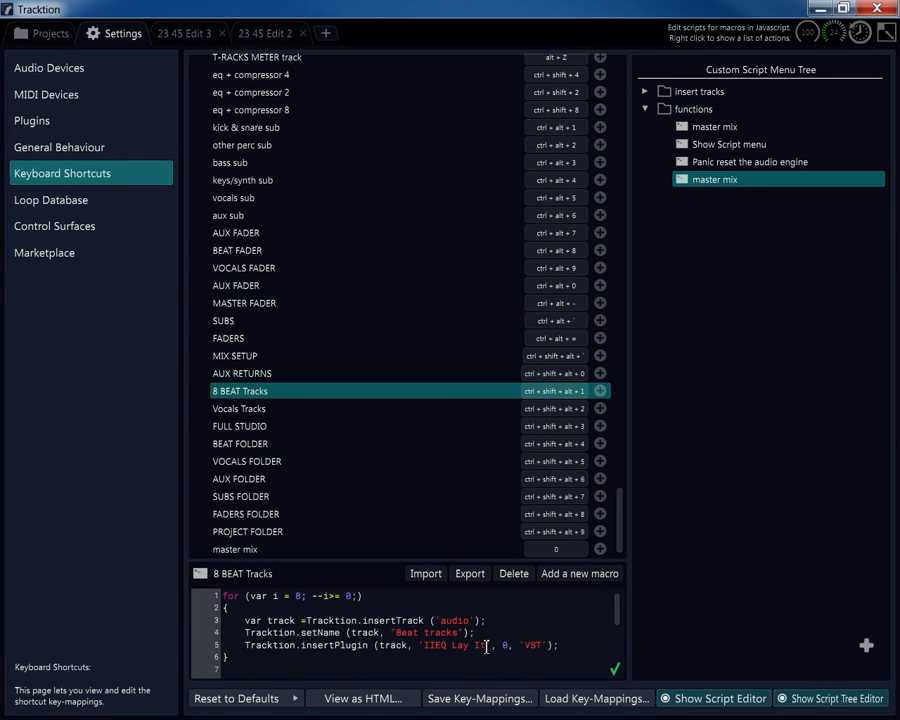
pyautogui.doubleClick(465, 645)
pyautogui.write('PRO')
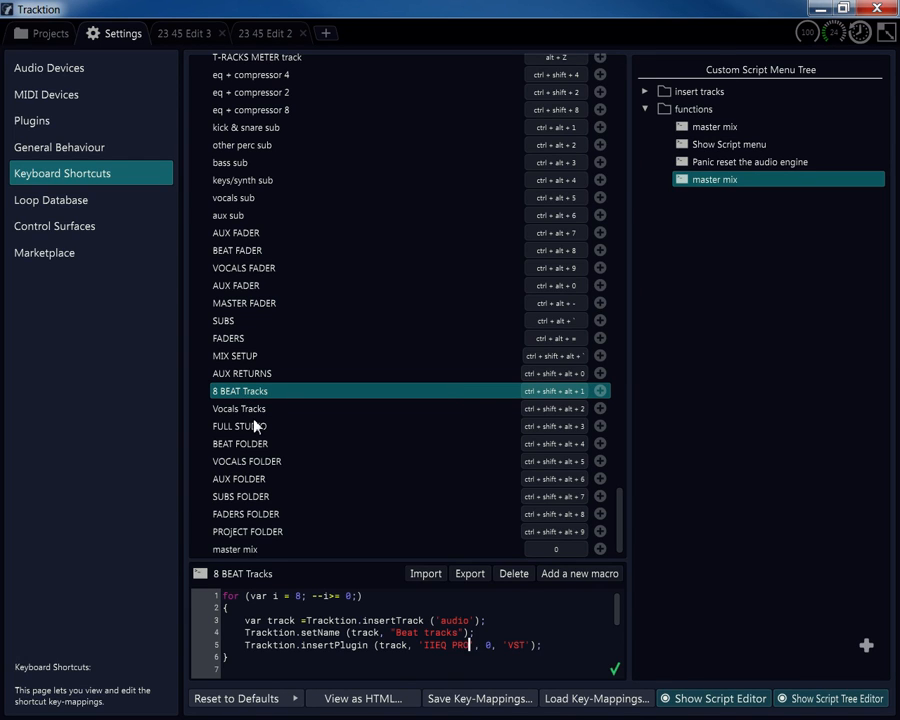
pyautogui.click(239, 426)
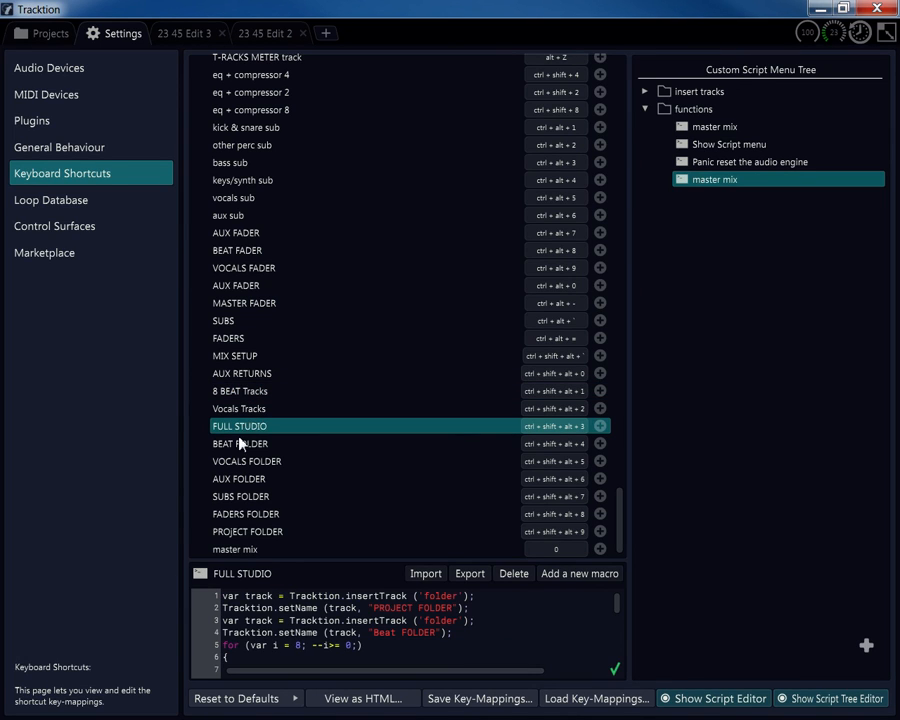
# Step: Reopen the 8 BEAT Tracks macro script and select its 'Added 8 BEAT Tracks' message text
pyautogui.click(240, 390)
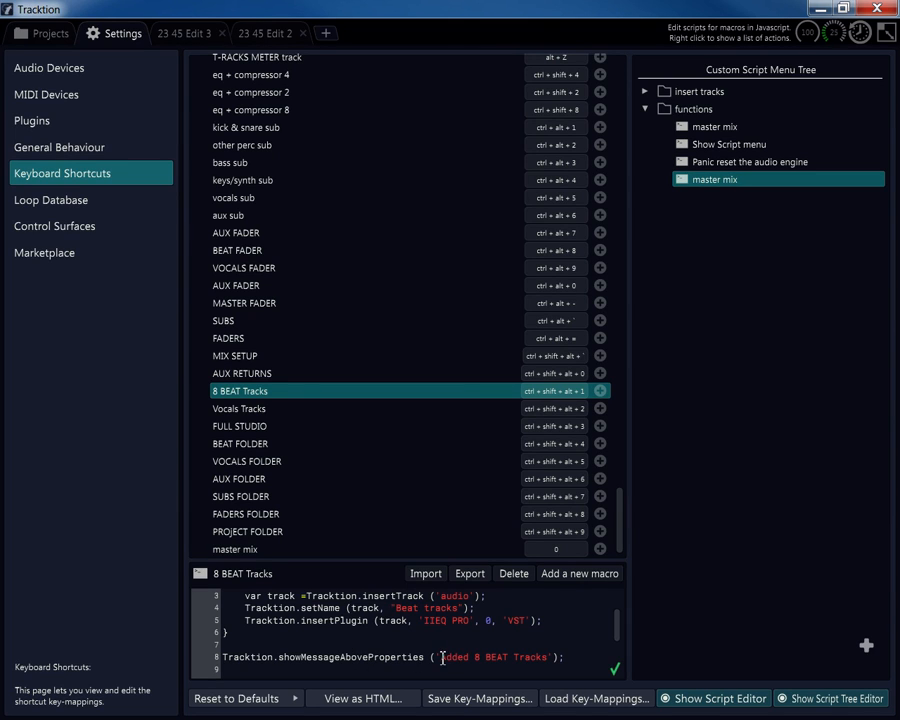
pyautogui.doubleClick(493, 657)
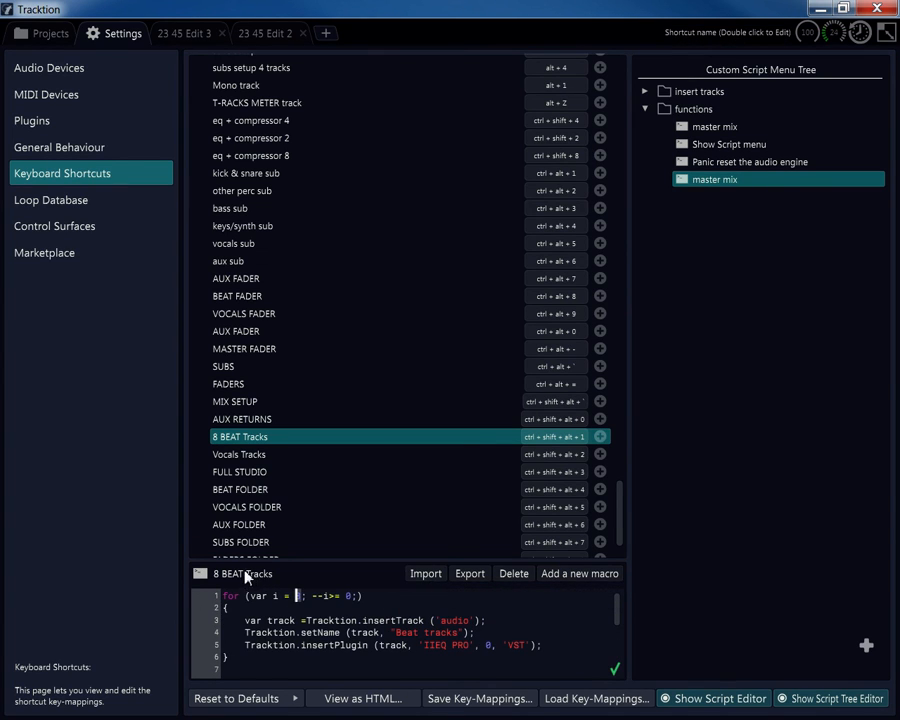
pyautogui.scroll(-3)
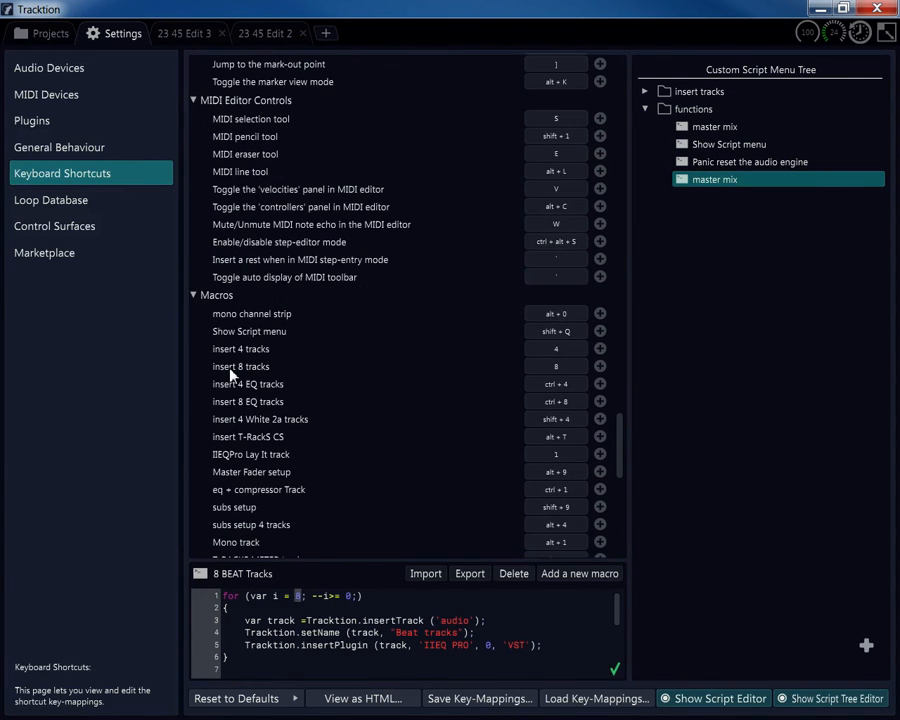
pyautogui.scroll(-3)
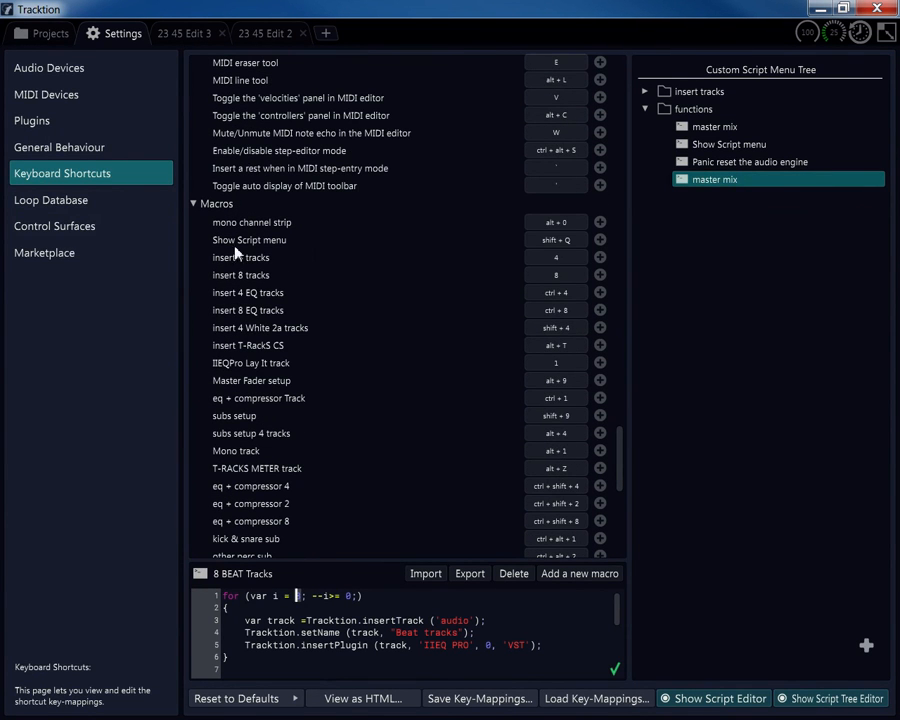
pyautogui.scroll(-3)
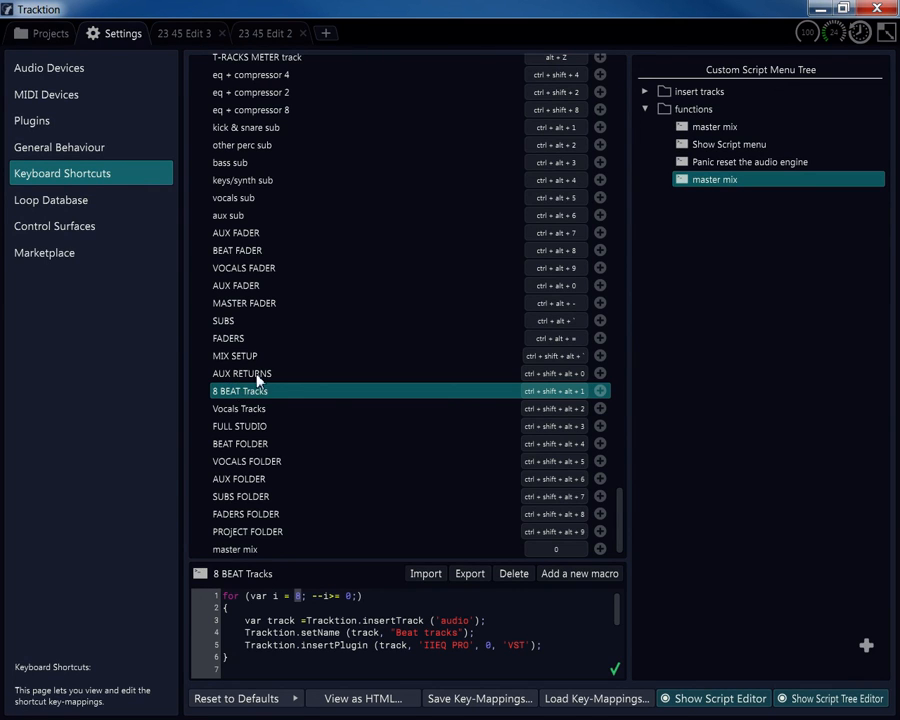
pyautogui.moveTo(248, 415)
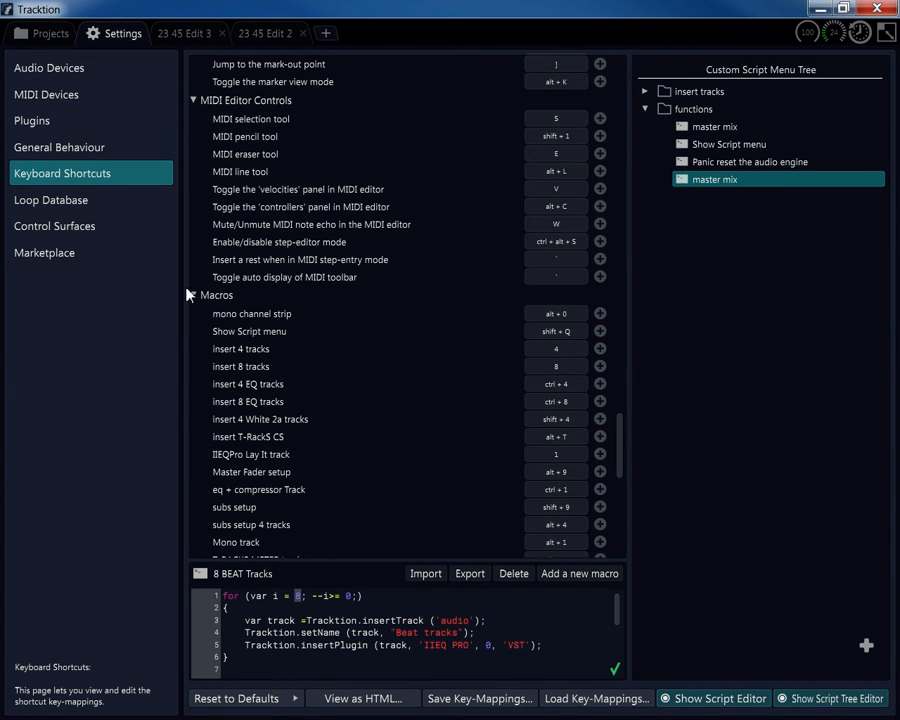
pyautogui.moveTo(238, 309)
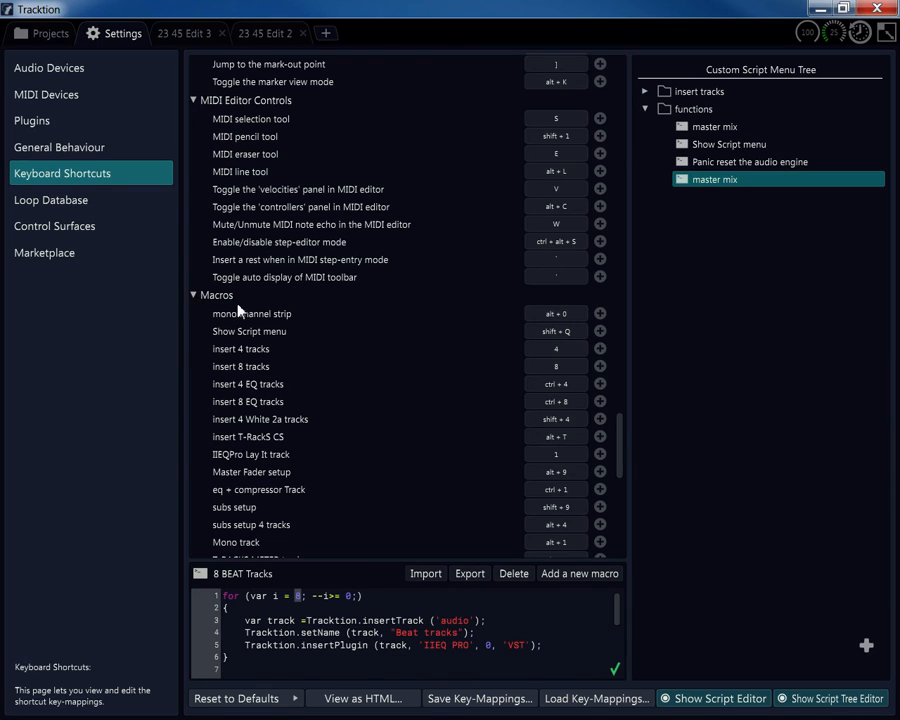